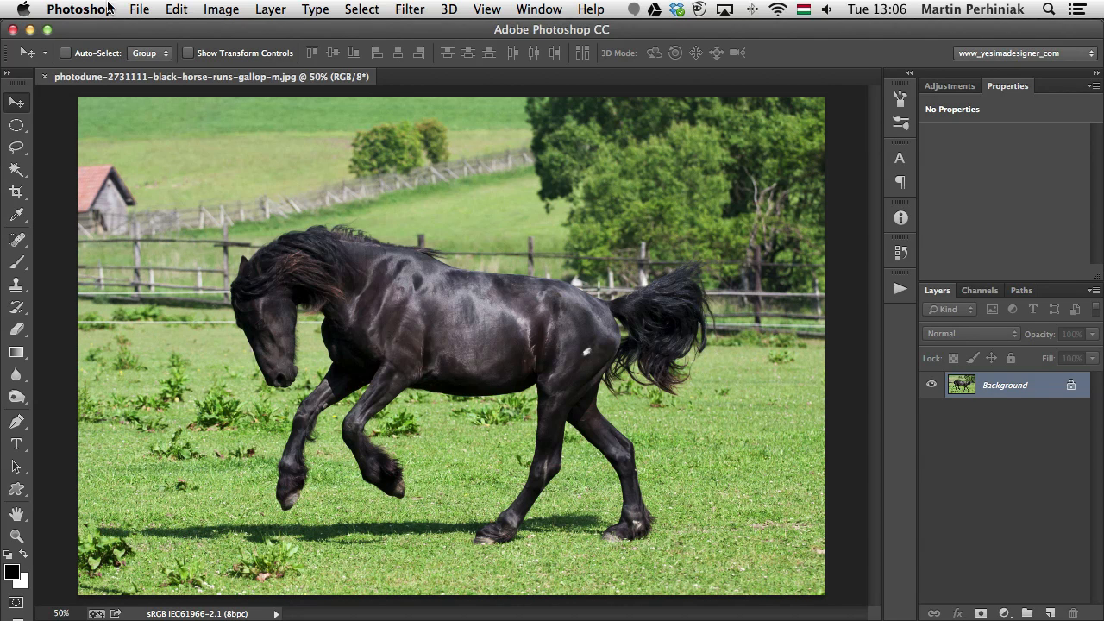
# Step: Open About This Mac from the Apple menu to view OS X 10.9, 3.4 GHz Core i7 and 16 GB memory
pyautogui.click(15, 9)
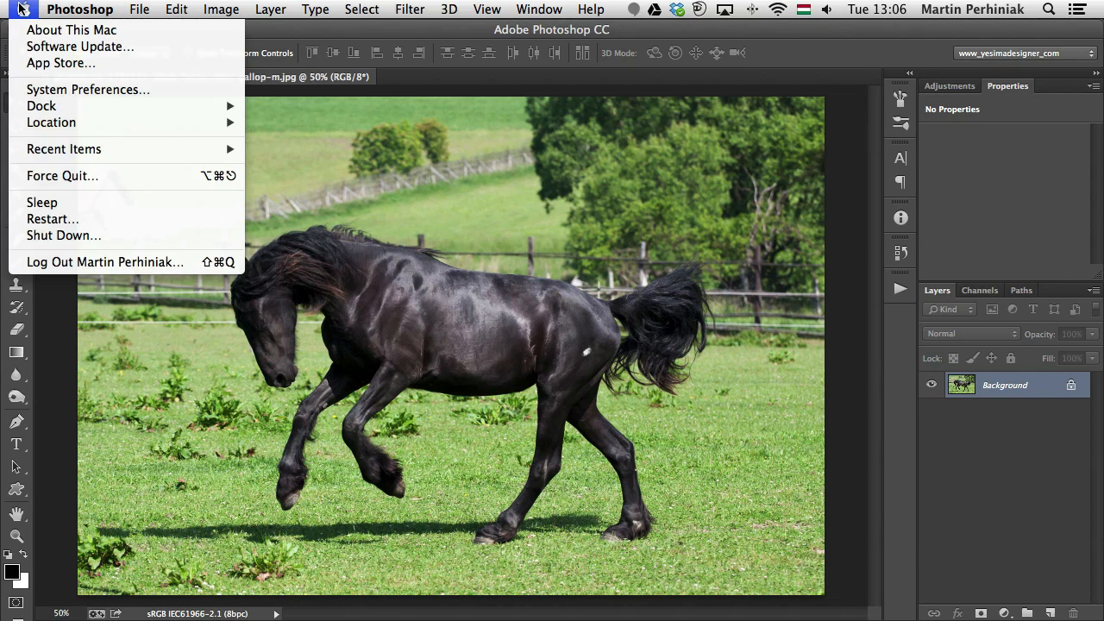
pyautogui.moveTo(71, 30)
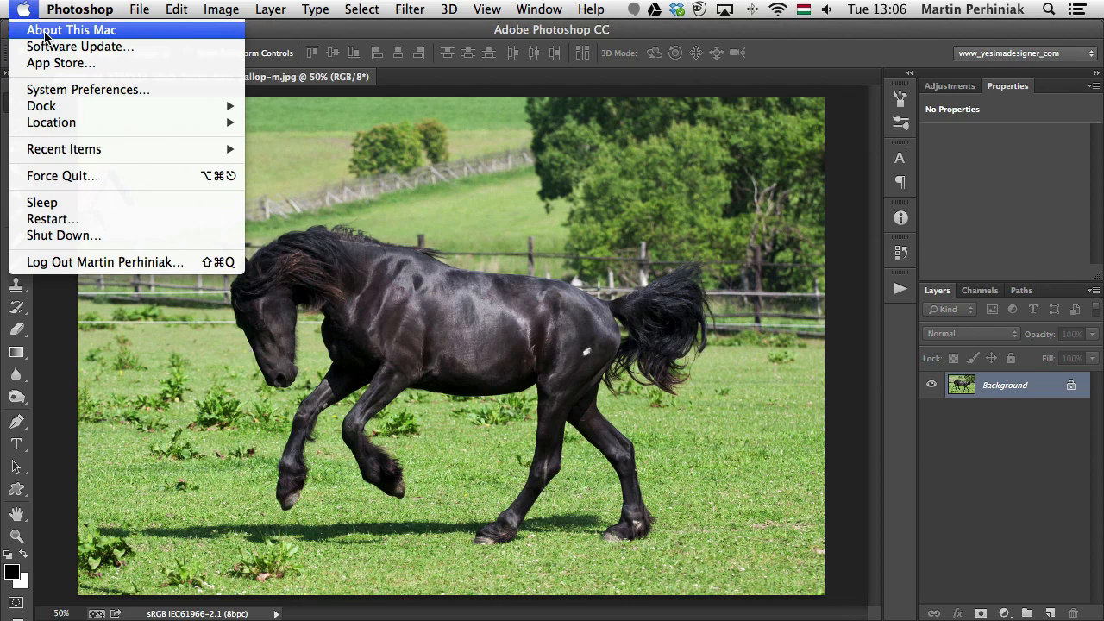
pyautogui.click(71, 30)
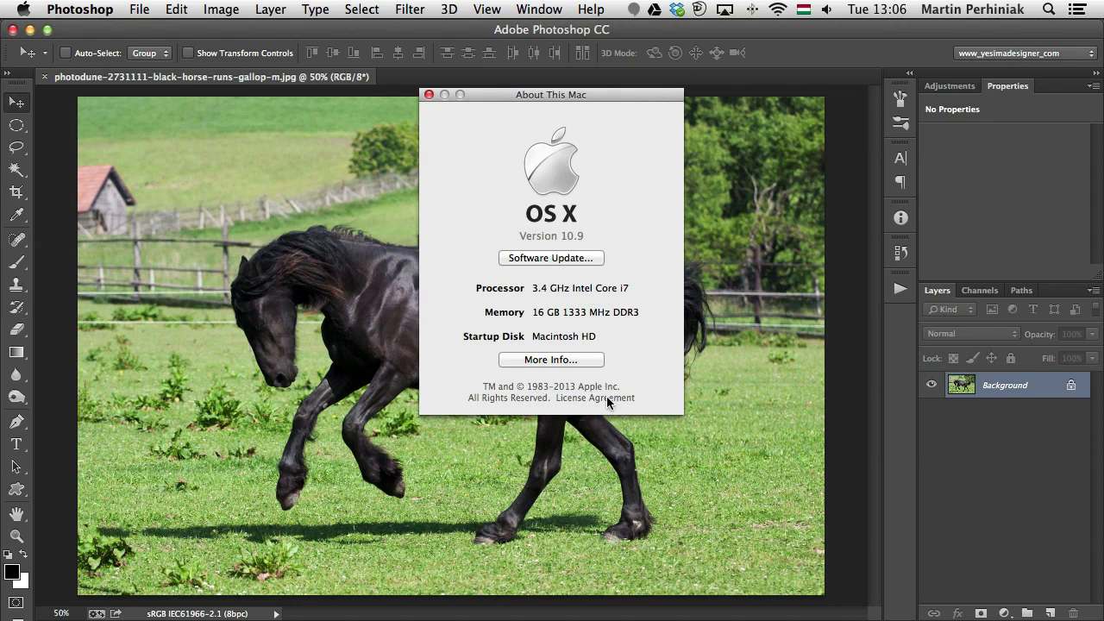
pyautogui.moveTo(556, 320)
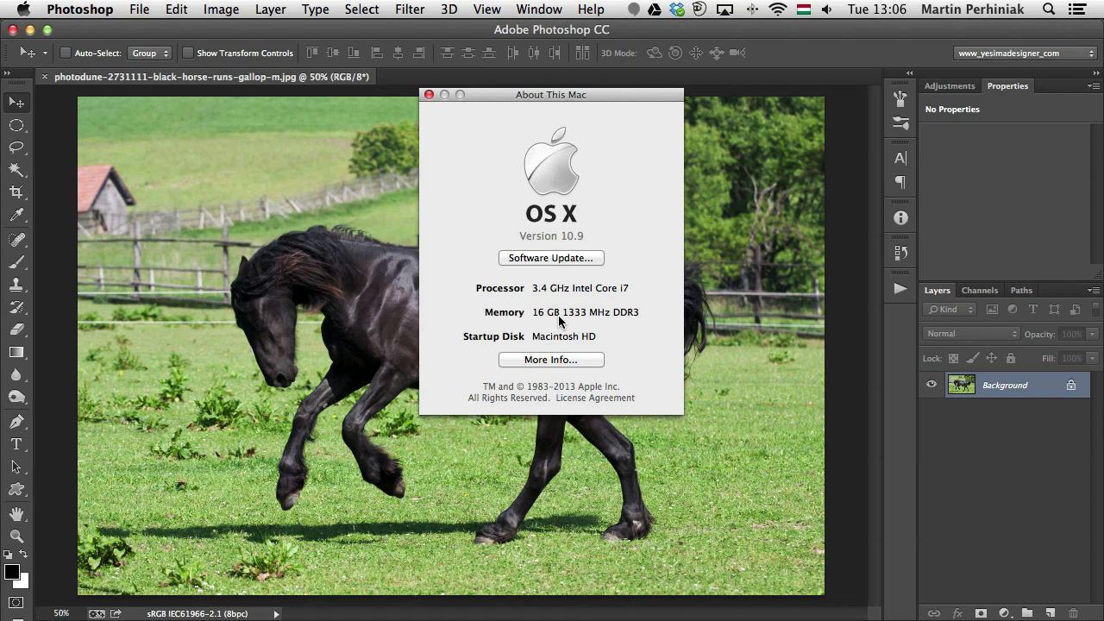
pyautogui.moveTo(671, 311)
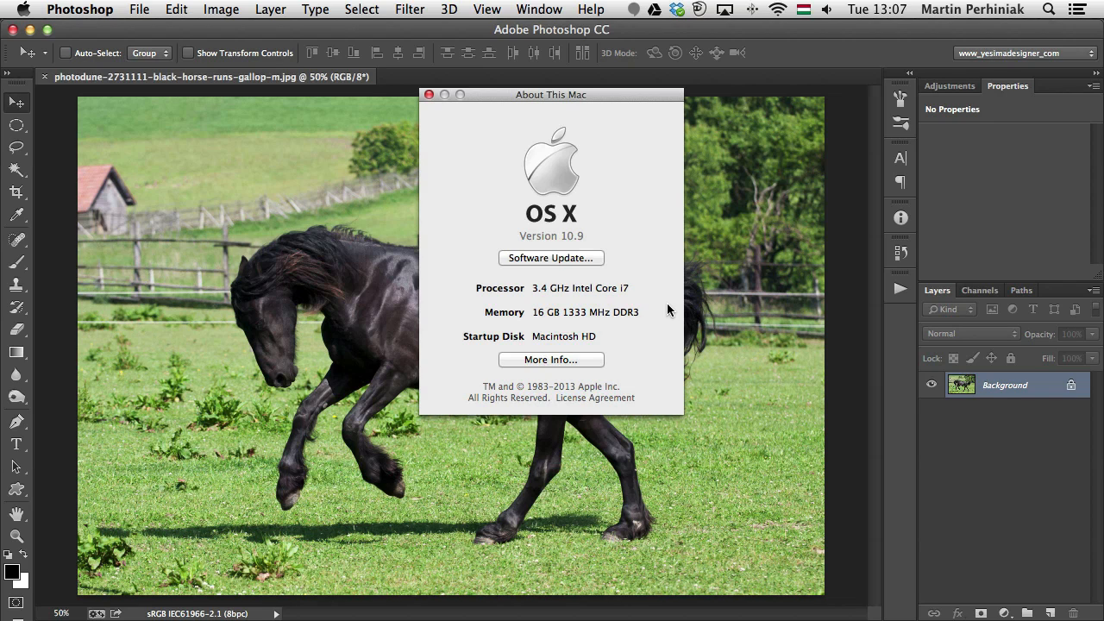
# Step: Close About This Mac and open Photoshop's Performance preferences
pyautogui.click(429, 94)
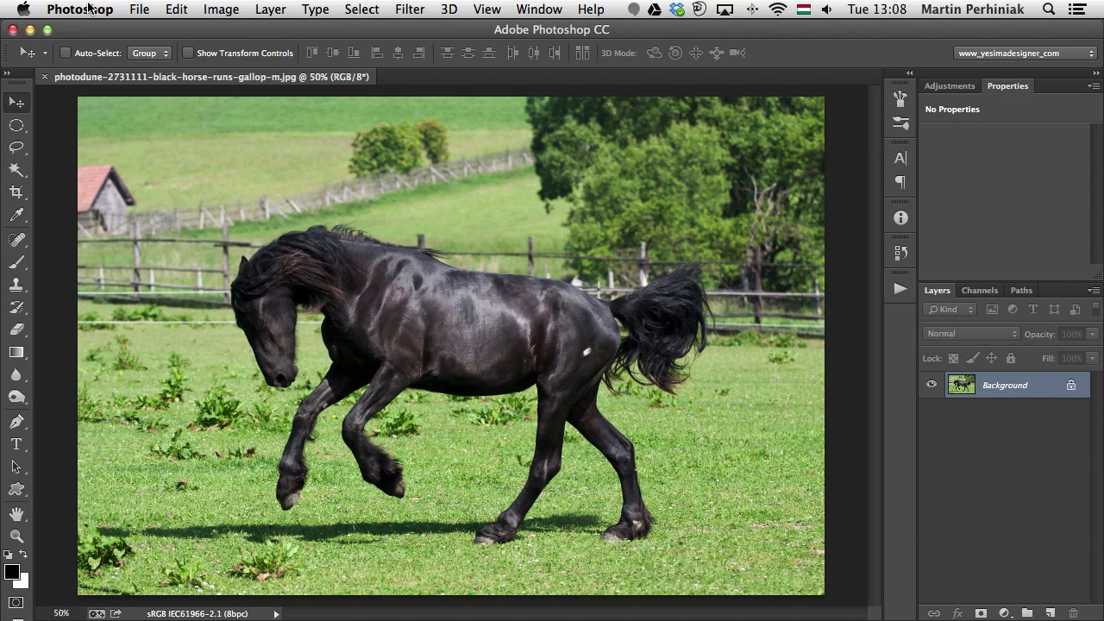
pyautogui.click(79, 8)
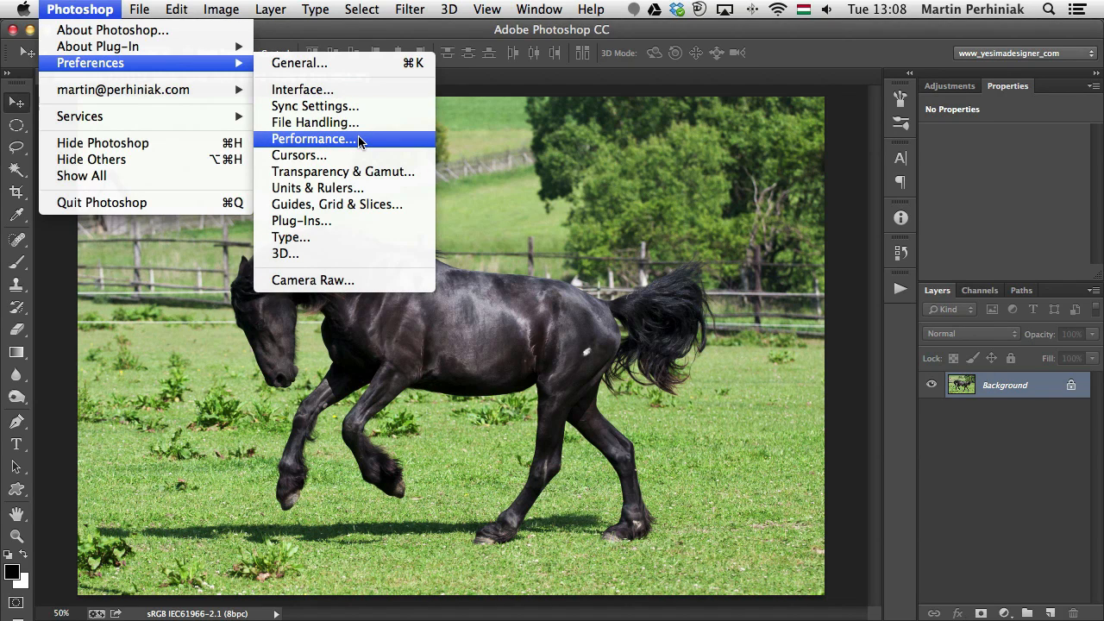
pyautogui.click(313, 139)
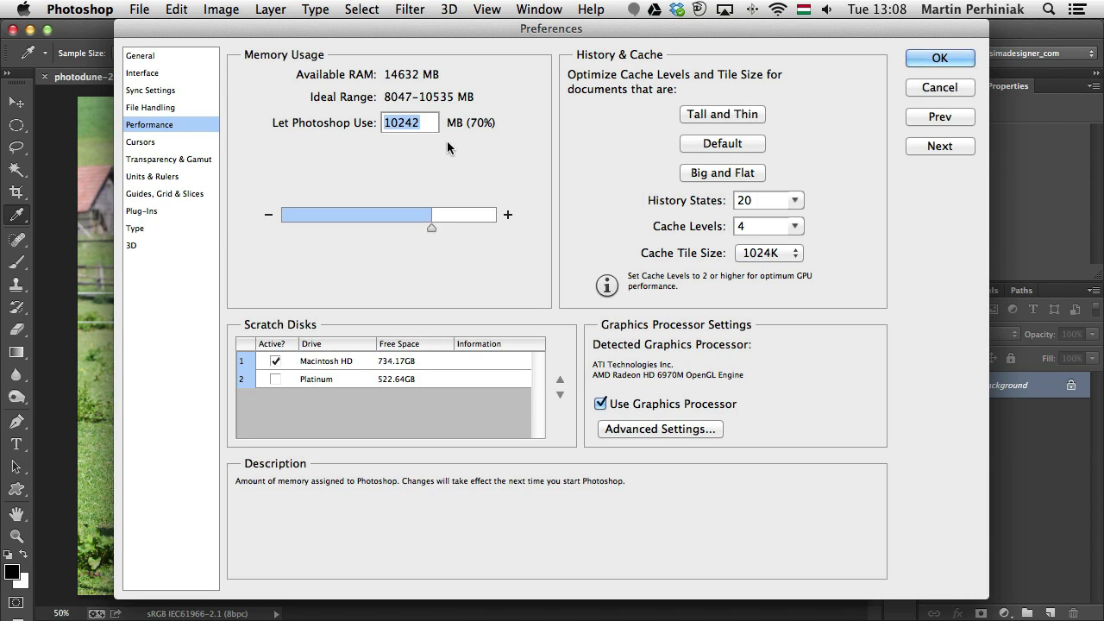
pyautogui.moveTo(517, 148)
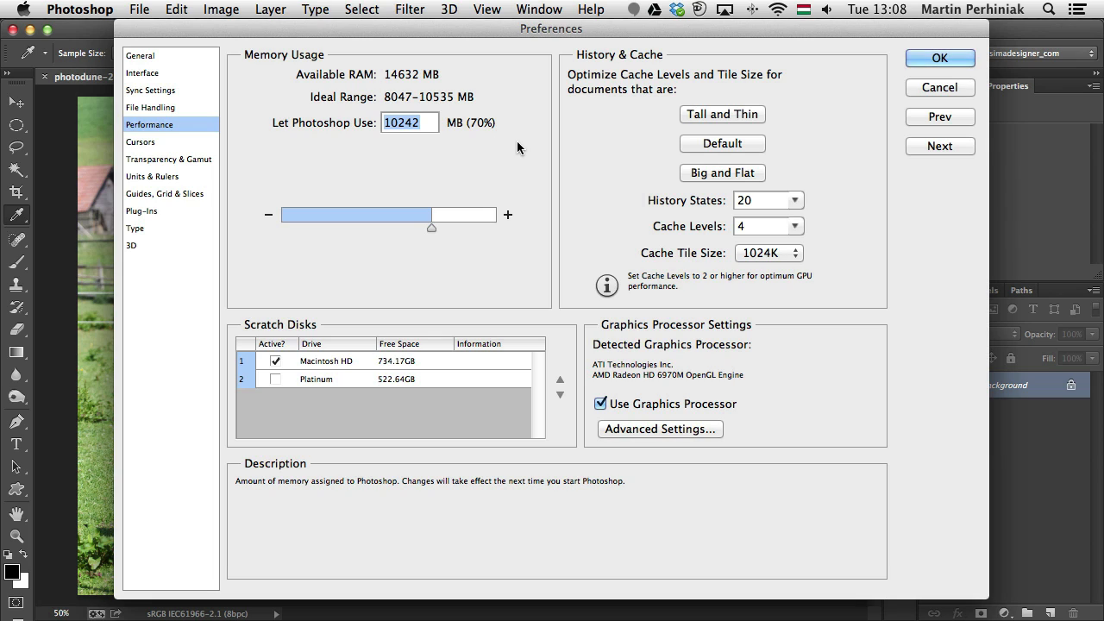
pyautogui.moveTo(489, 131)
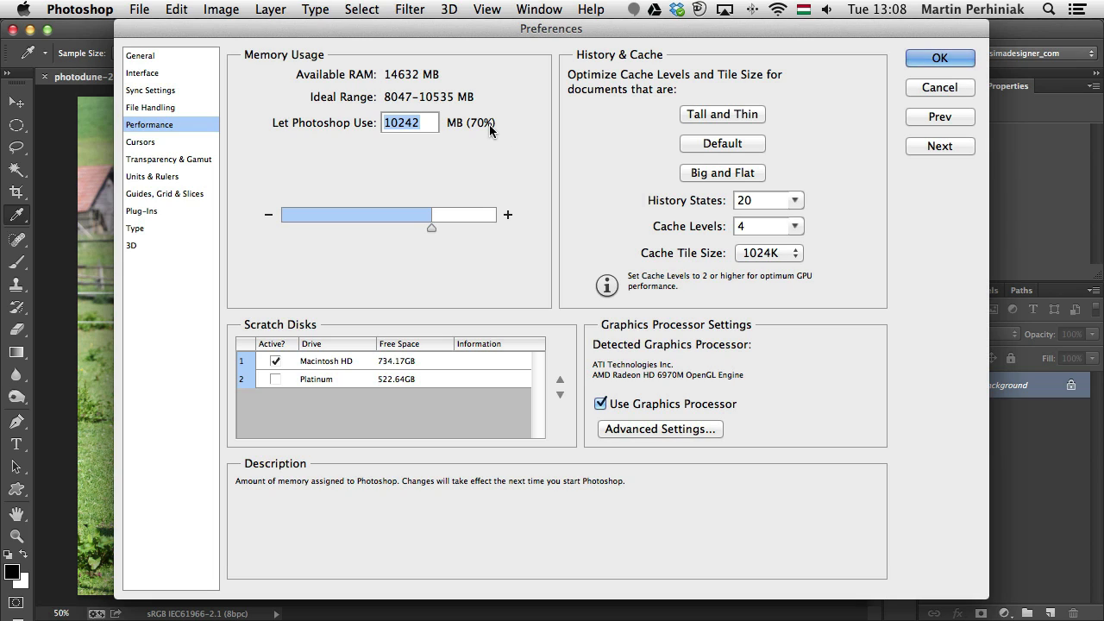
pyautogui.moveTo(461, 131)
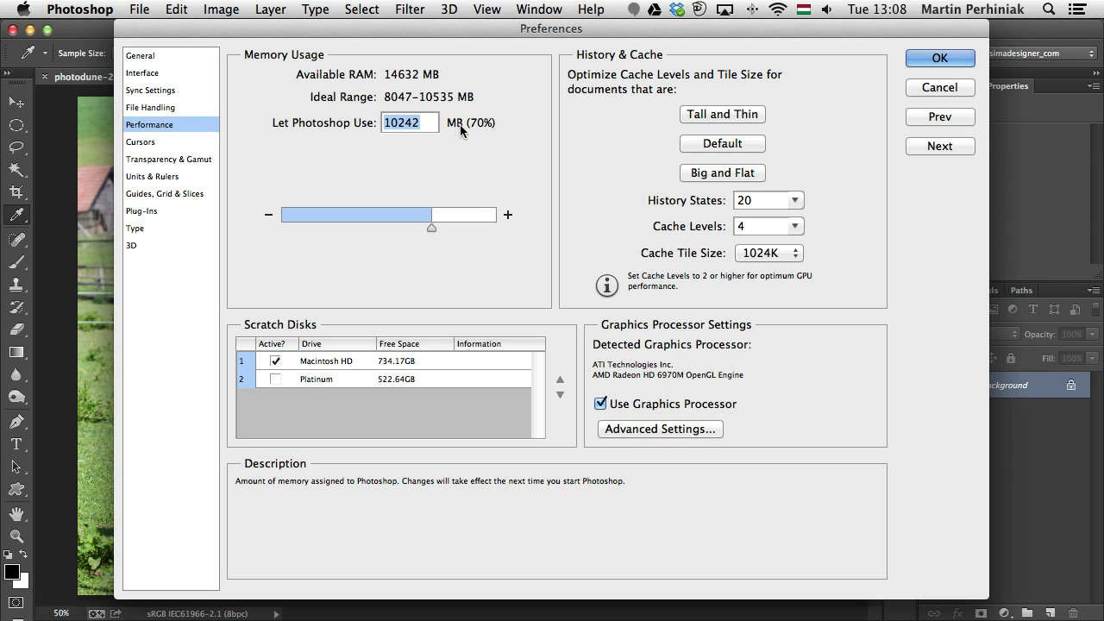
pyautogui.moveTo(421, 102)
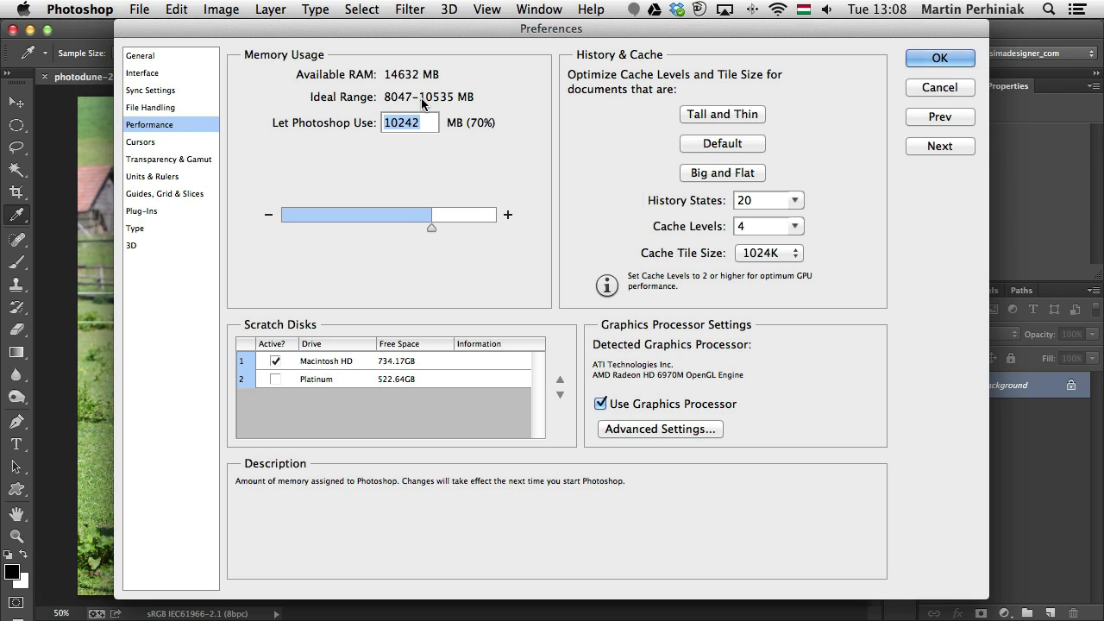
pyautogui.moveTo(457, 238)
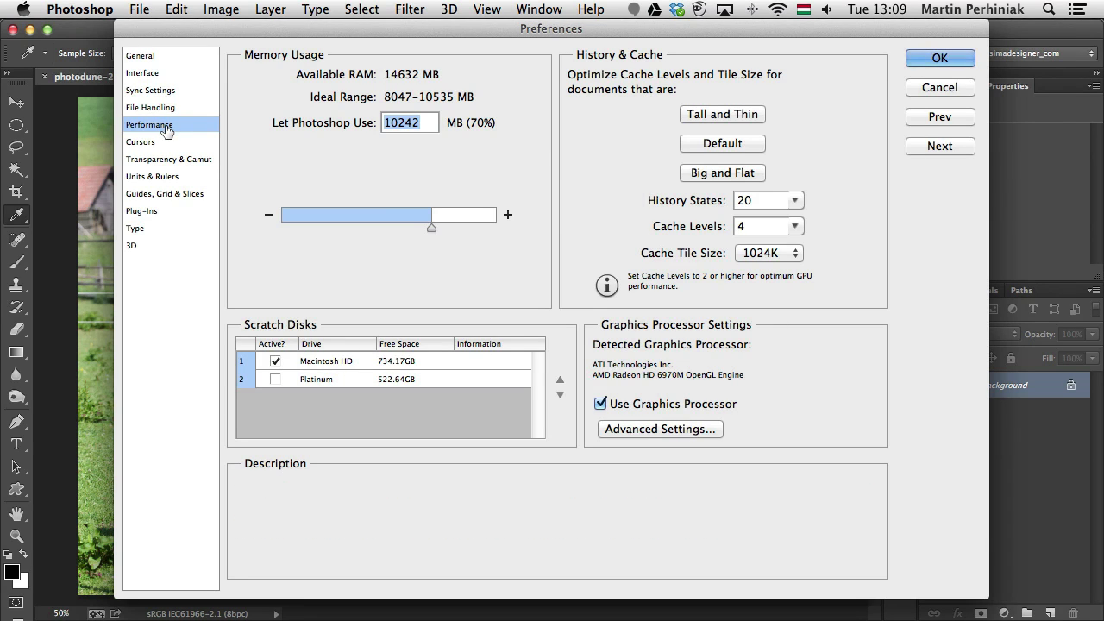
pyautogui.moveTo(374, 311)
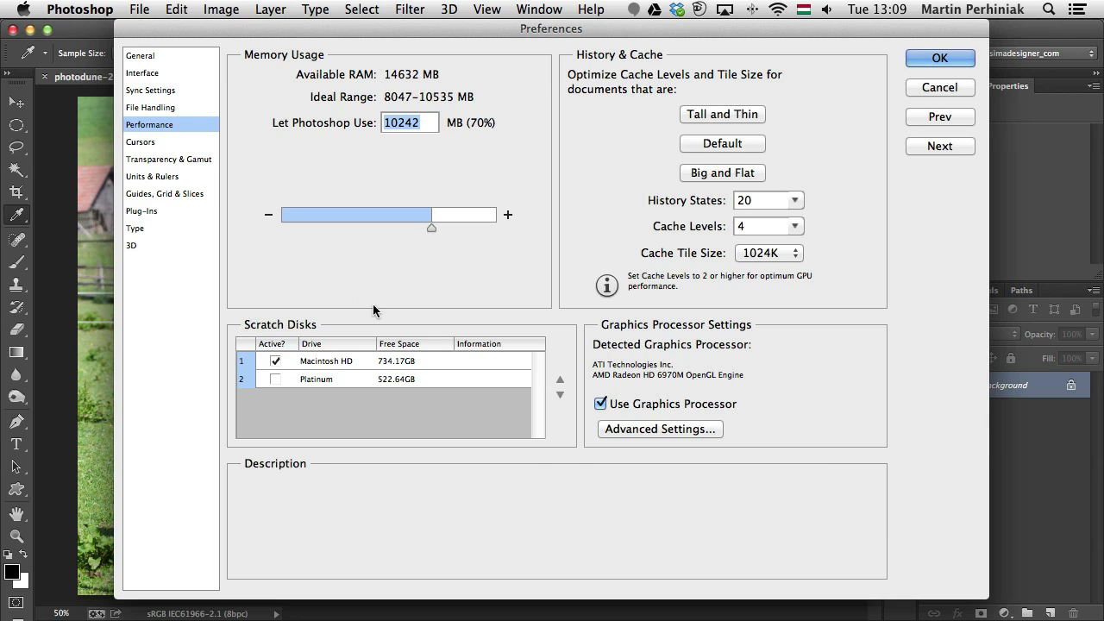
pyautogui.moveTo(214, 366)
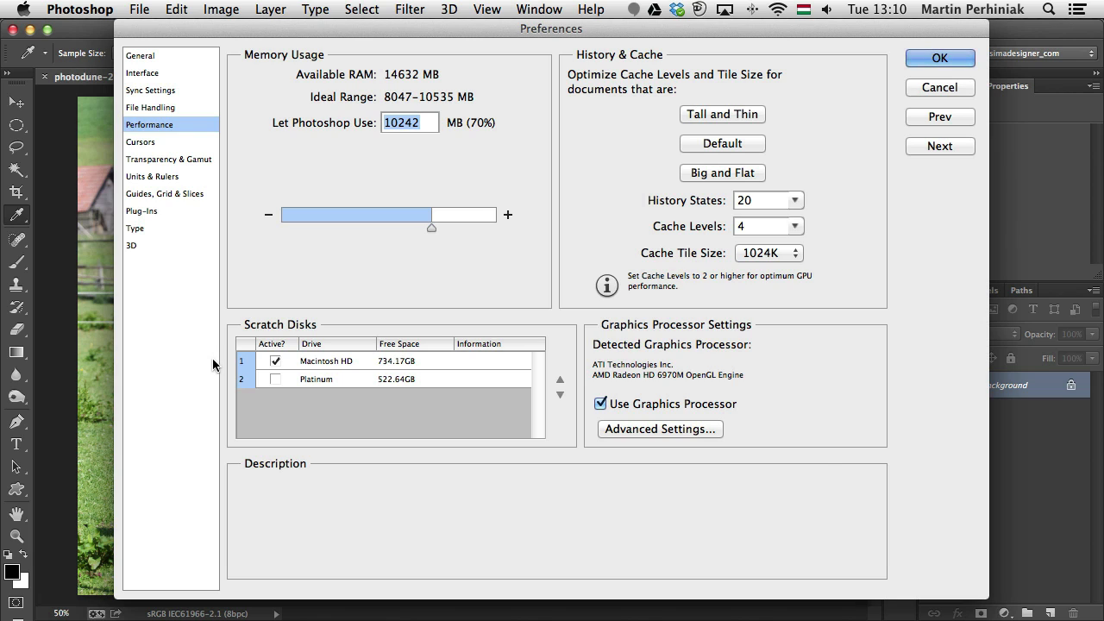
pyautogui.moveTo(312, 321)
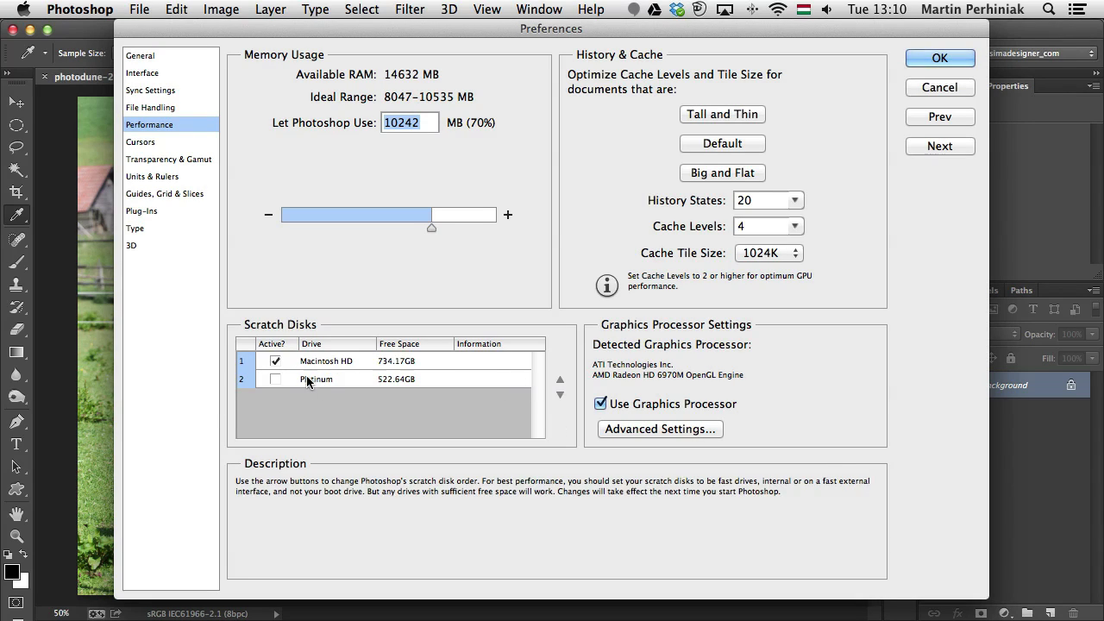
pyautogui.moveTo(384, 386)
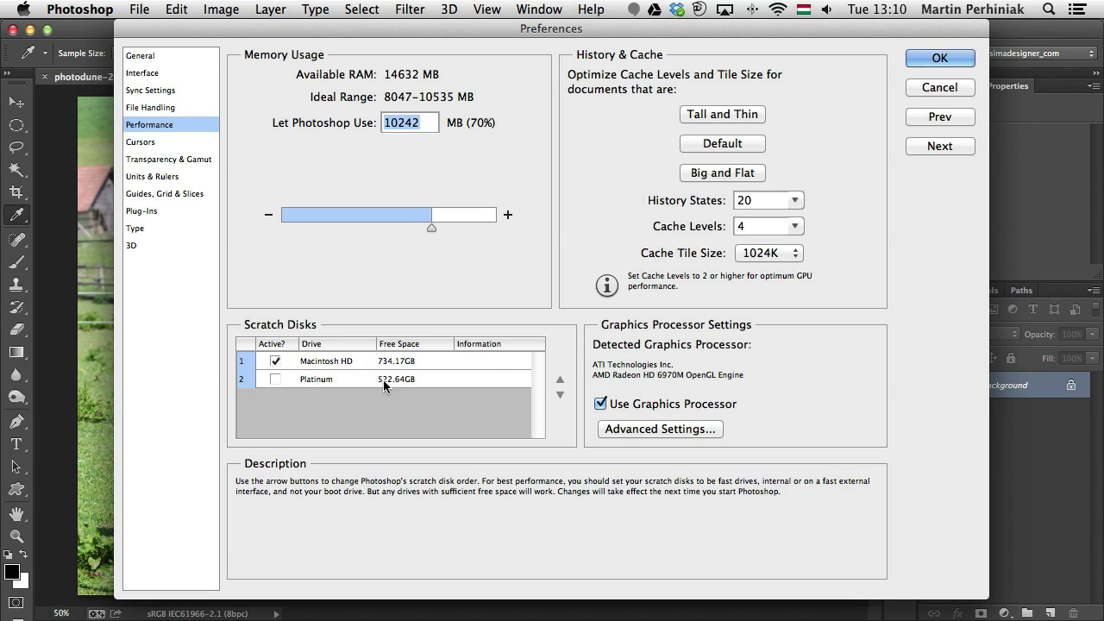
pyautogui.moveTo(387, 388)
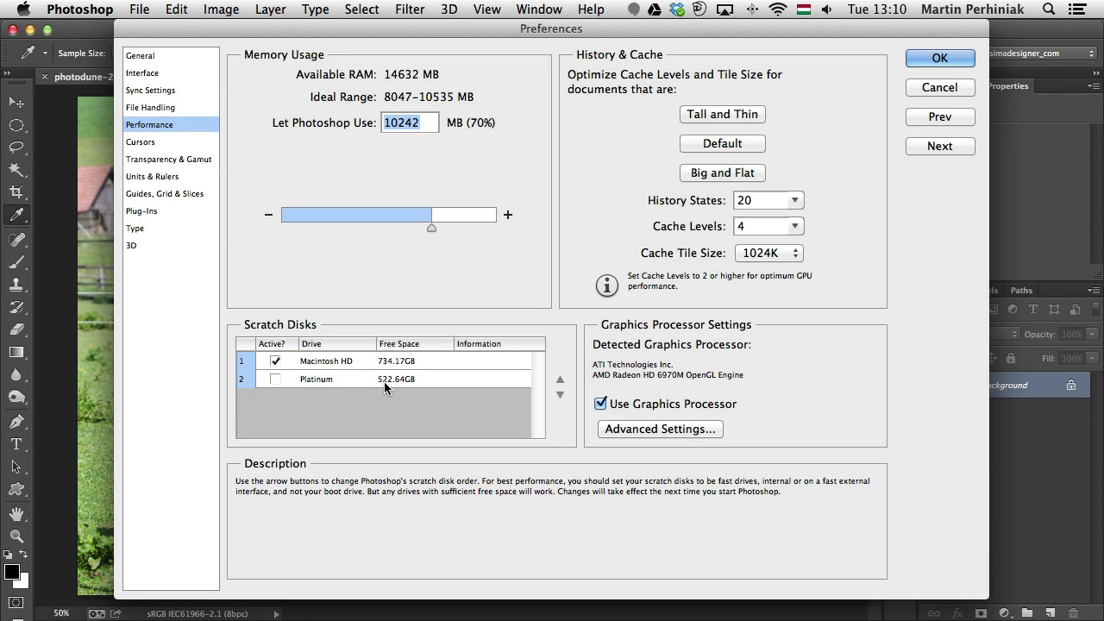
# Step: Enable the Platinum scratch disk, move it above Macintosh HD, and apply the preferences
pyautogui.click(276, 378)
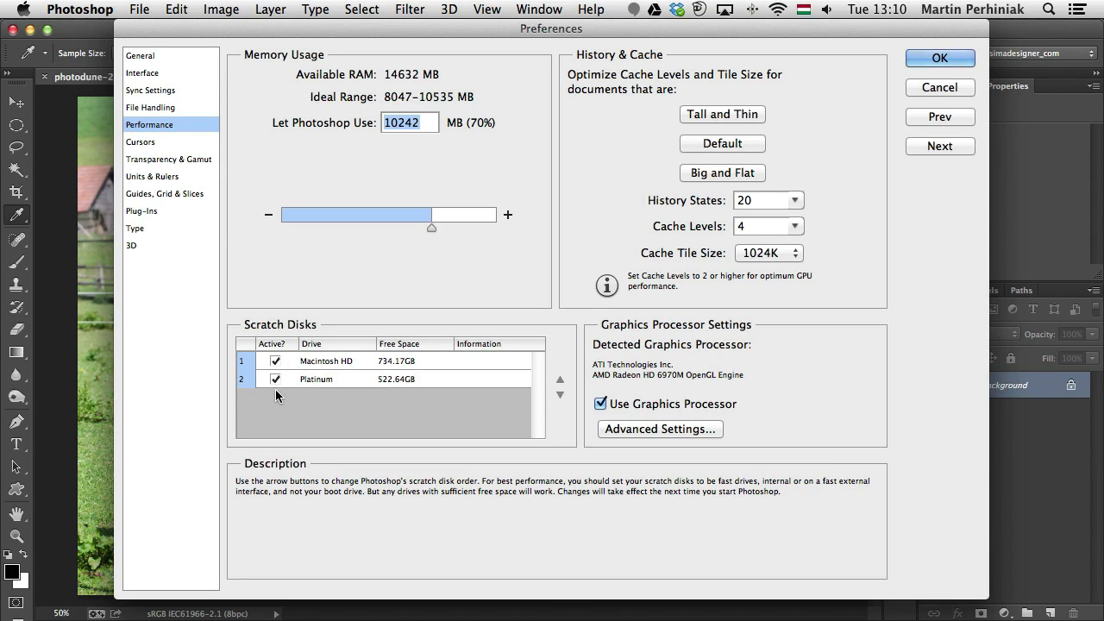
pyautogui.click(388, 378)
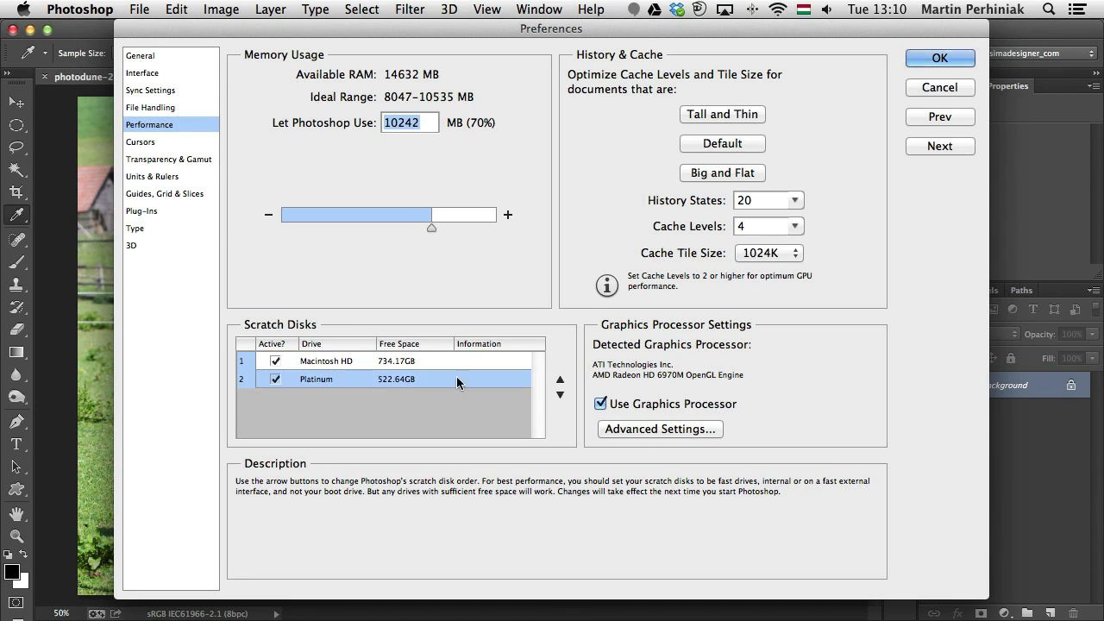
pyautogui.click(559, 379)
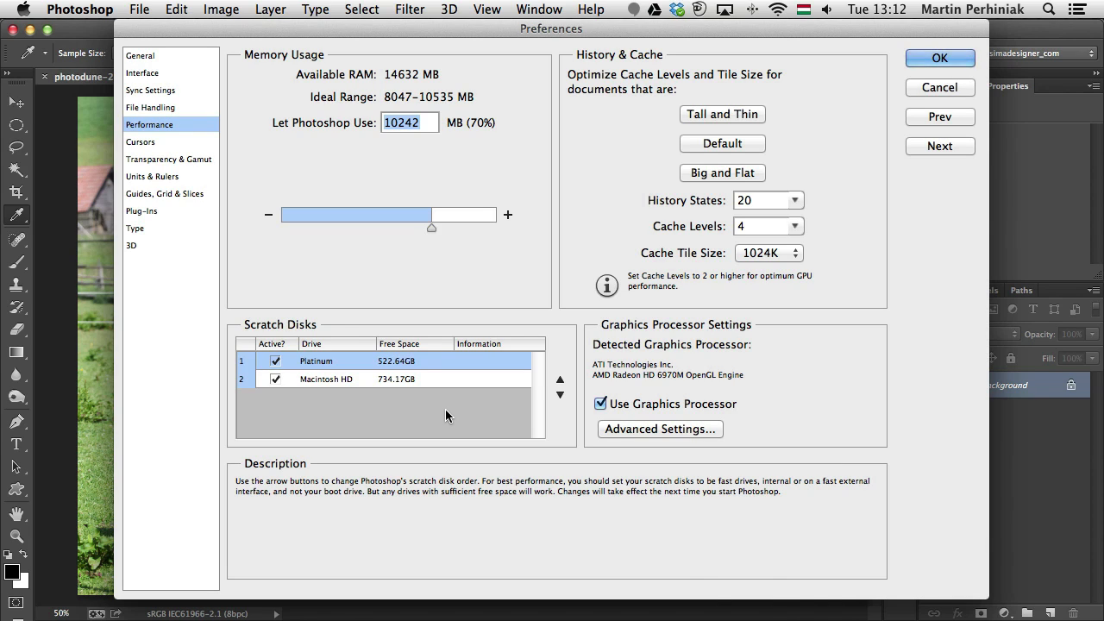
pyautogui.click(938, 58)
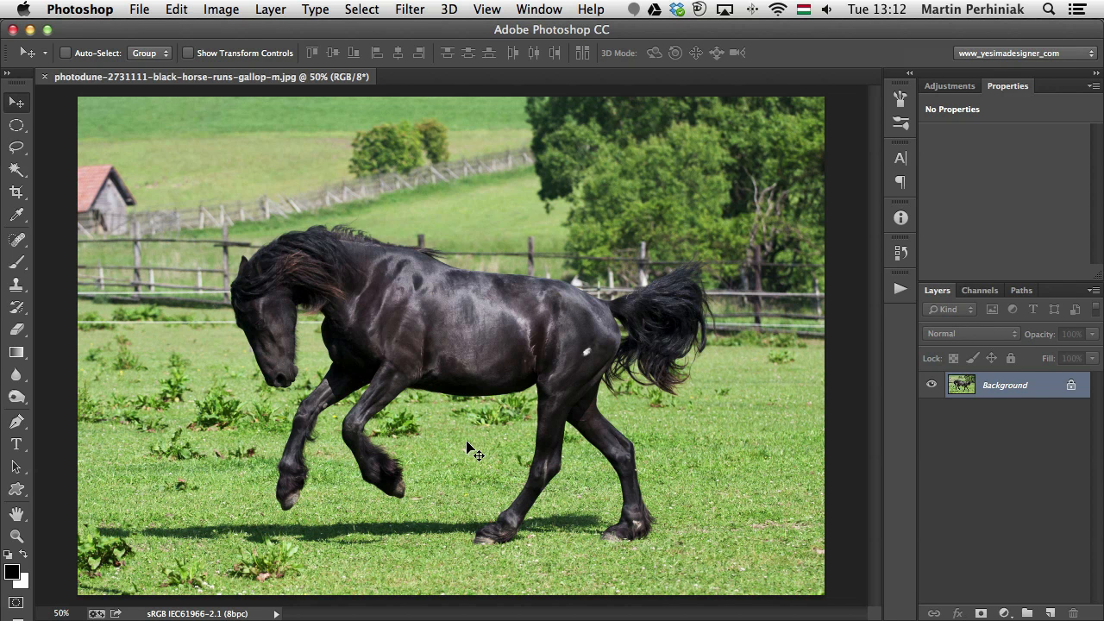
pyautogui.moveTo(289, 612)
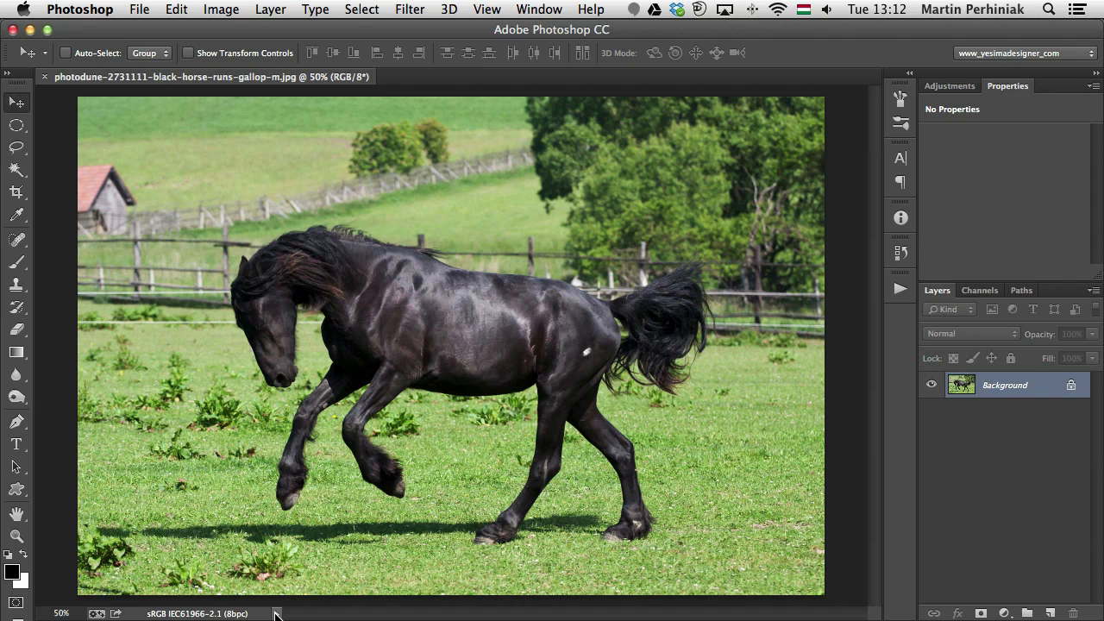
# Step: Switch the status bar readout from document profile to Efficiency (100%)
pyautogui.click(276, 613)
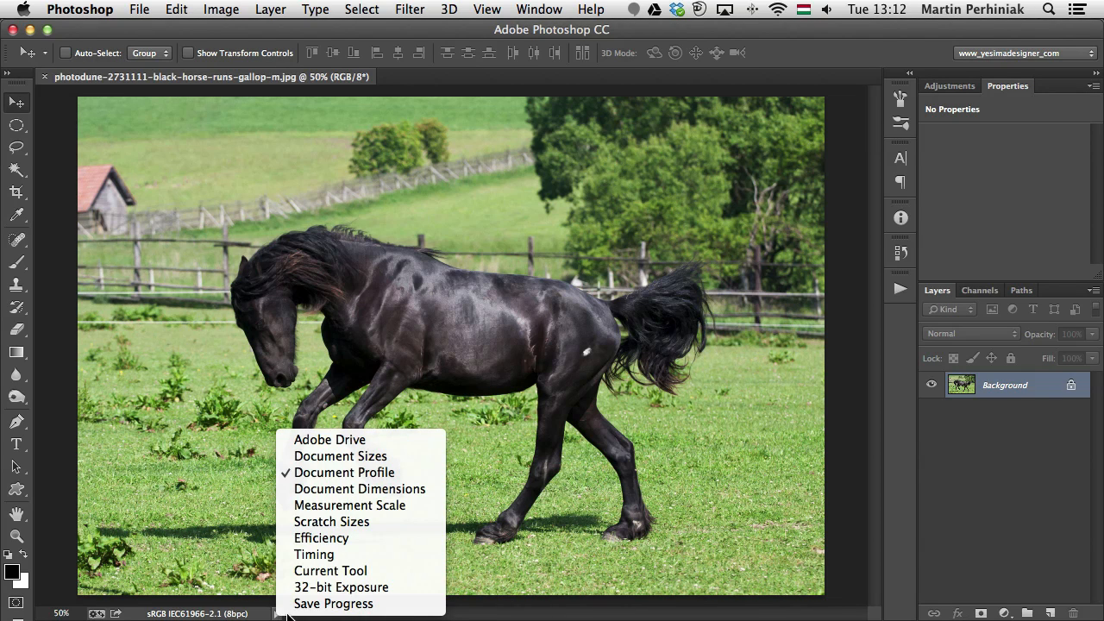
pyautogui.moveTo(321, 537)
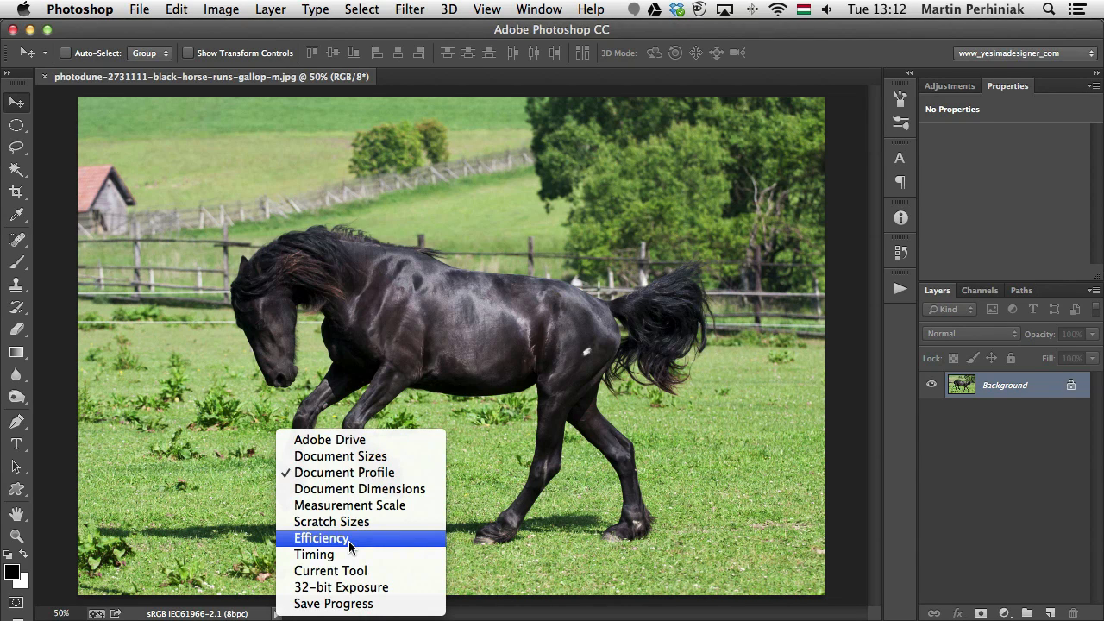
pyautogui.click(321, 537)
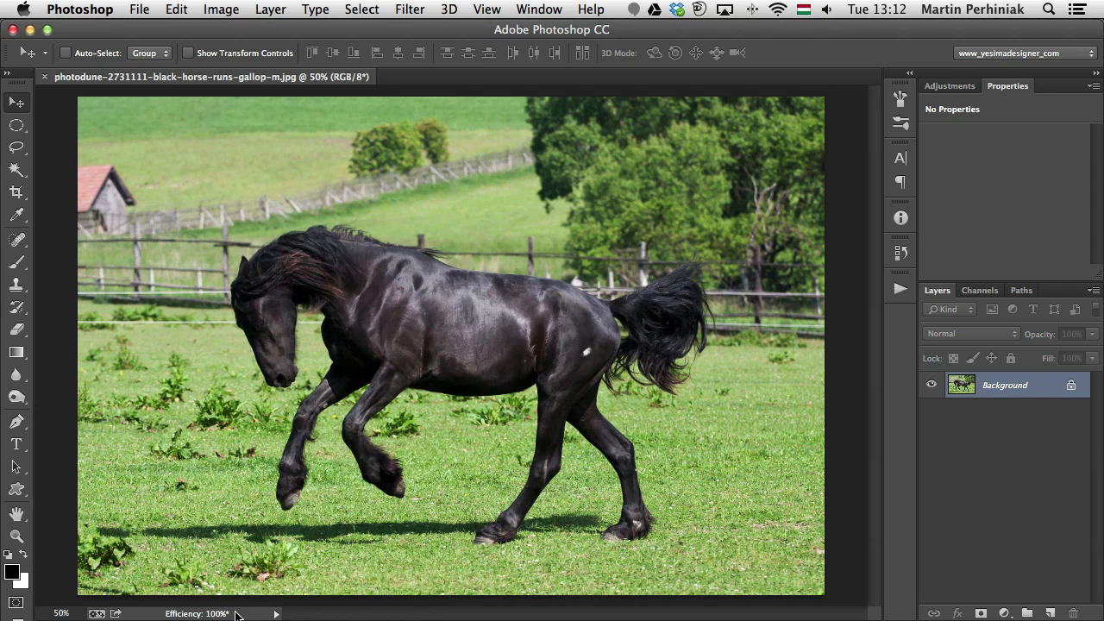
pyautogui.moveTo(371, 498)
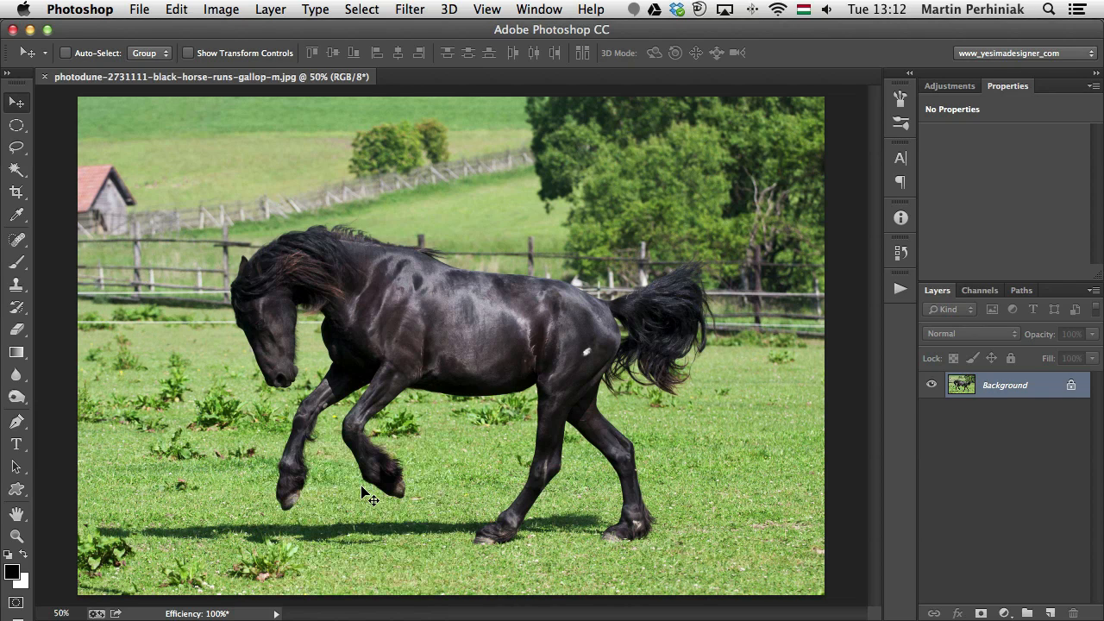
pyautogui.moveTo(363, 491)
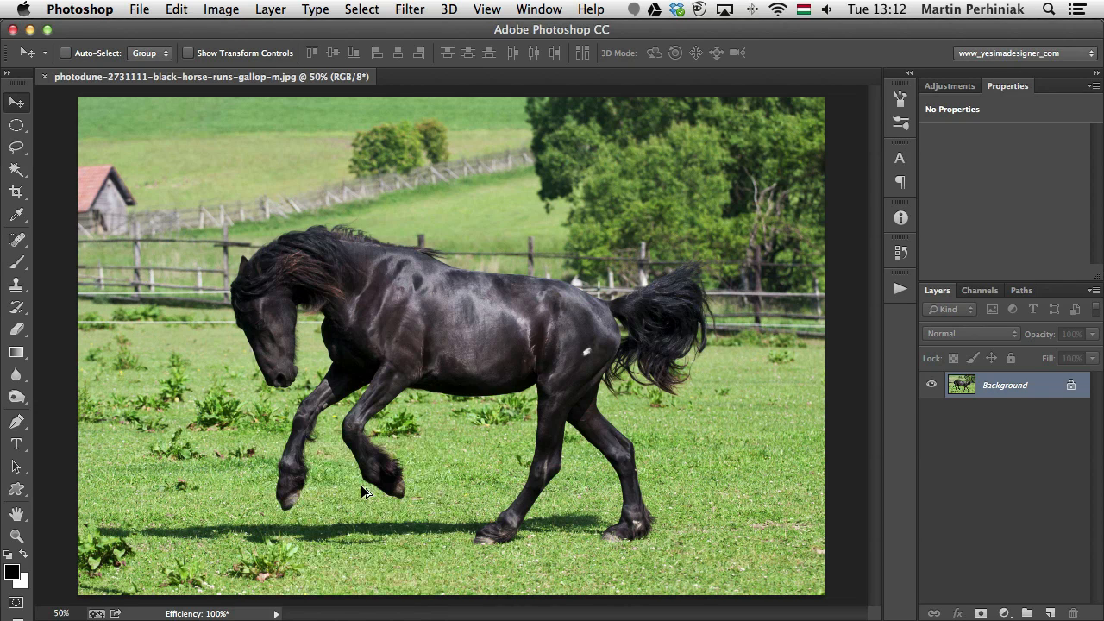
# Step: In Image Size, enter a width of 10000 px so height becomes 6669 px
pyautogui.click(220, 10)
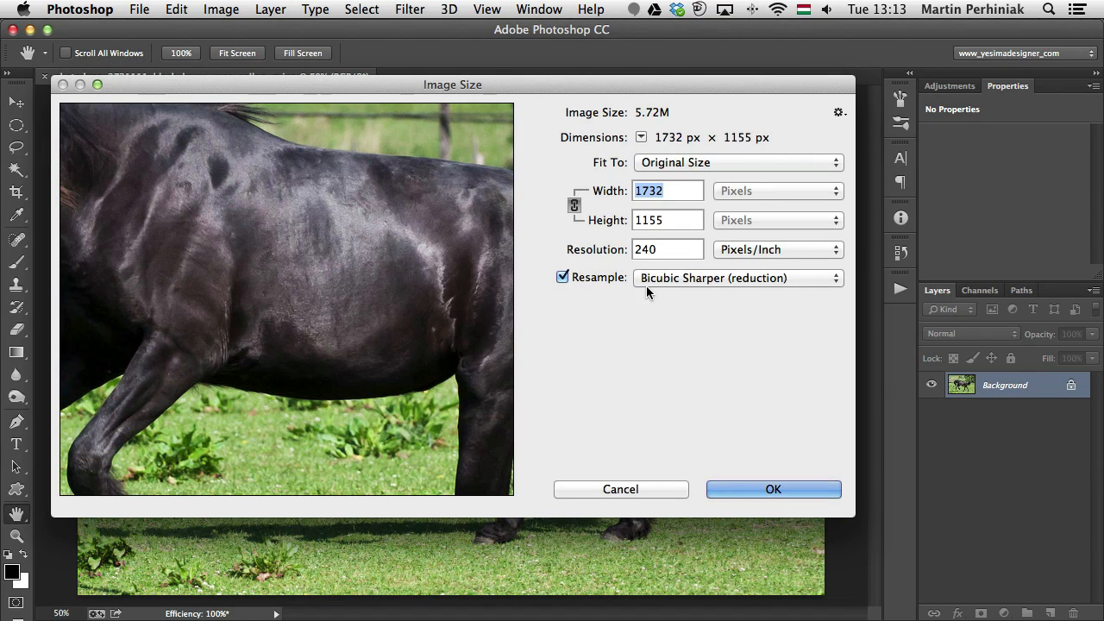
pyautogui.moveTo(670, 368)
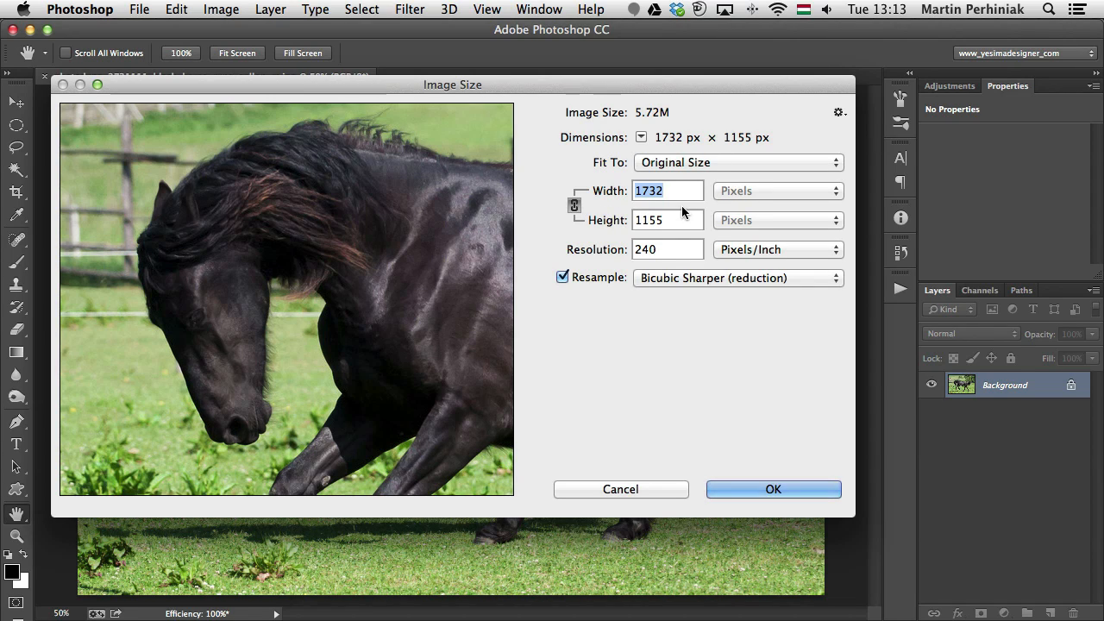
pyautogui.moveTo(603, 194)
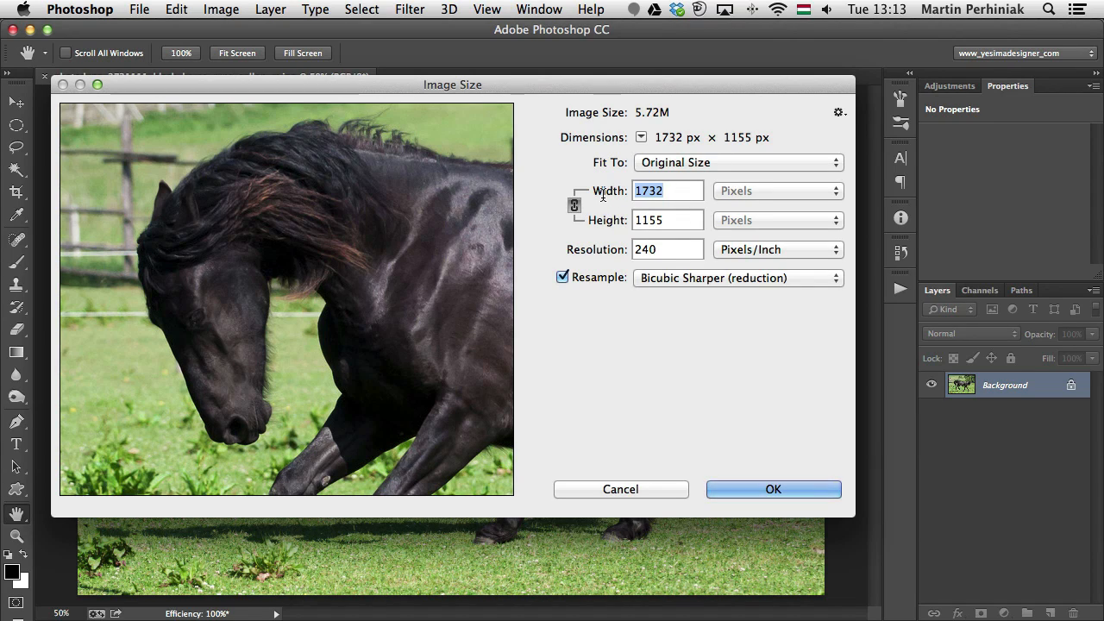
pyautogui.write('10000')
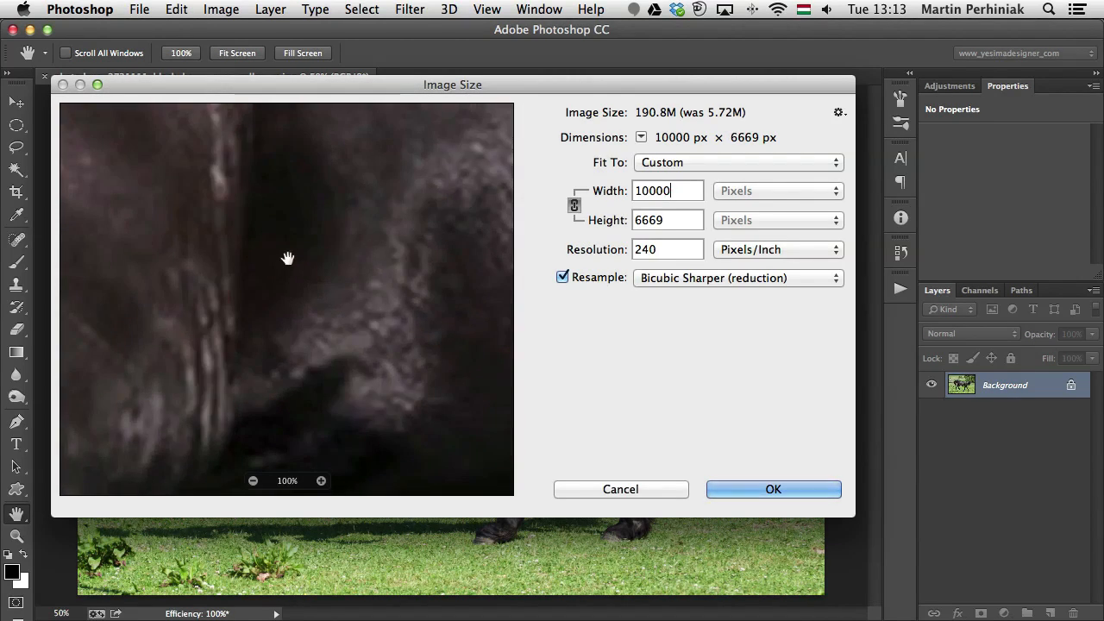
pyautogui.moveTo(288, 258); pyautogui.dragTo(379, 292)
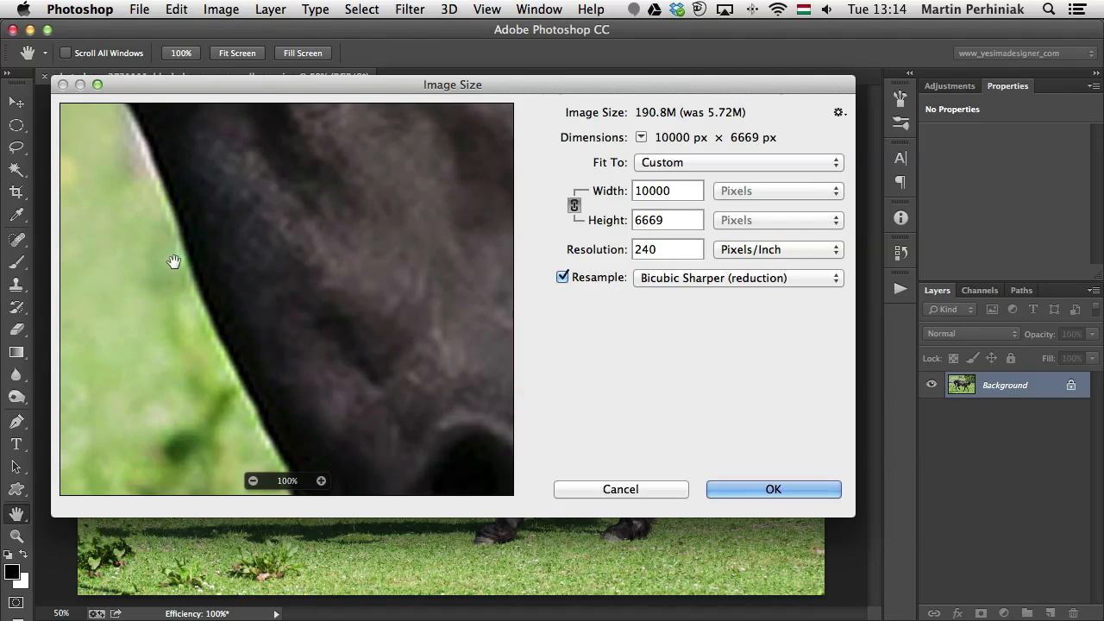
pyautogui.moveTo(312, 375)
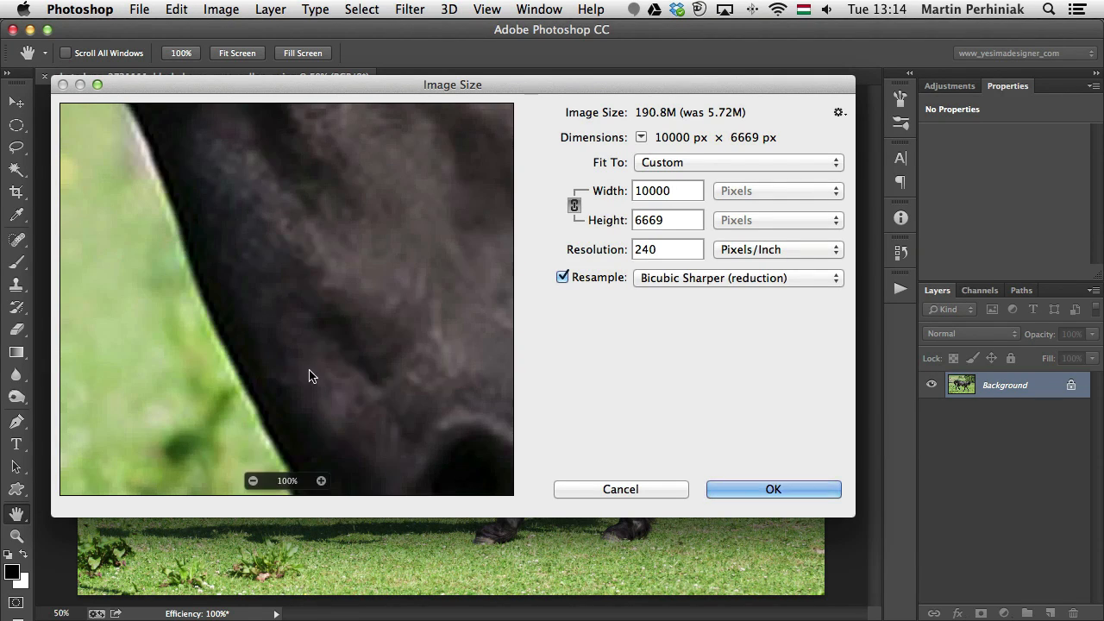
pyautogui.moveTo(372, 418)
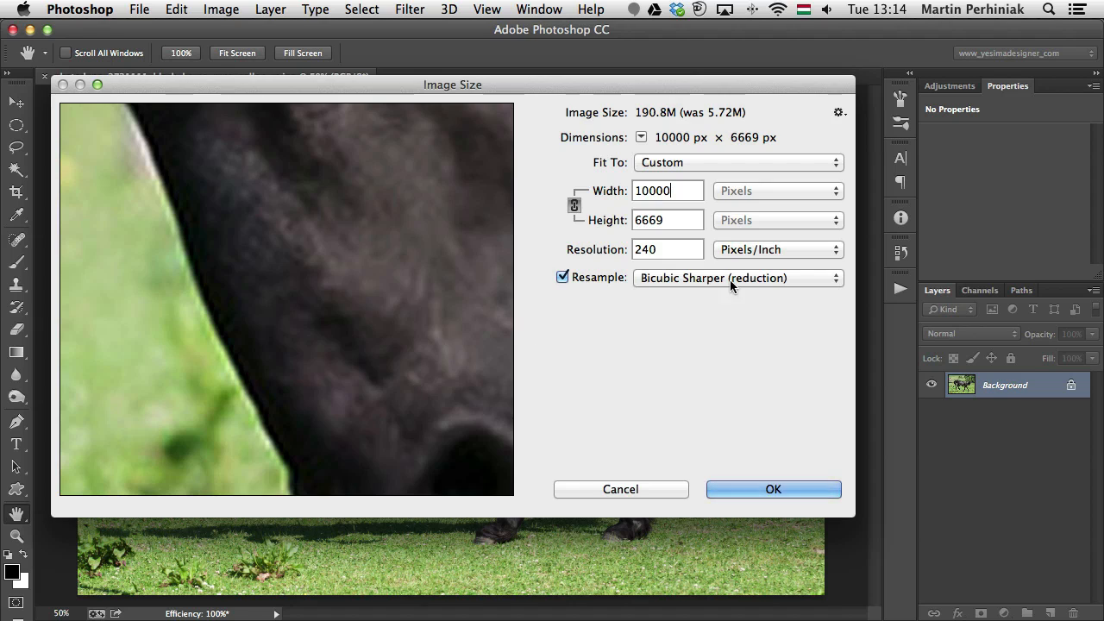
# Step: Set Resample to Preserve Details (enlargement) and Reduce Noise to 100
pyautogui.click(737, 278)
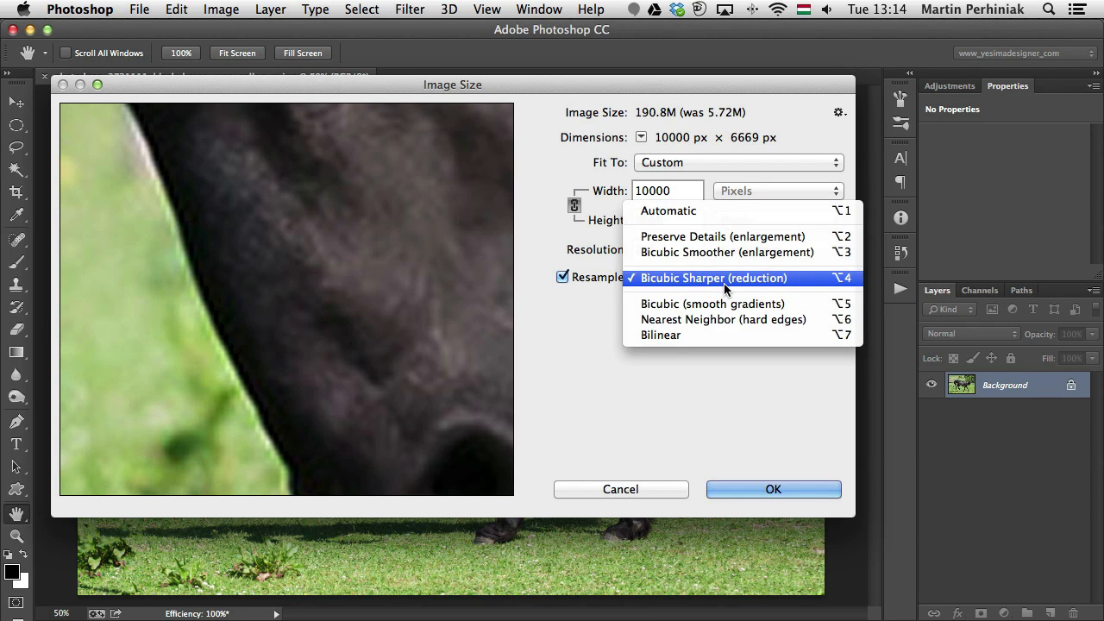
pyautogui.moveTo(677, 236)
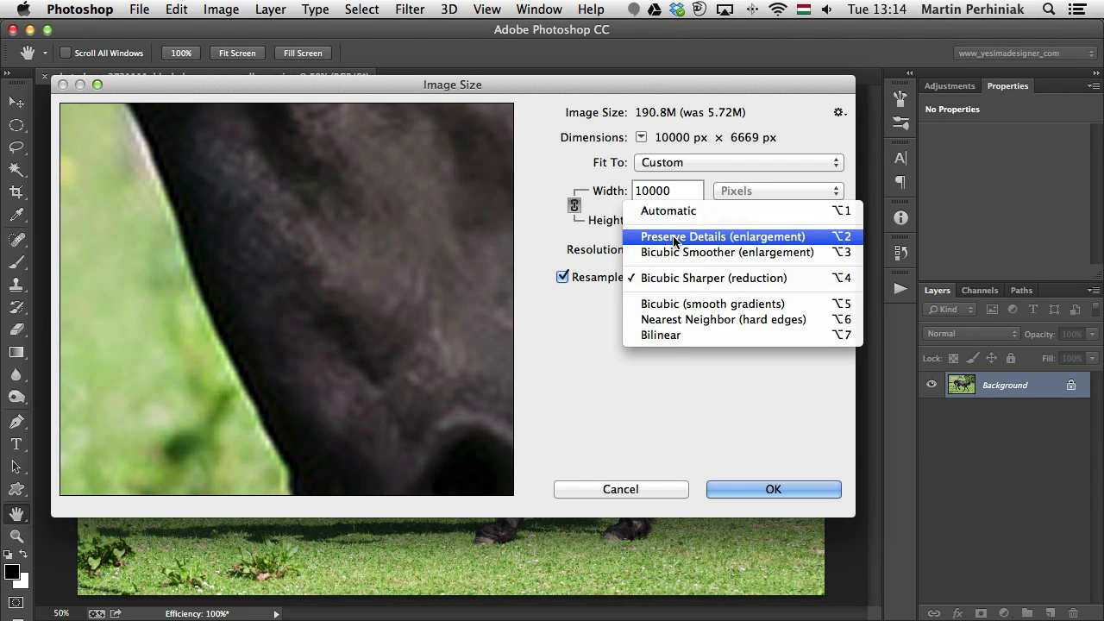
pyautogui.click(721, 236)
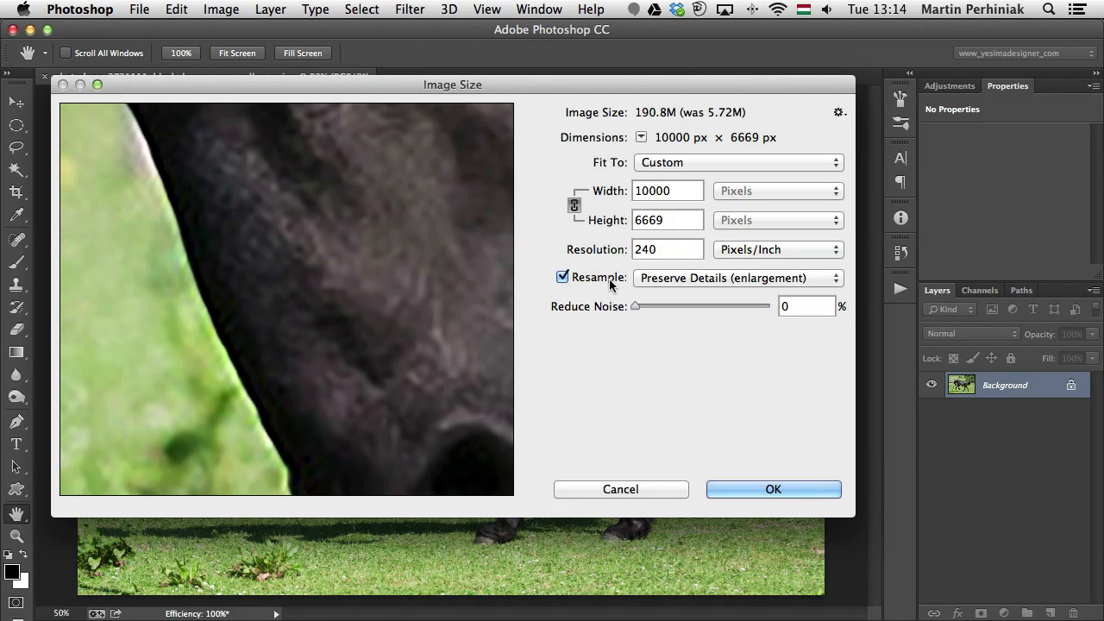
pyautogui.click(737, 277)
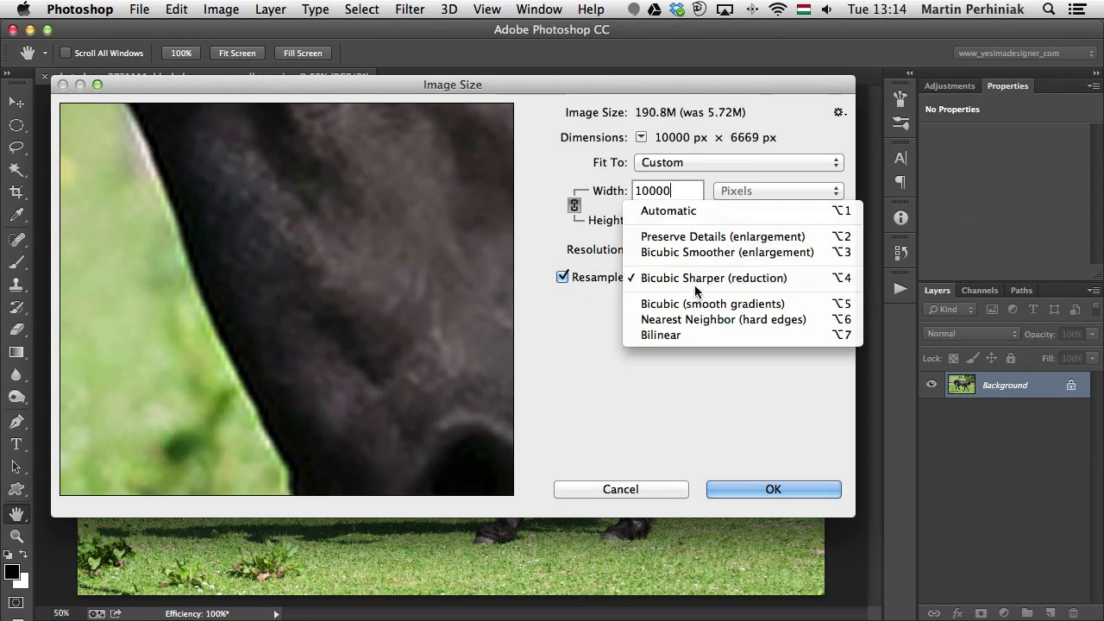
pyautogui.click(723, 237)
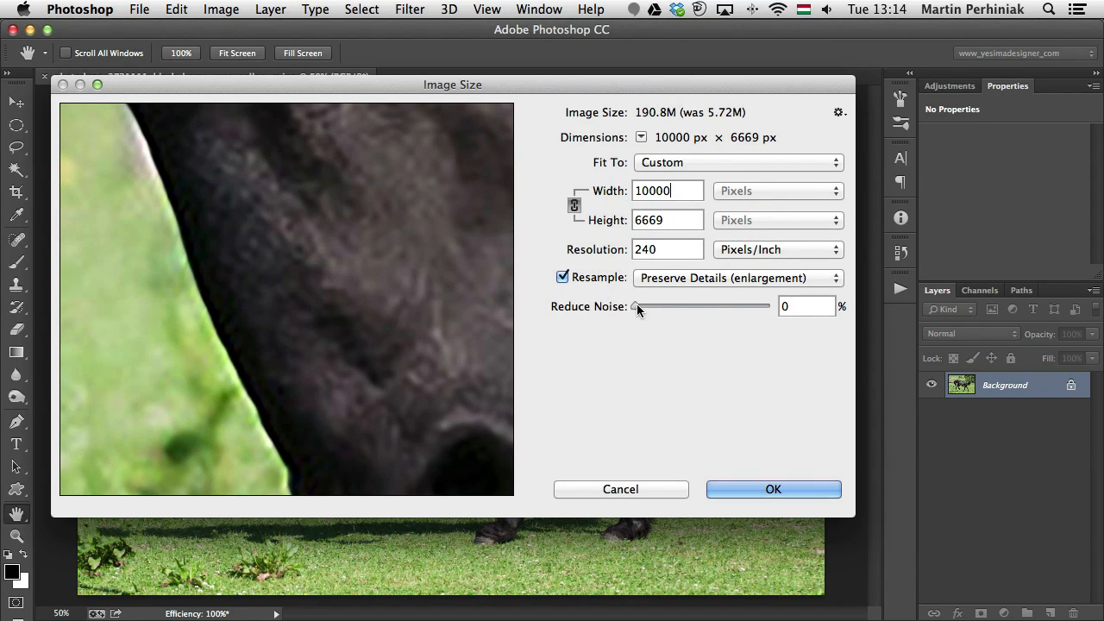
pyautogui.moveTo(634, 306); pyautogui.dragTo(767, 307)
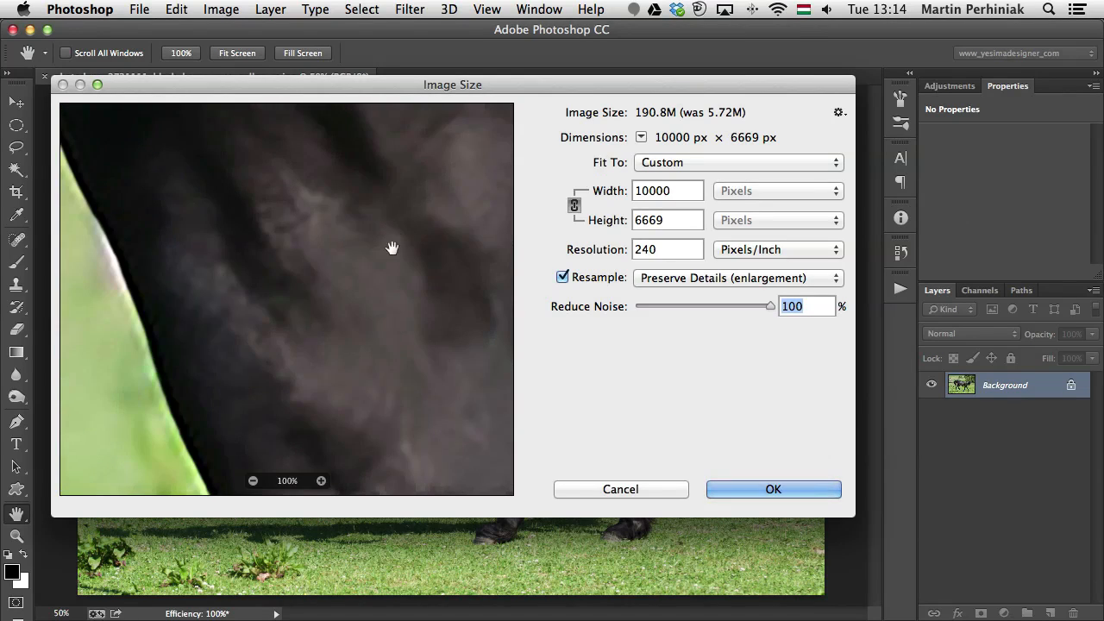
# Step: Pan the preview around the horse's eye and grass edge to check detail
pyautogui.moveTo(392, 248); pyautogui.dragTo(430, 339)
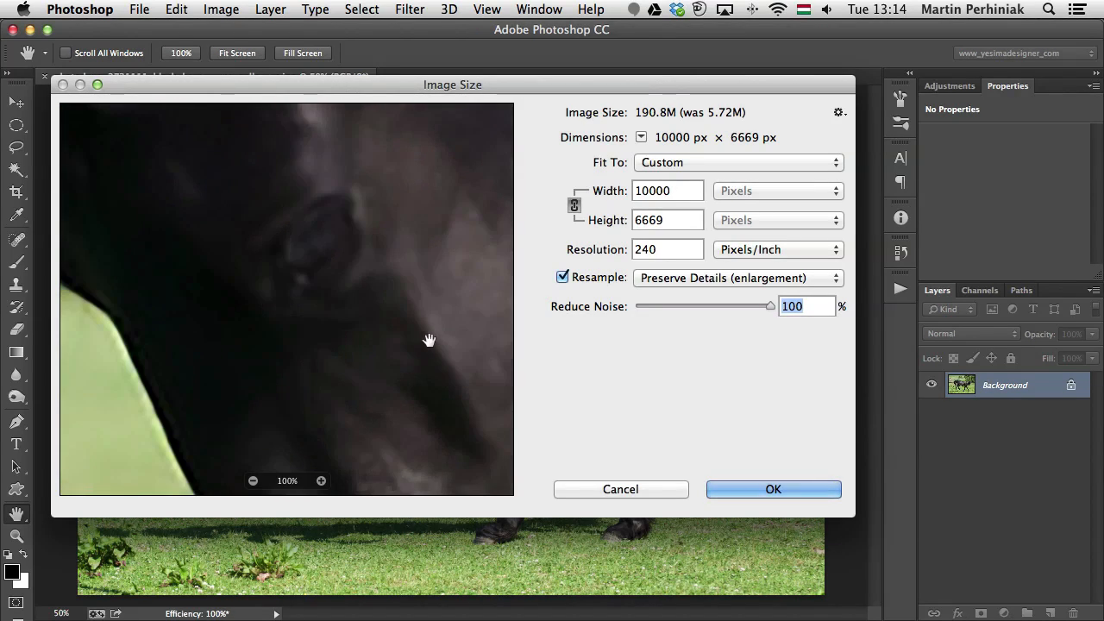
pyautogui.moveTo(430, 340); pyautogui.dragTo(280, 156)
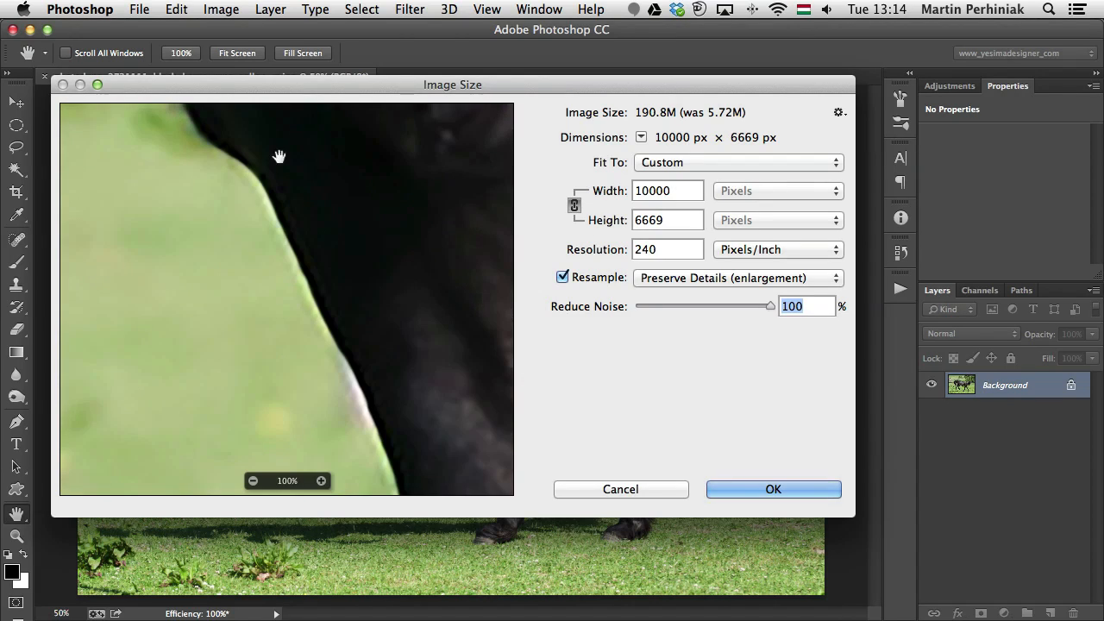
pyautogui.moveTo(278, 156); pyautogui.dragTo(168, 250)
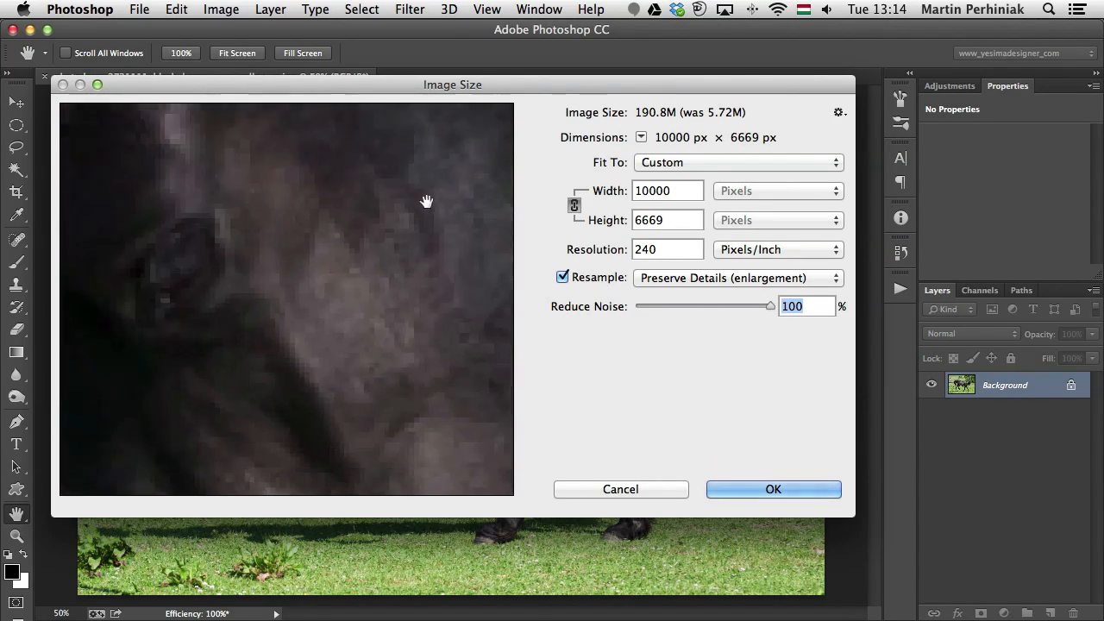
pyautogui.moveTo(426, 202); pyautogui.dragTo(341, 341)
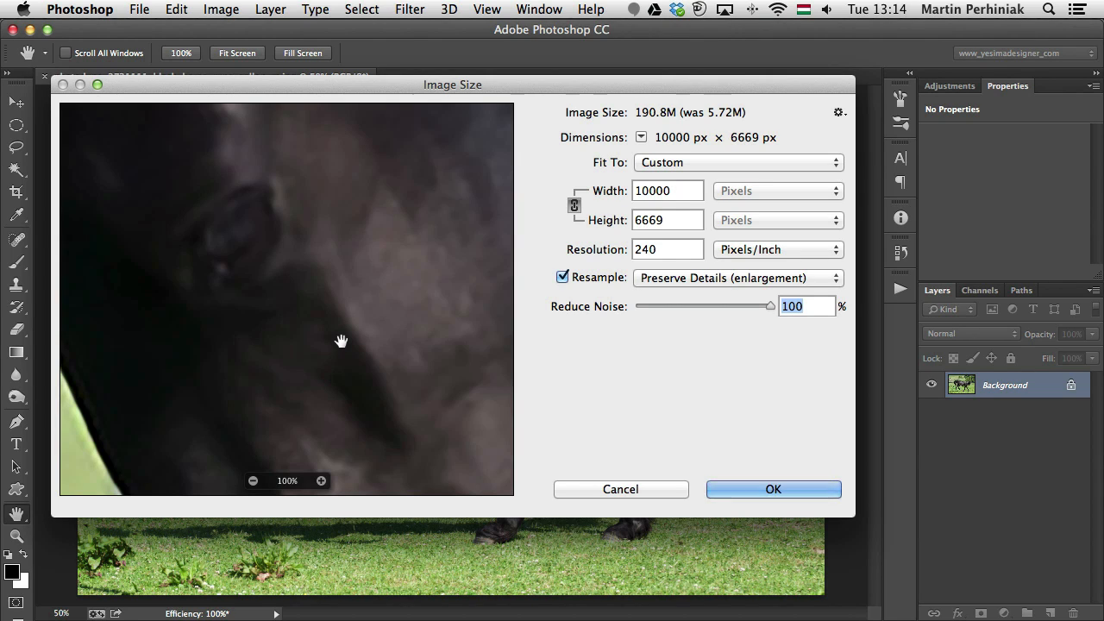
pyautogui.moveTo(341, 341); pyautogui.dragTo(377, 328)
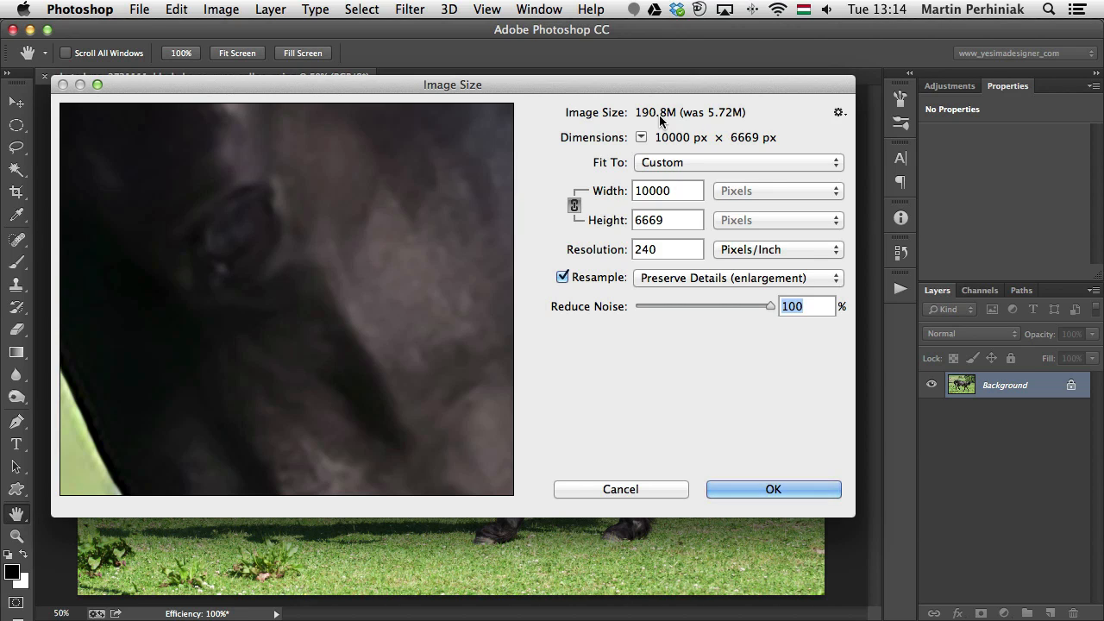
pyautogui.moveTo(773, 489)
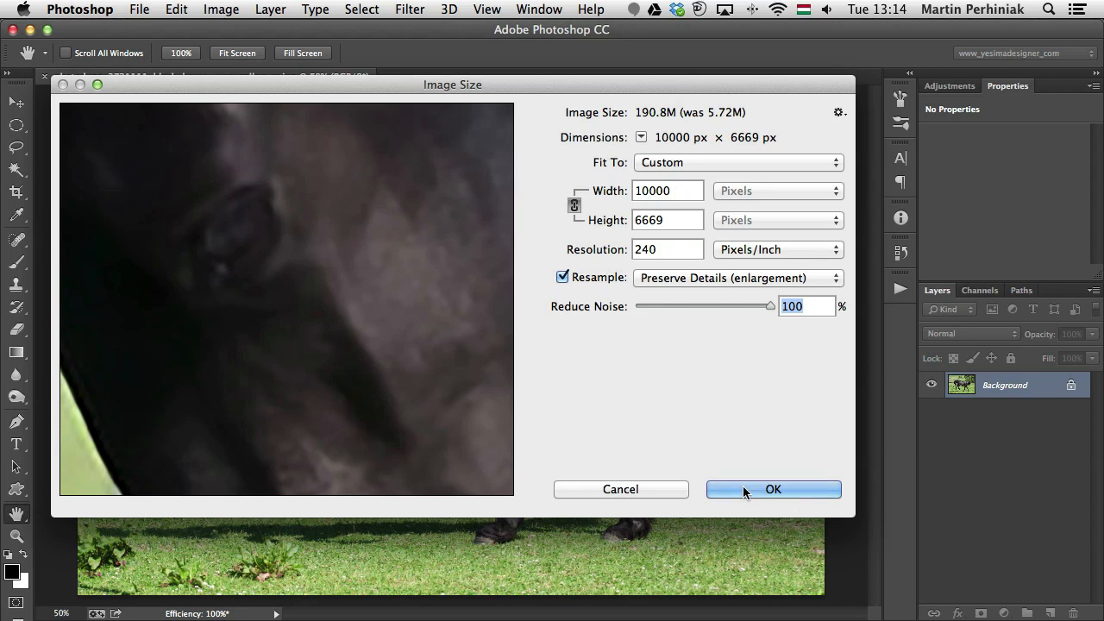
# Step: Apply the 10000 × 6669 px enlargement and select the Move tool
pyautogui.click(772, 489)
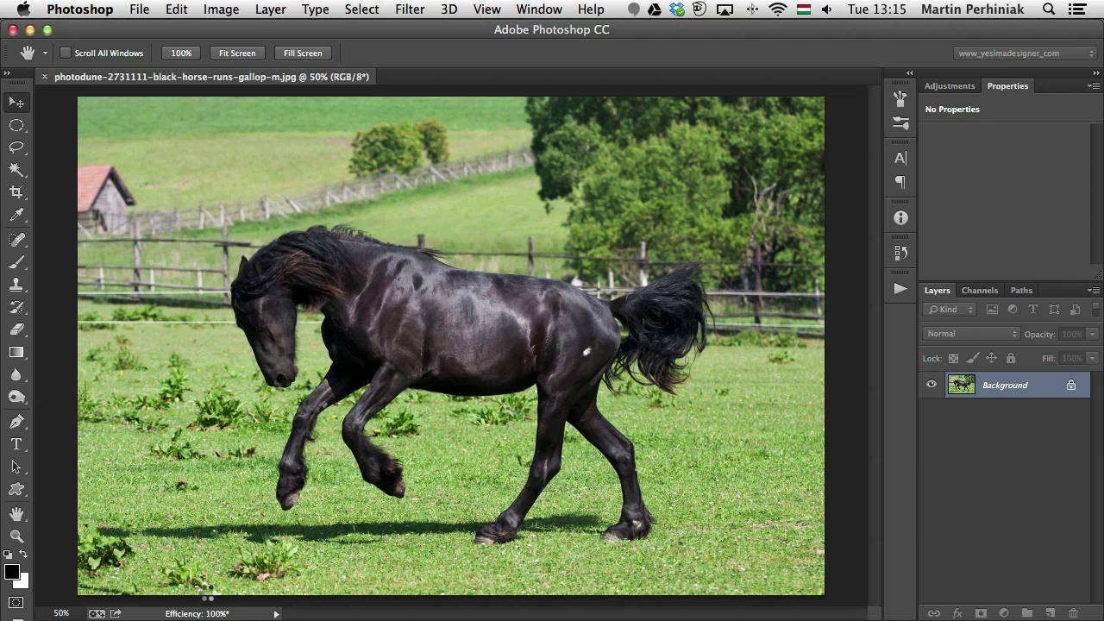
pyautogui.click(15, 102)
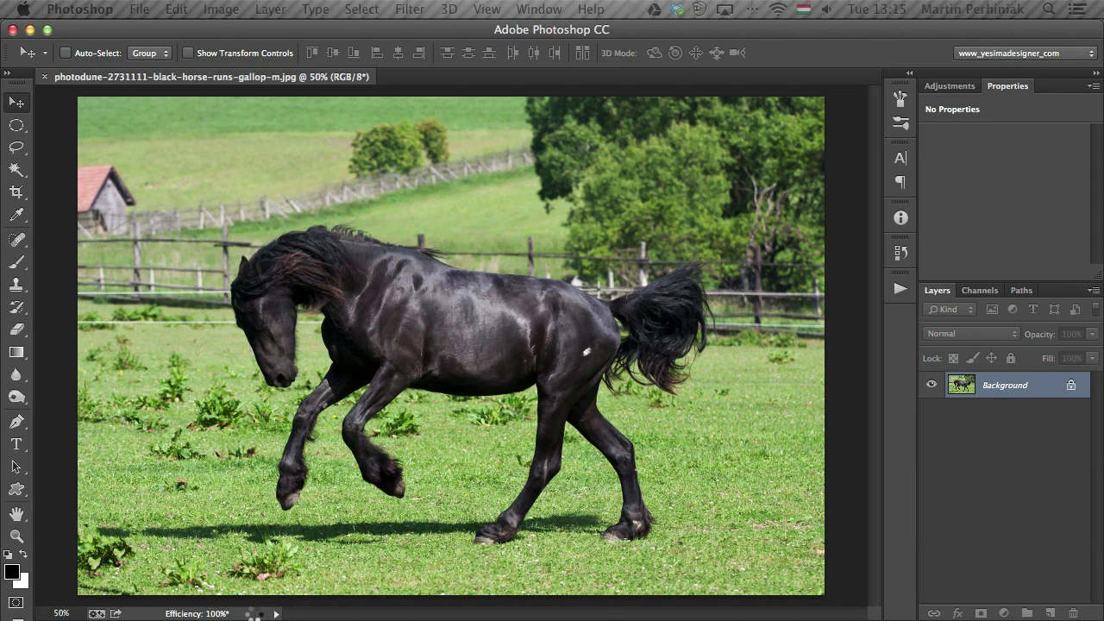
pyautogui.click(221, 9)
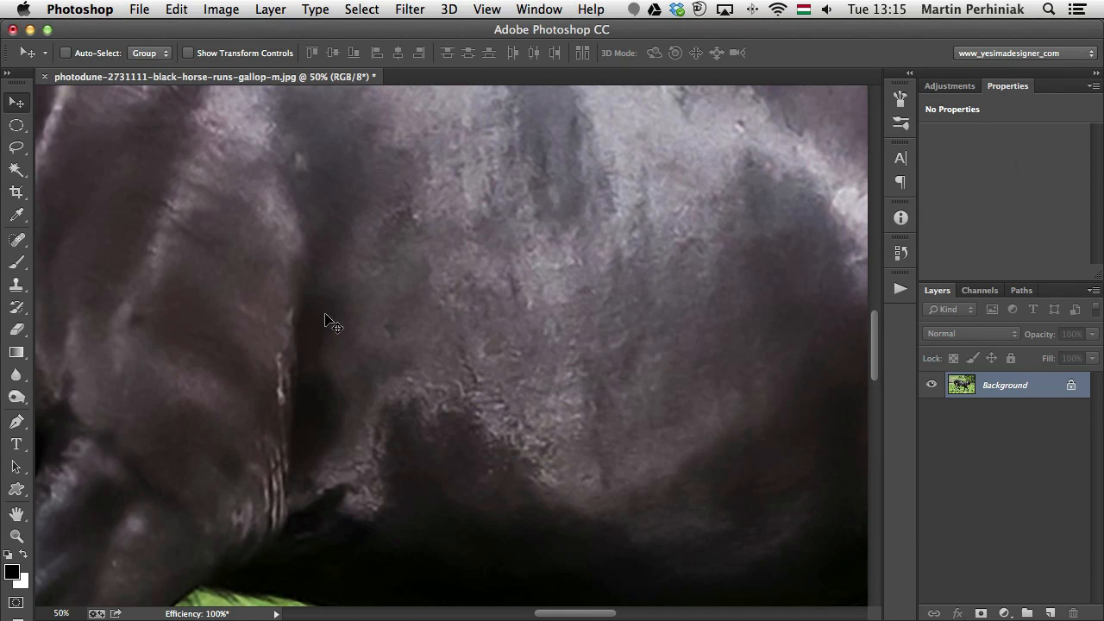
pyautogui.moveTo(249, 404)
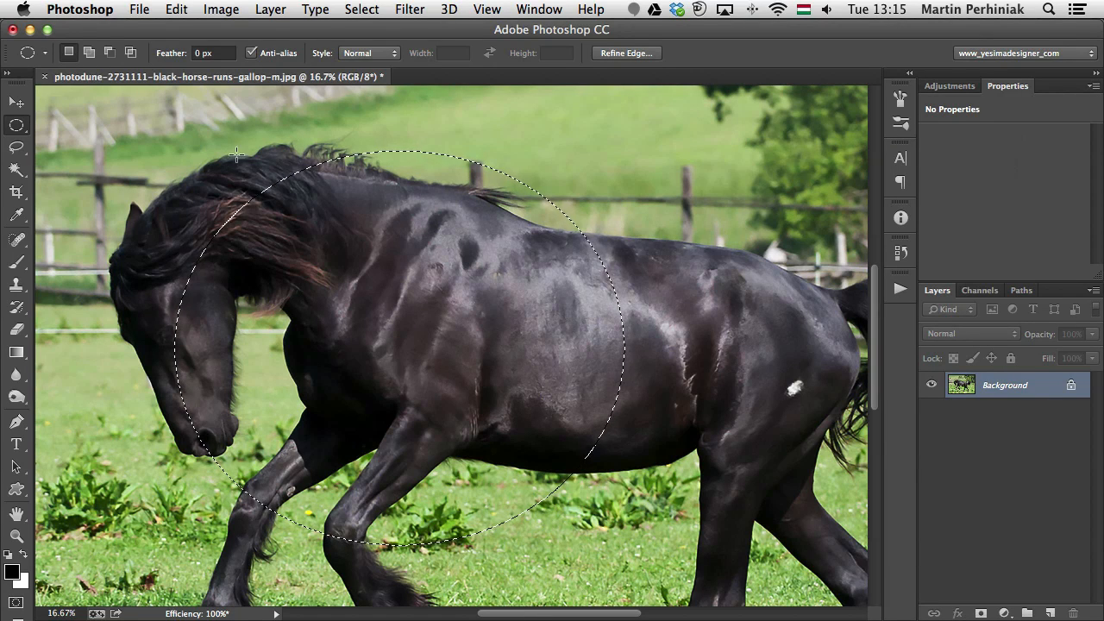
# Step: Open a menu from the Photoshop menu bar
pyautogui.click(176, 10)
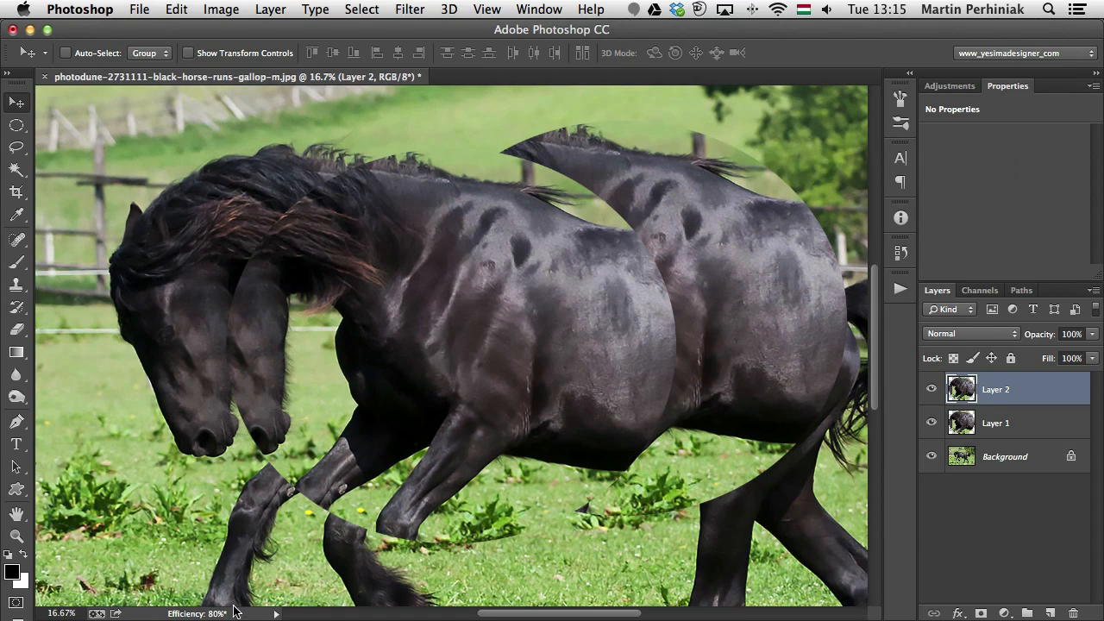
pyautogui.moveTo(517, 297)
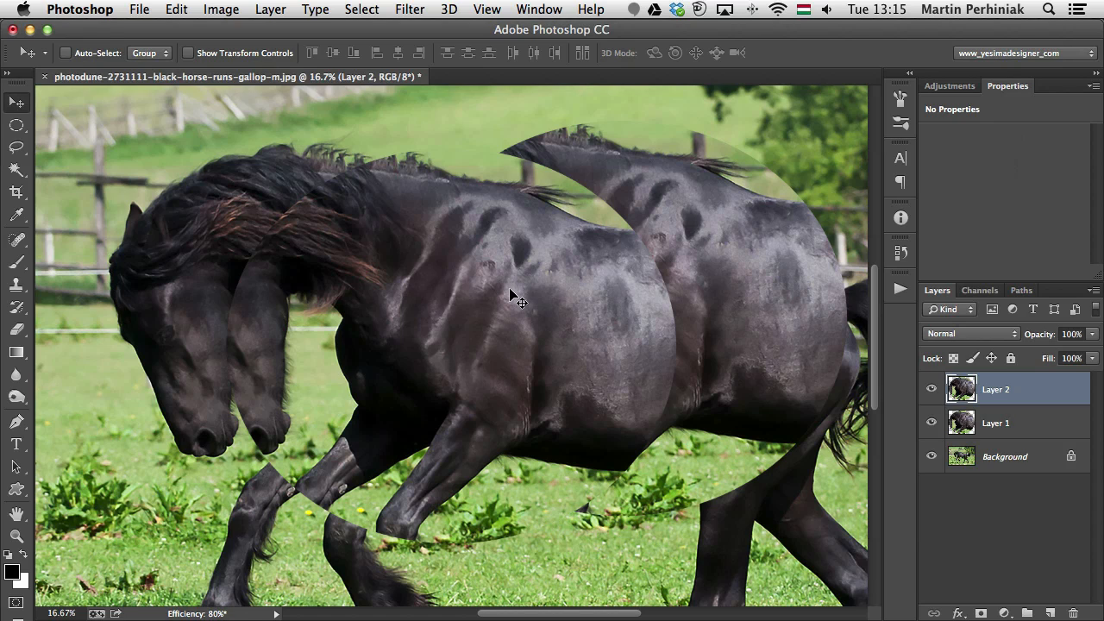
pyautogui.moveTo(423, 375)
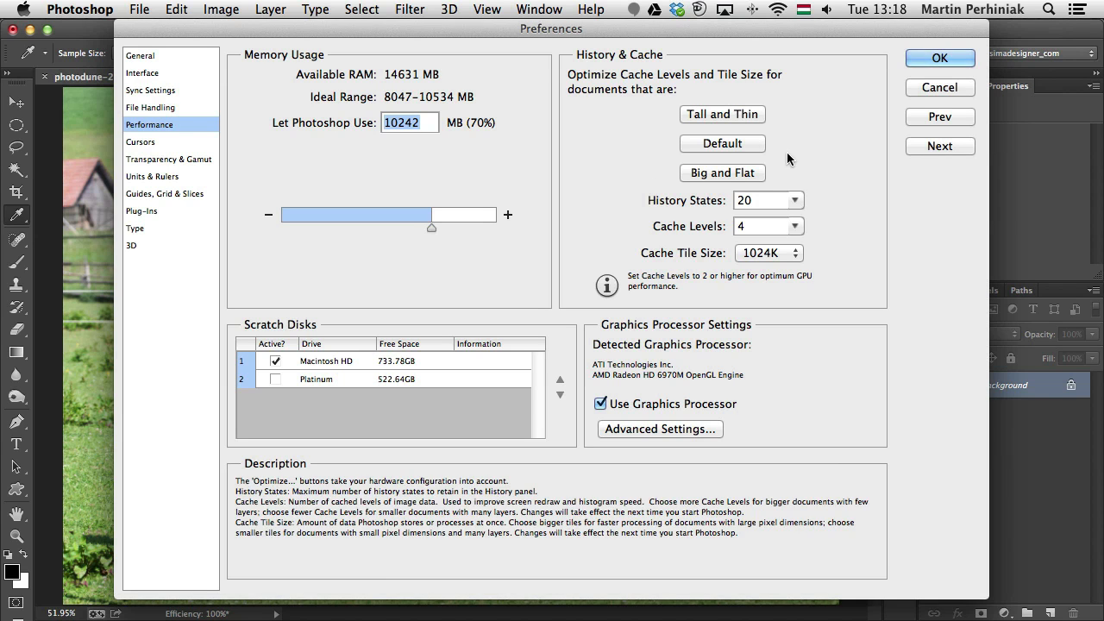
pyautogui.moveTo(857, 173)
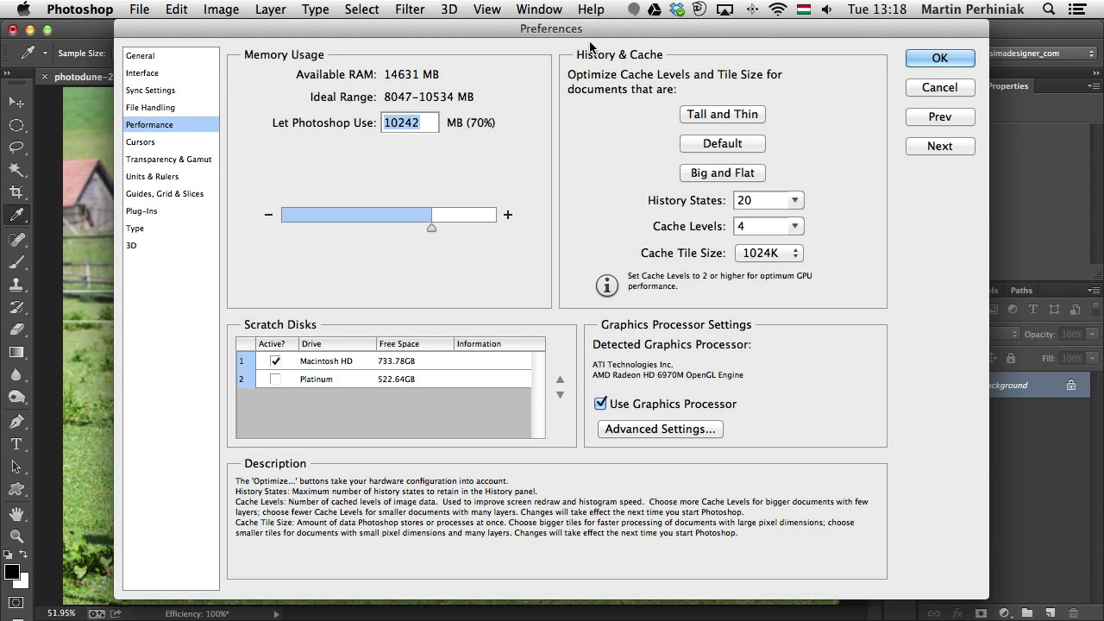
pyautogui.moveTo(878, 214)
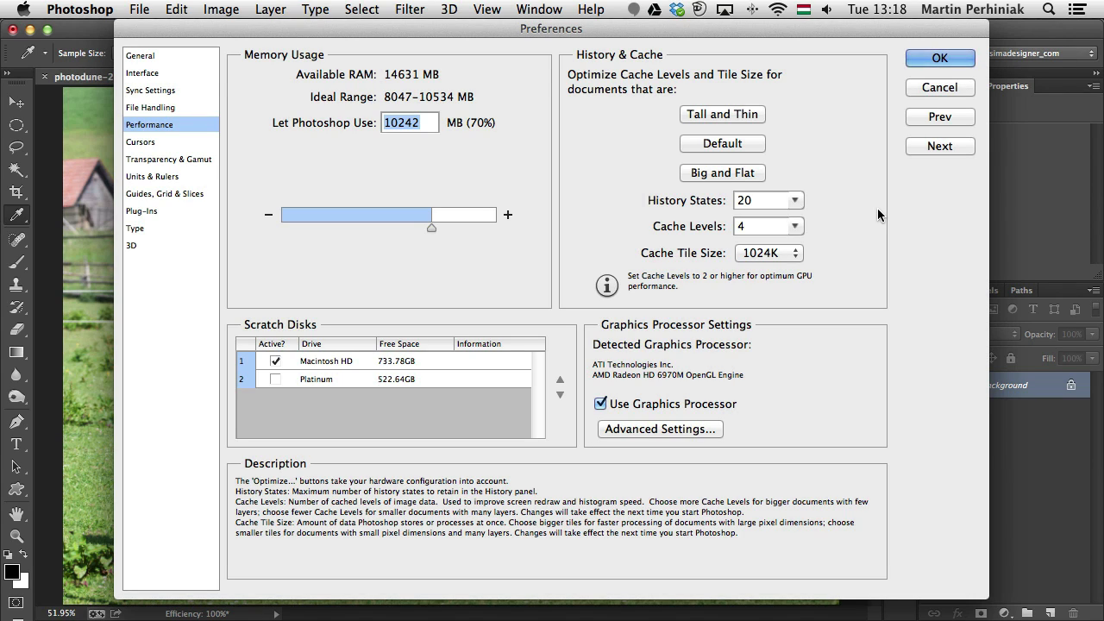
pyautogui.moveTo(844, 169)
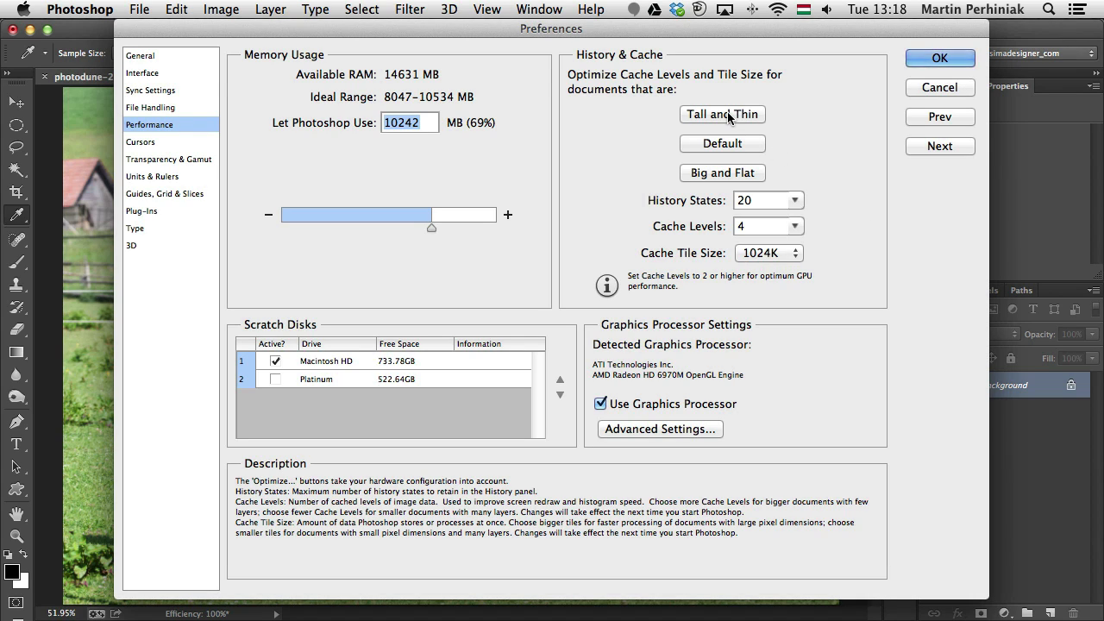
# Step: Try the Tall and Thin and Big and Flat cache presets, then restore Default (4 levels, 1024K)
pyautogui.click(722, 173)
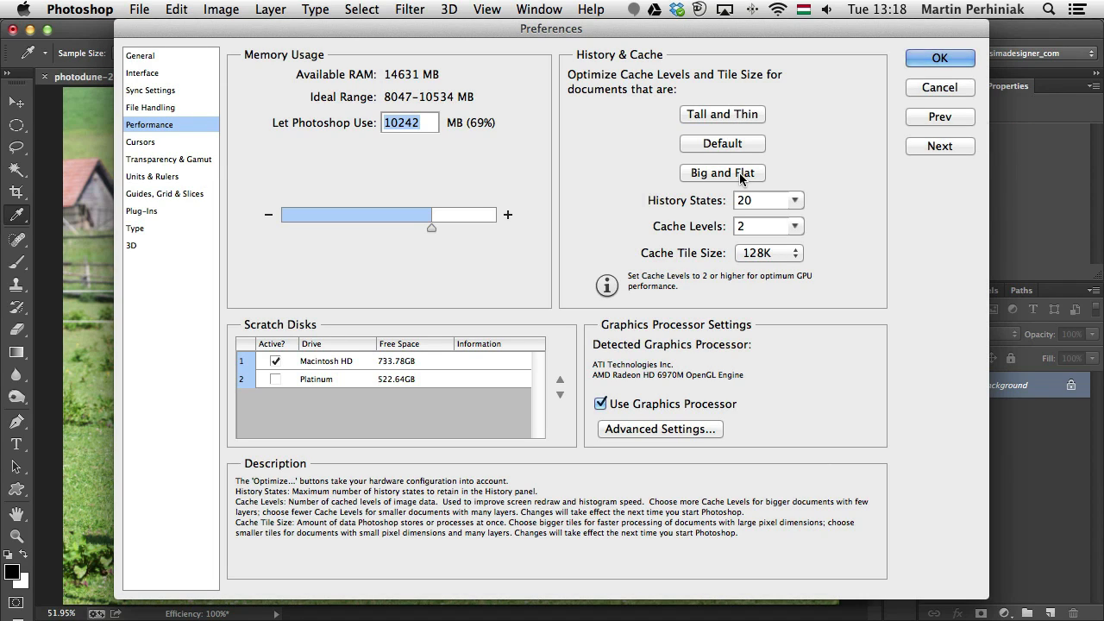
pyautogui.click(722, 143)
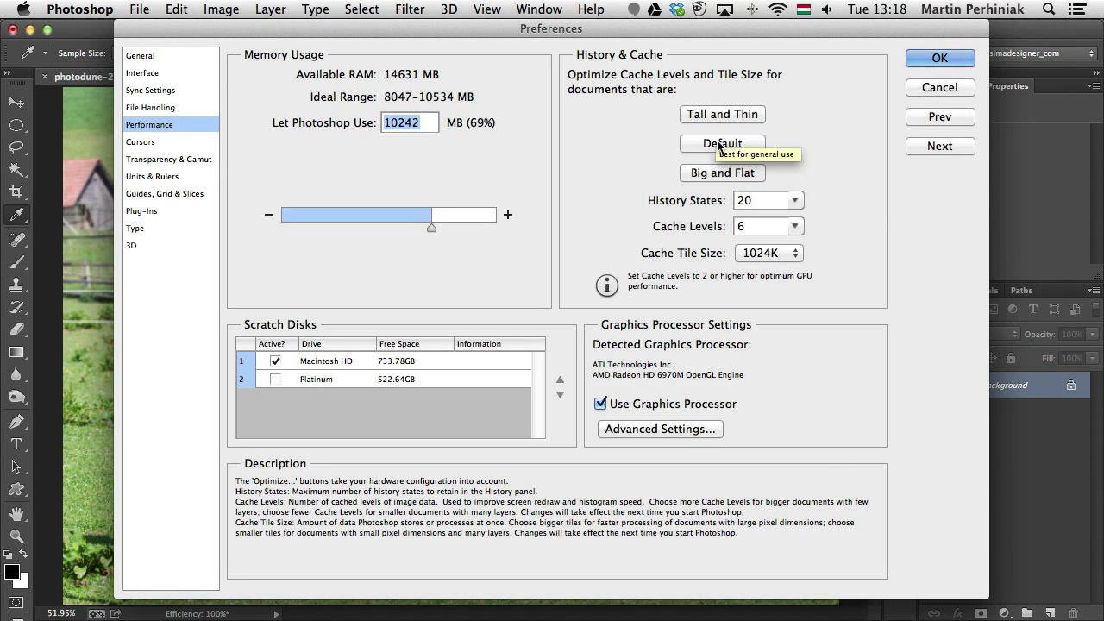
pyautogui.click(794, 231)
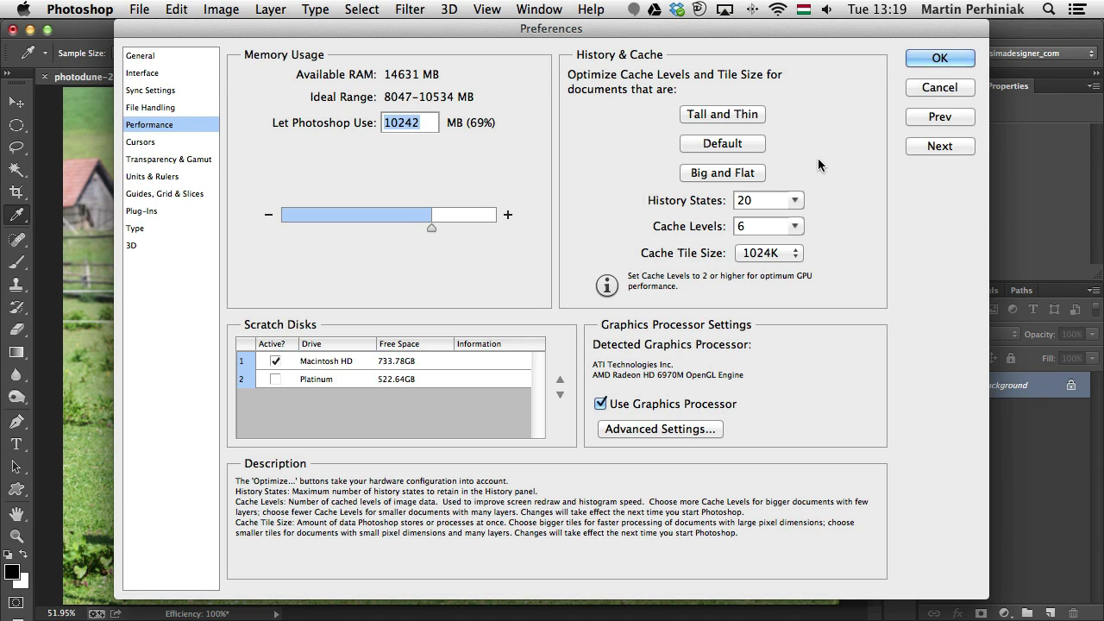
pyautogui.click(792, 230)
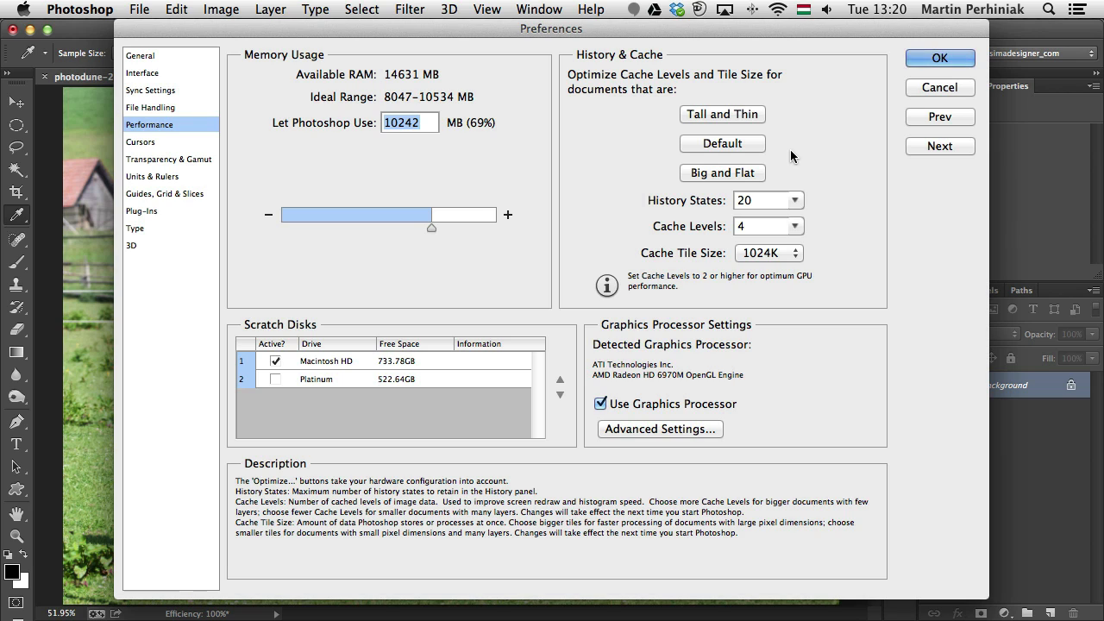
pyautogui.moveTo(816, 170)
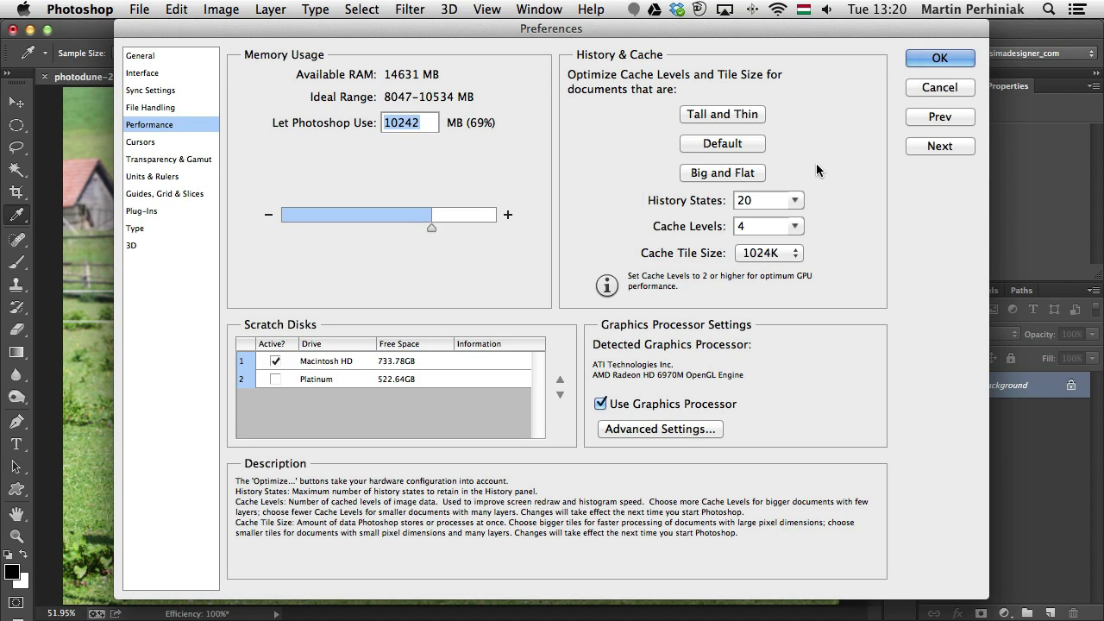
pyautogui.moveTo(808, 208)
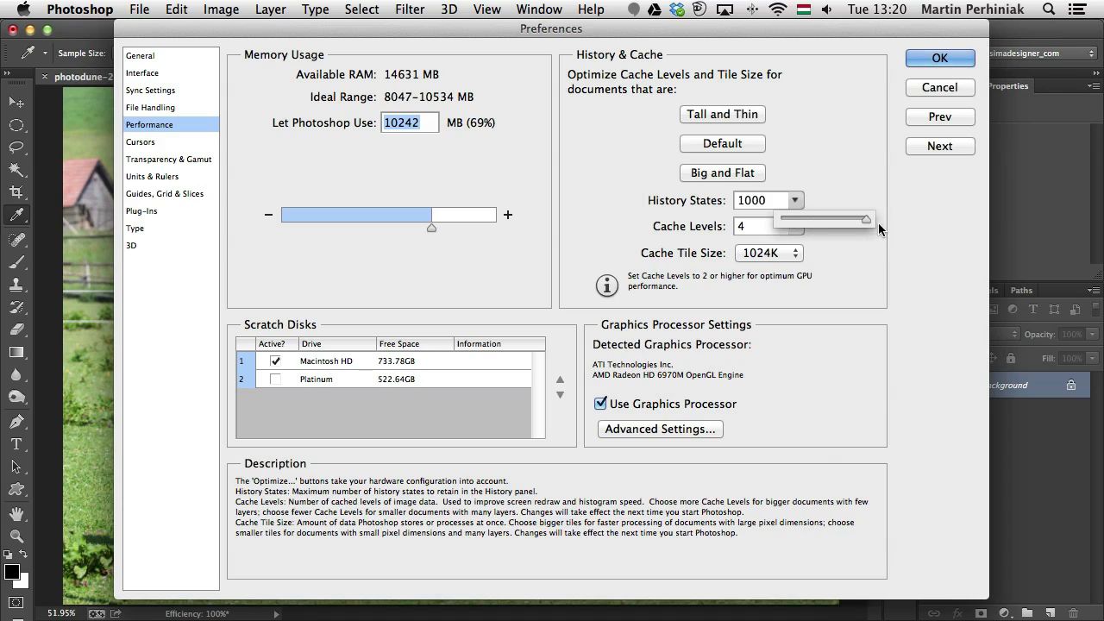
# Step: Try several History States values, settle on 125, and close Preferences with OK
pyautogui.moveTo(871, 218); pyautogui.dragTo(789, 218)
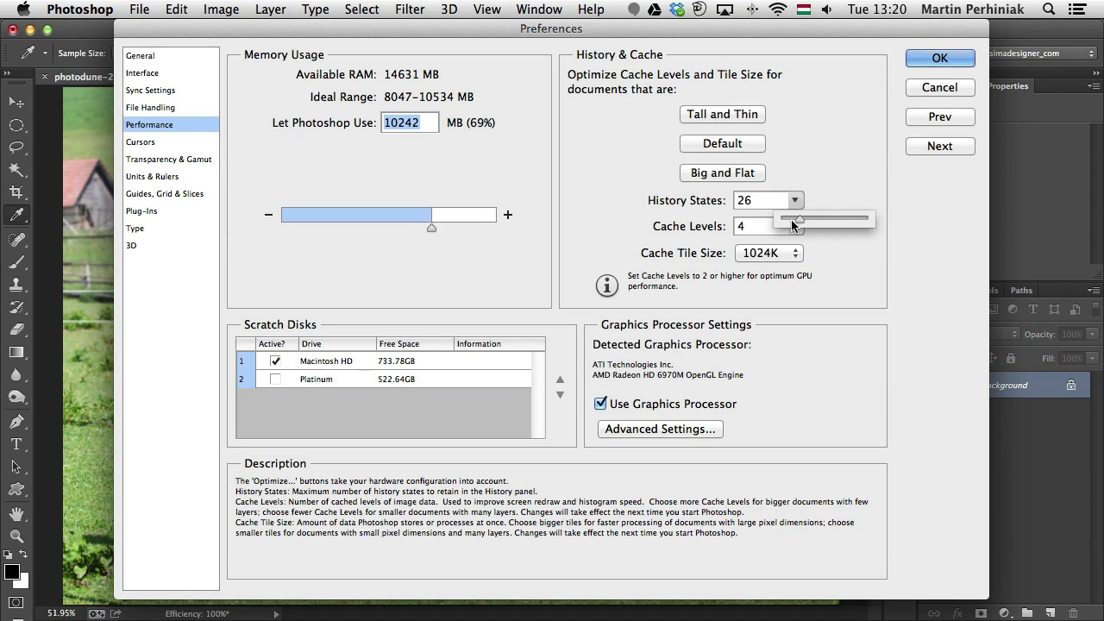
pyautogui.write('10')
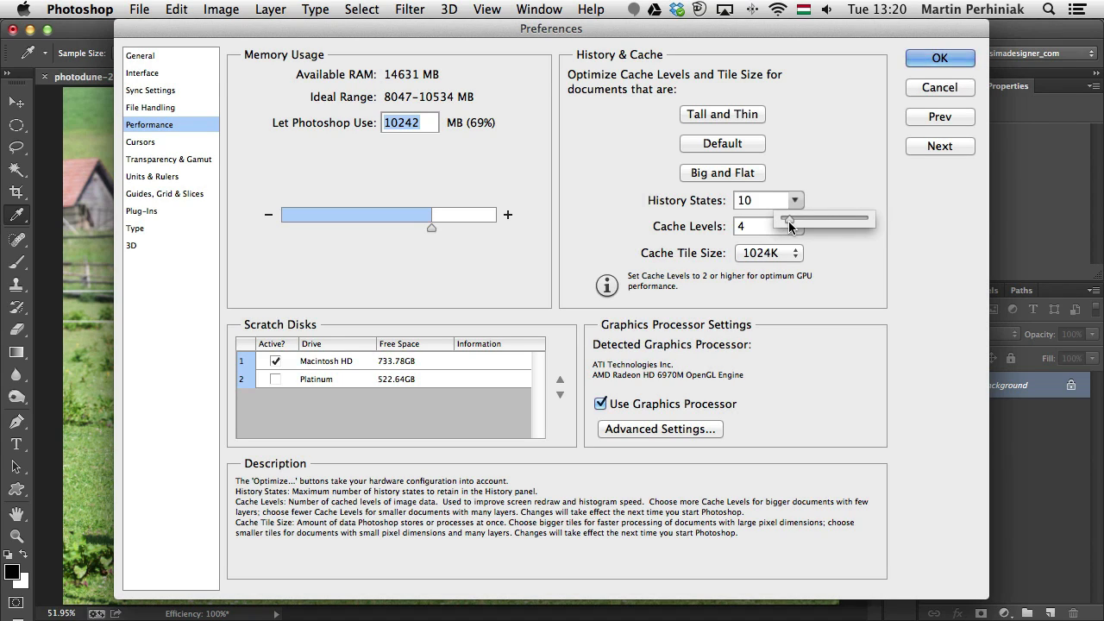
pyautogui.click(793, 204)
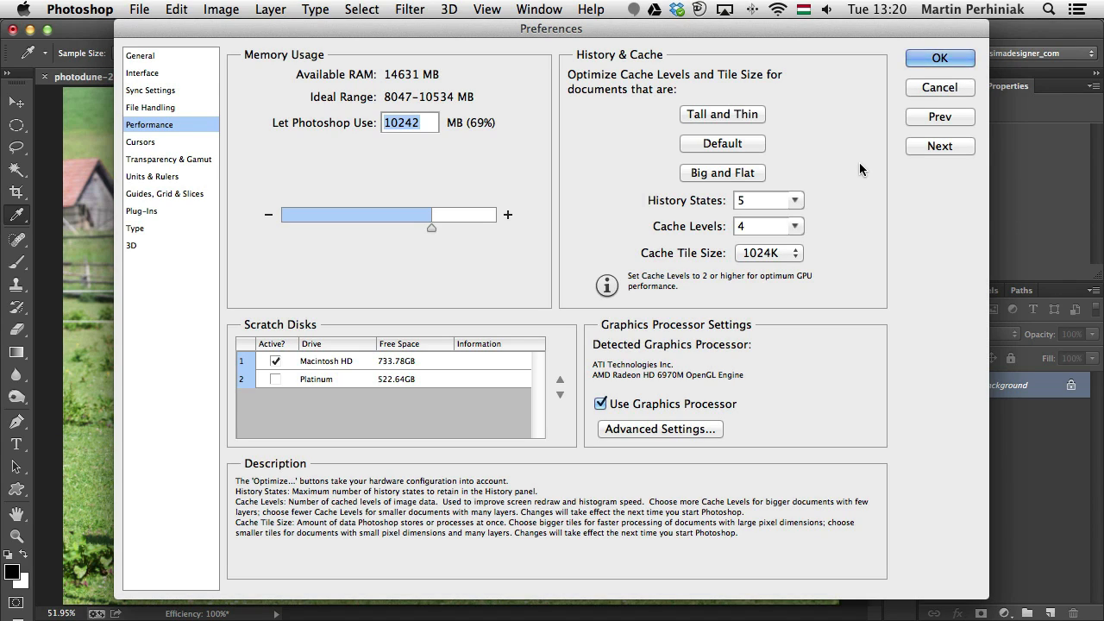
pyautogui.moveTo(804, 198)
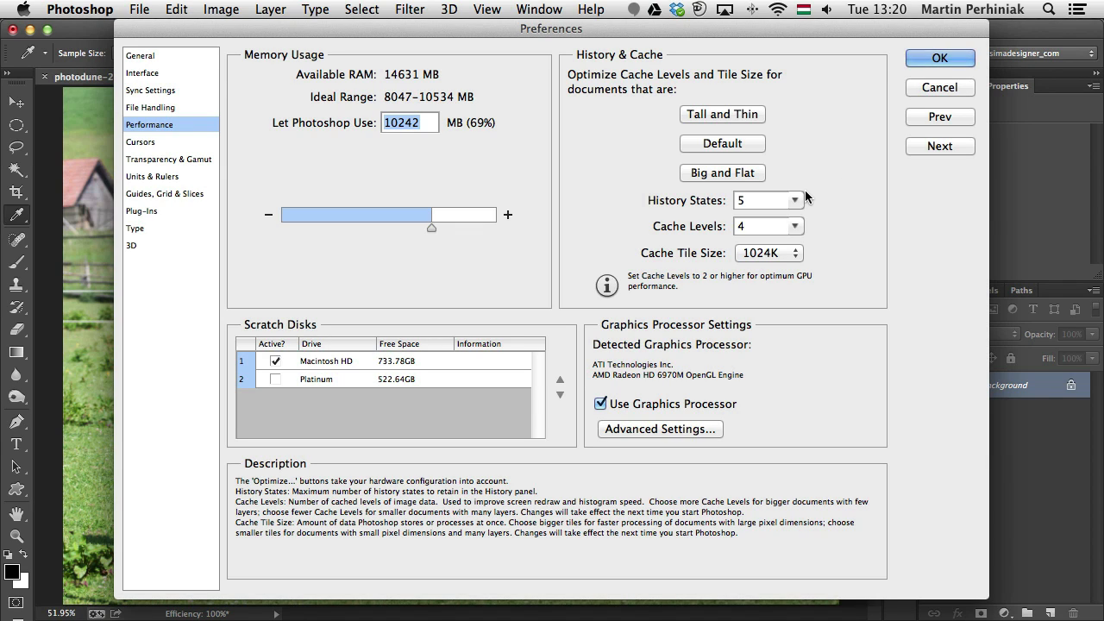
pyautogui.click(791, 226)
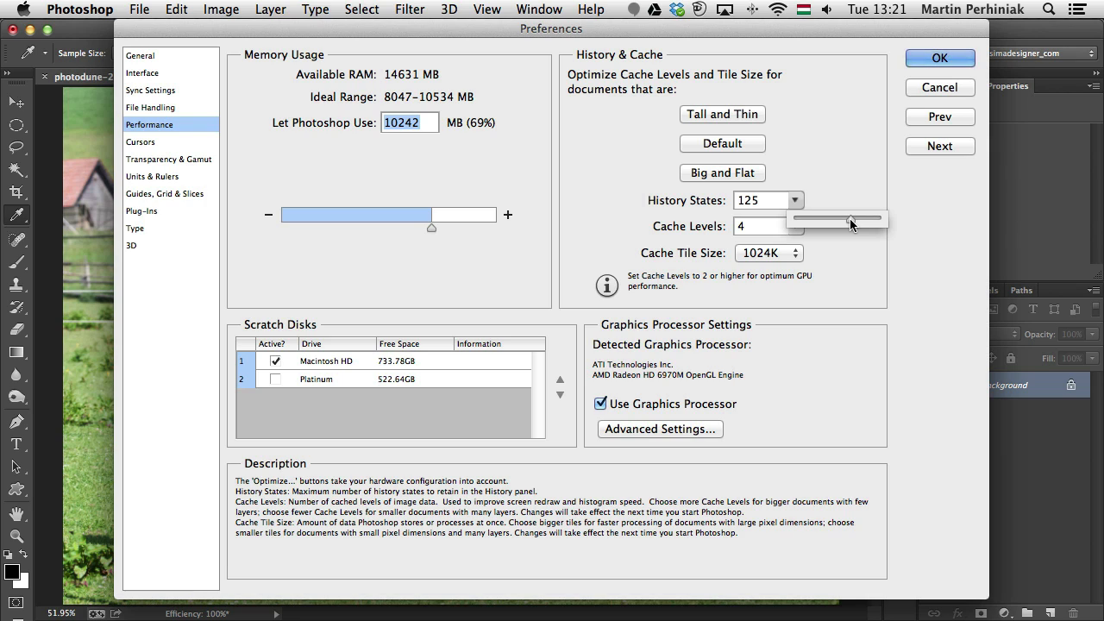
pyautogui.moveTo(835, 274)
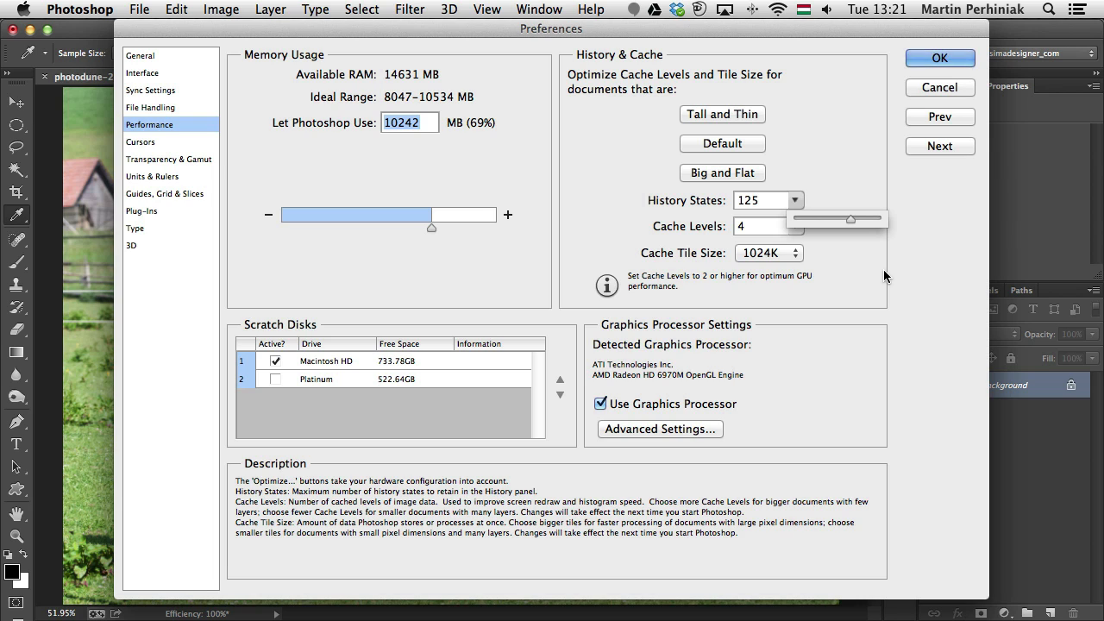
pyautogui.click(939, 58)
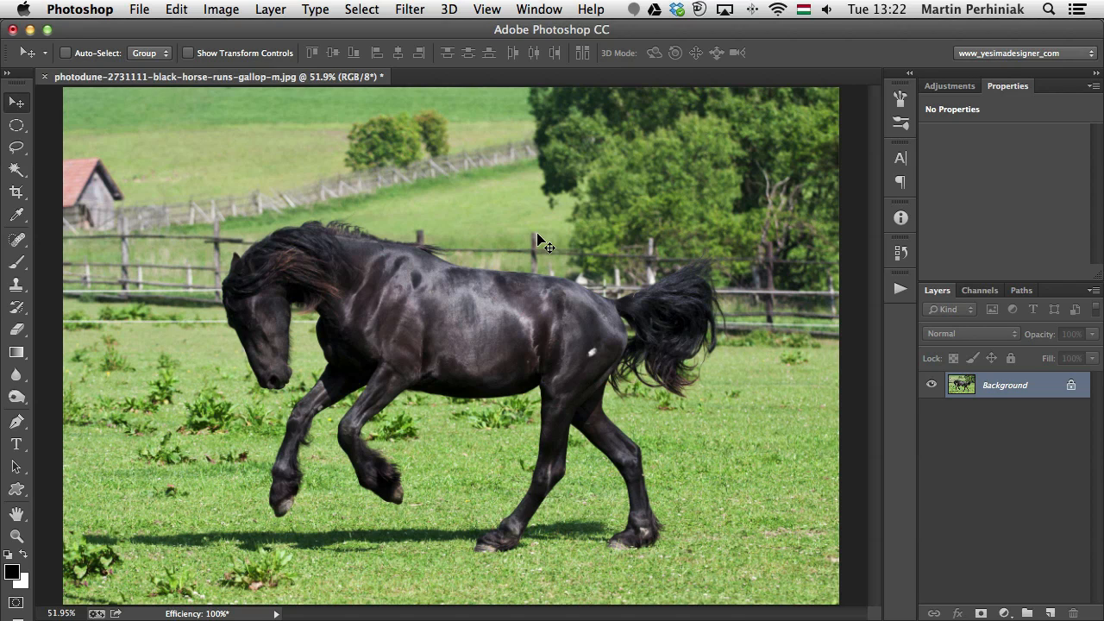
# Step: Browse the Filter menu without choosing anything, then bring up the Image menu
pyautogui.click(409, 9)
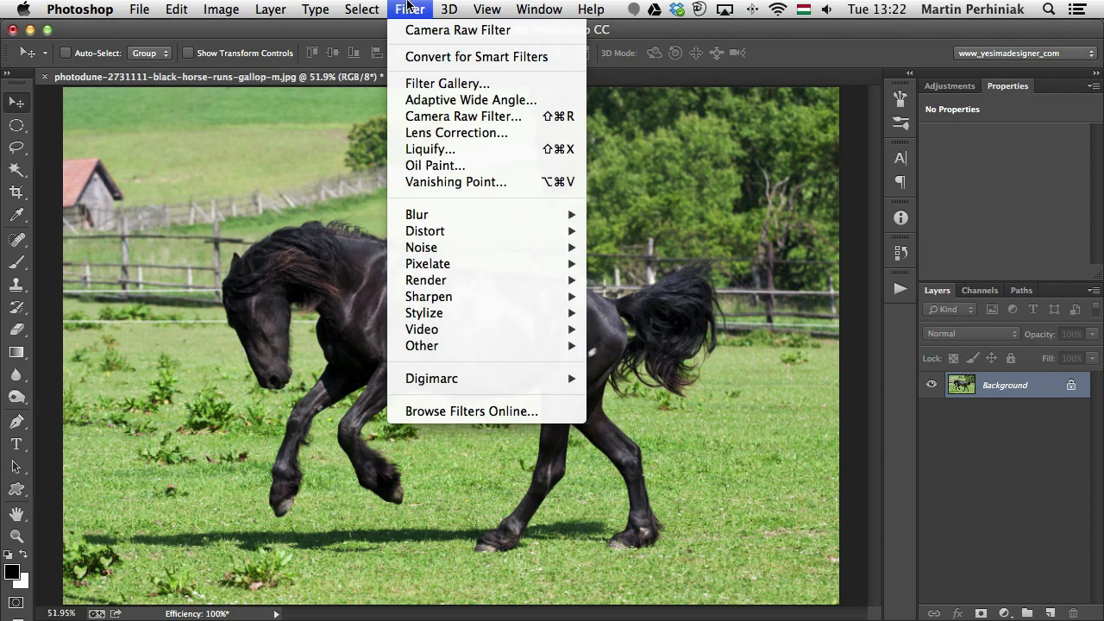
pyautogui.moveTo(471, 100)
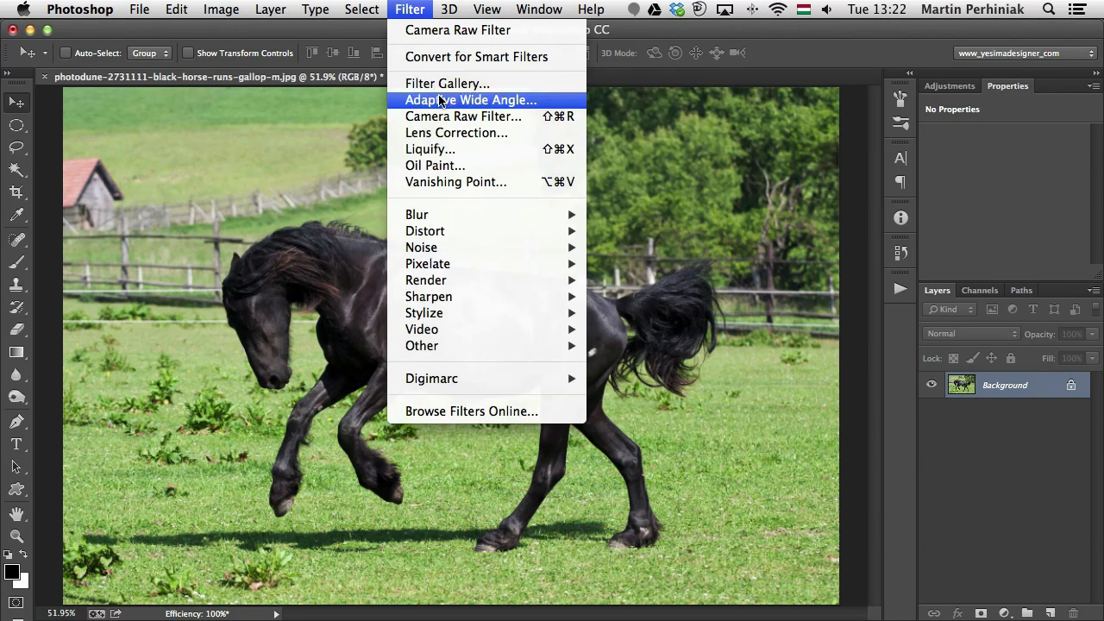
pyautogui.moveTo(617, 202)
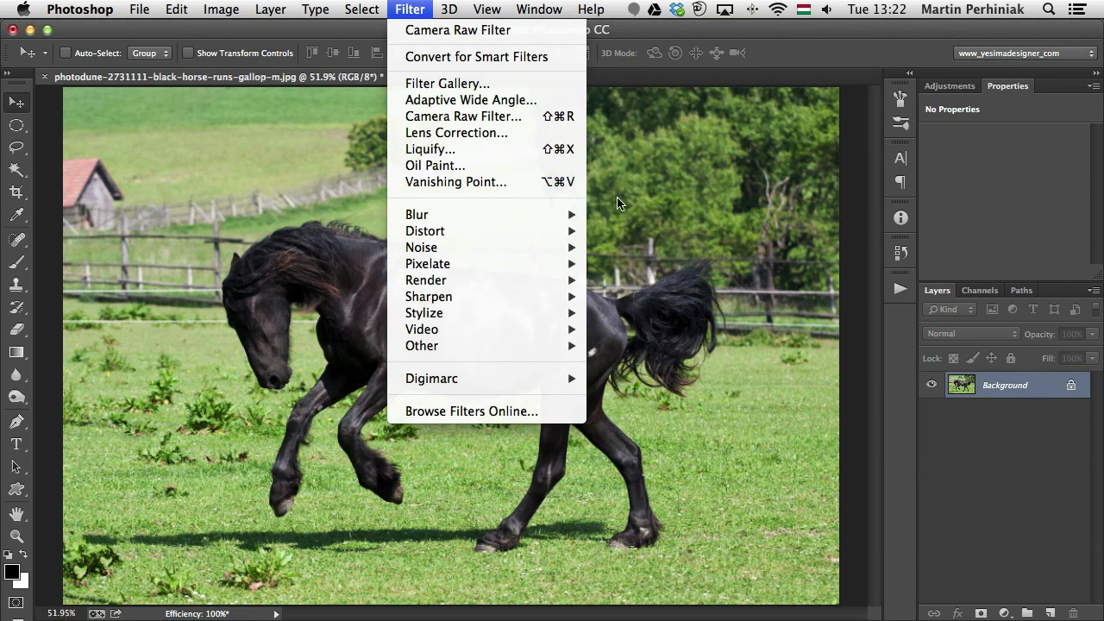
pyautogui.click(599, 187)
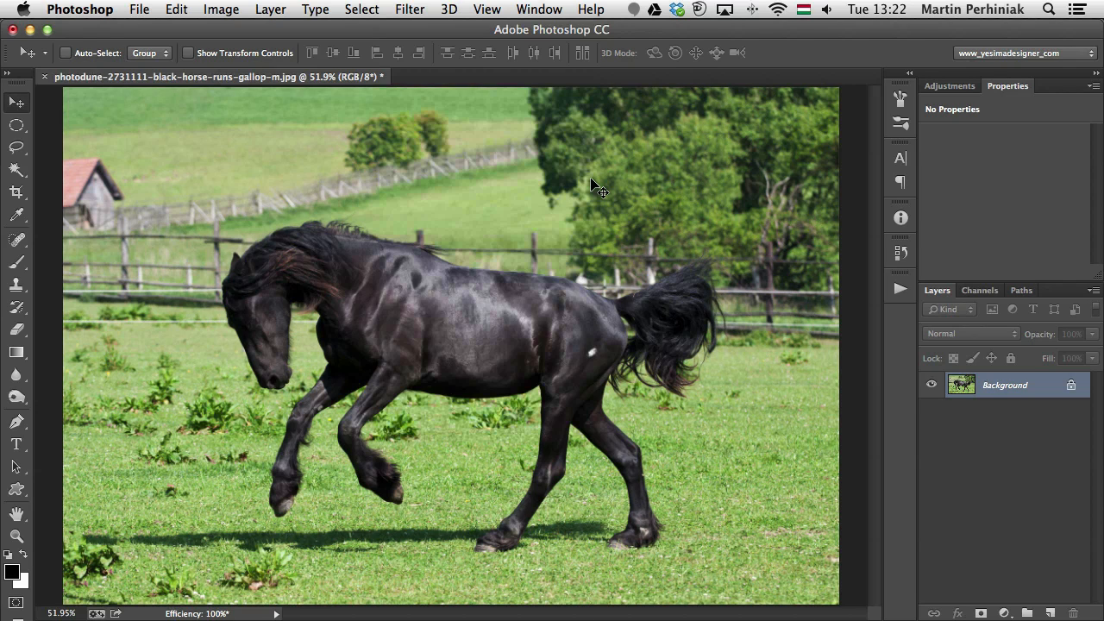
pyautogui.click(220, 10)
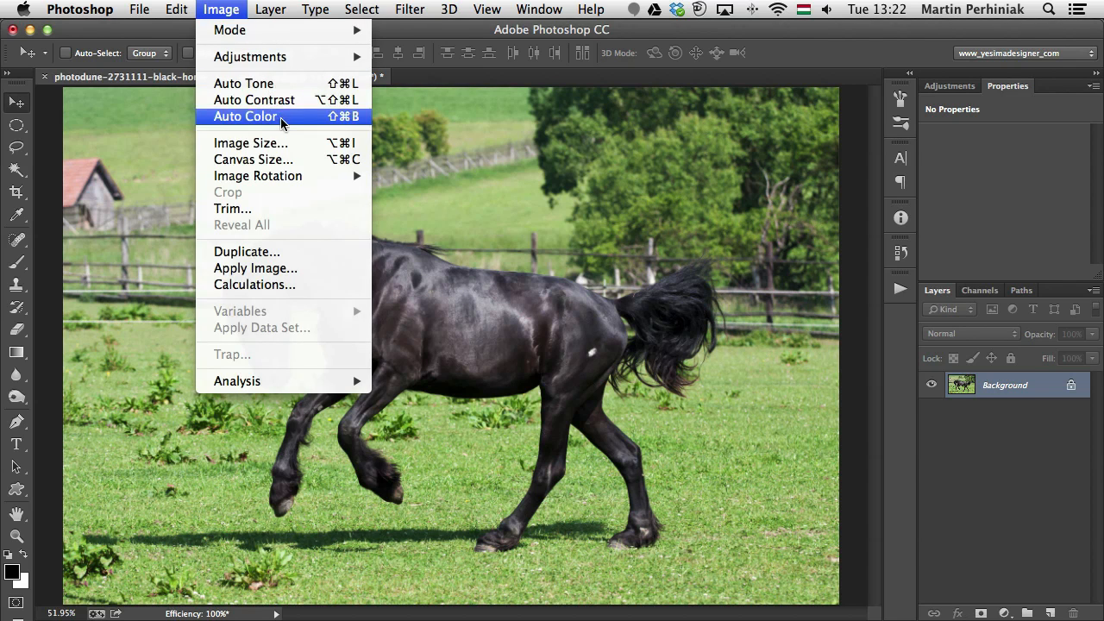
# Step: Resize the horse photo to 600 × 400 px using Bicubic Sharper (reduction) resampling
pyautogui.click(250, 143)
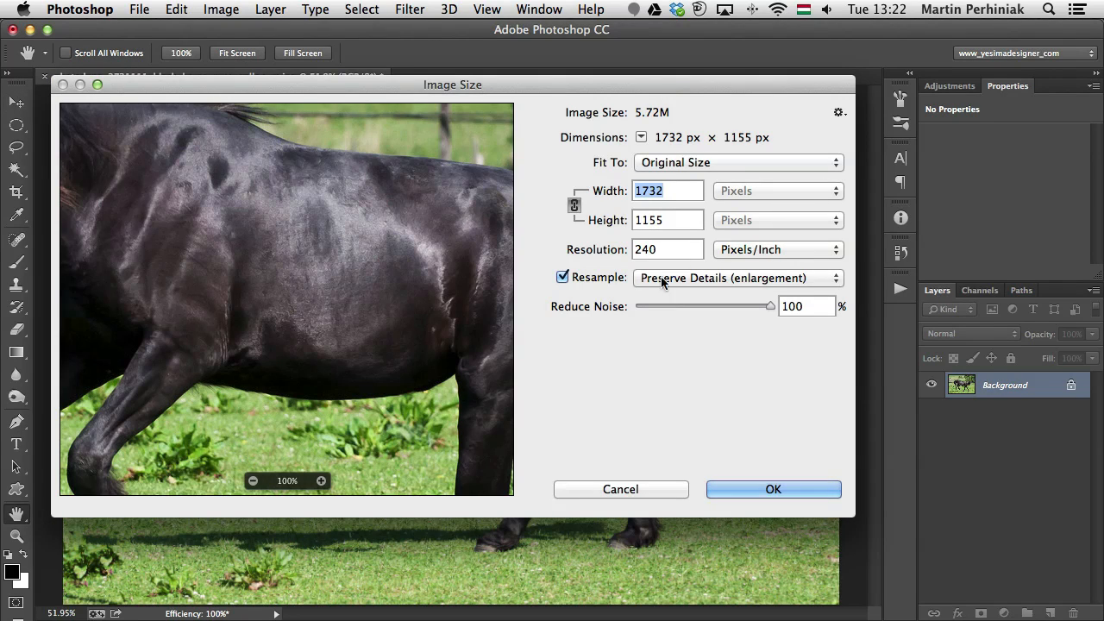
pyautogui.write('600')
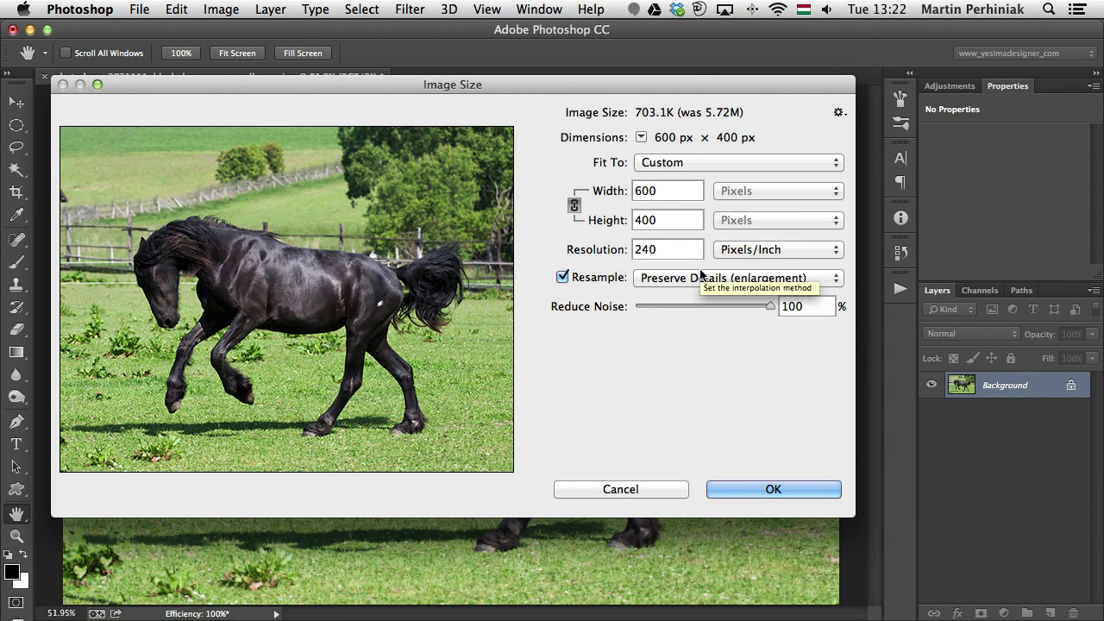
pyautogui.click(737, 277)
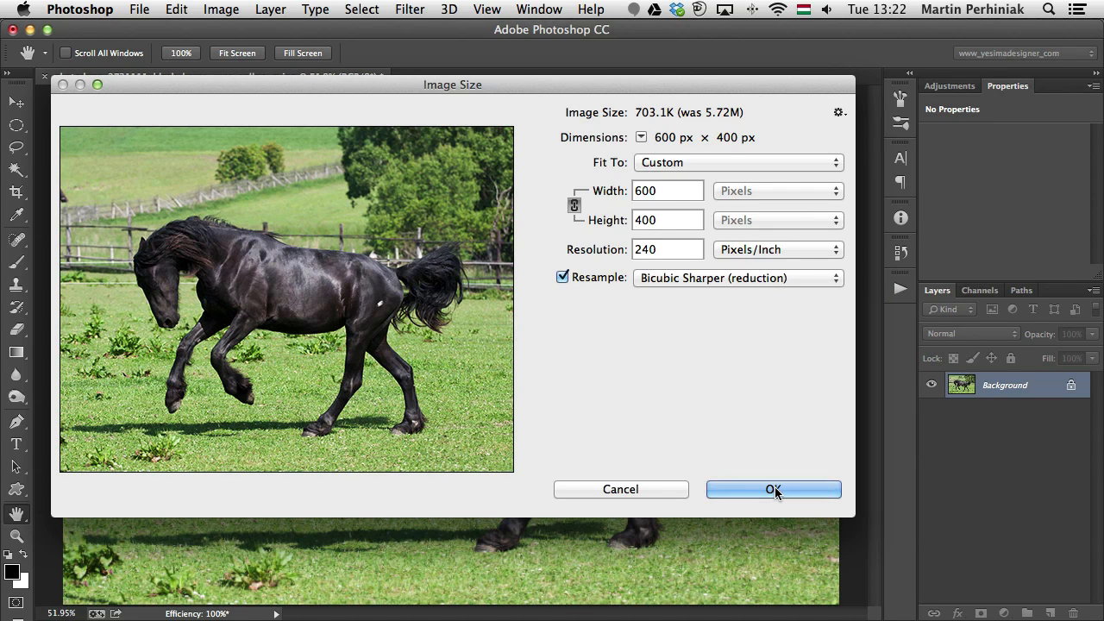
pyautogui.click(772, 488)
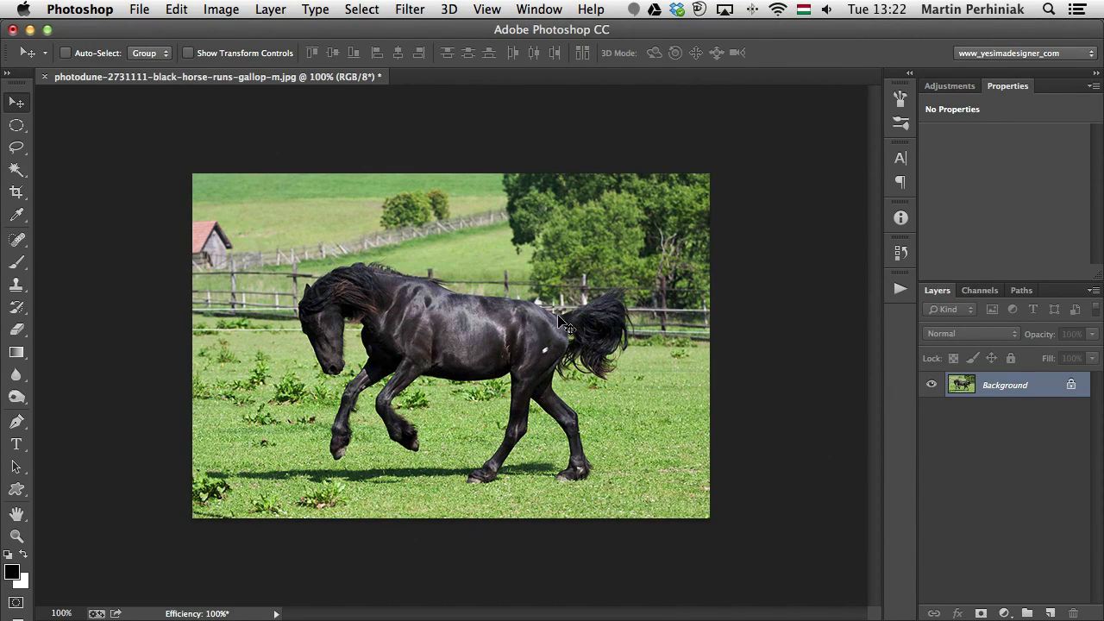
# Step: Open the Filter menu over the 600 × 400 px horse photo
pyautogui.click(409, 10)
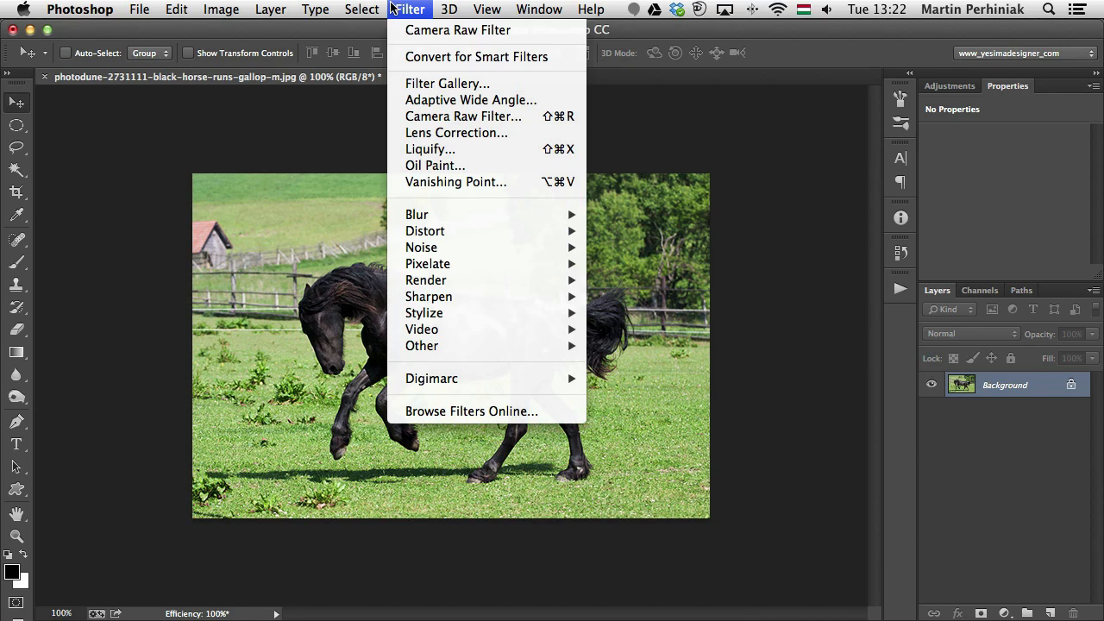
pyautogui.moveTo(476, 56)
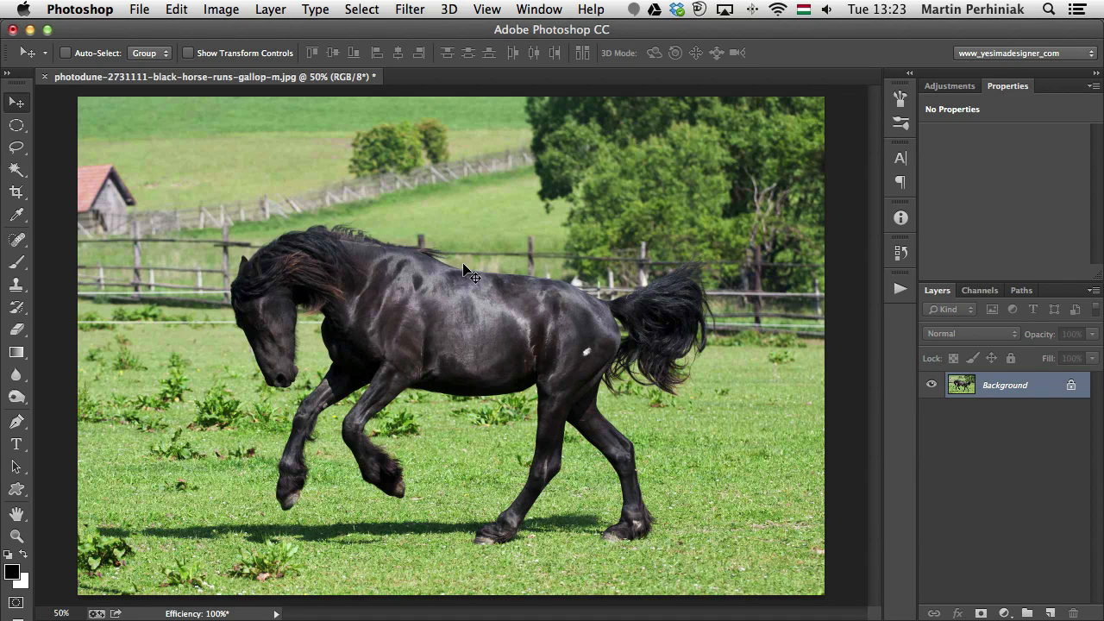
pyautogui.moveTo(457, 272)
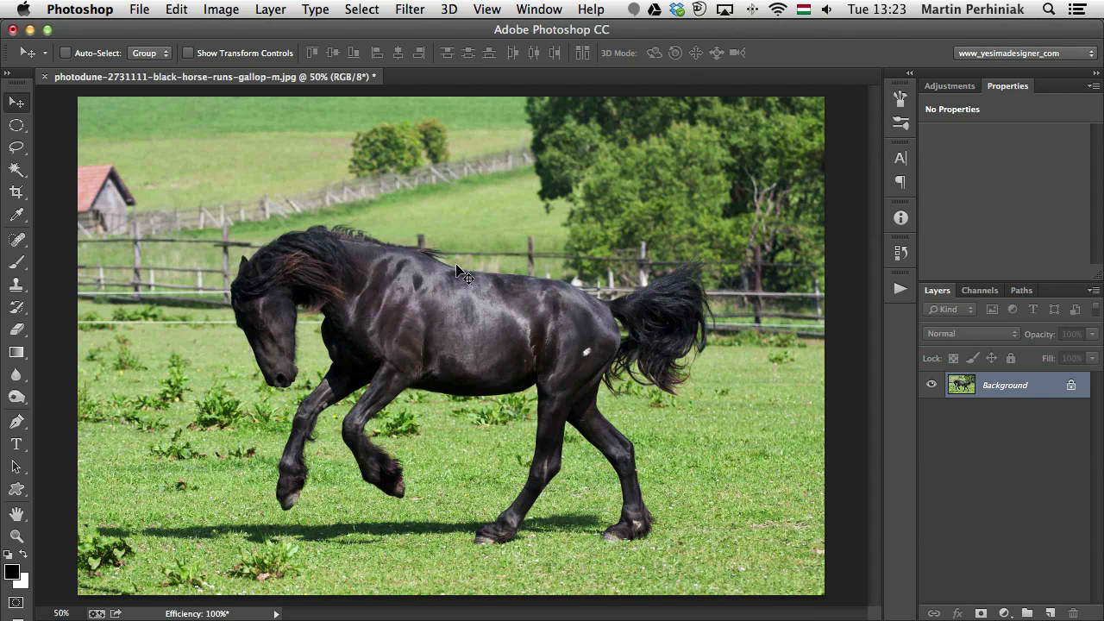
pyautogui.moveTo(433, 59)
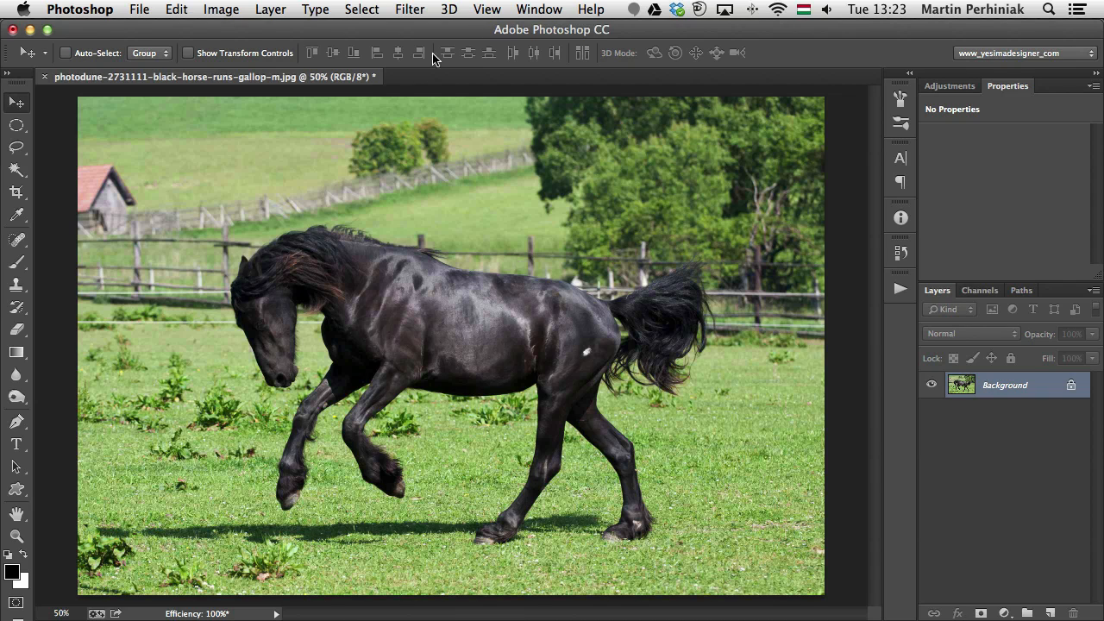
pyautogui.moveTo(871, 84)
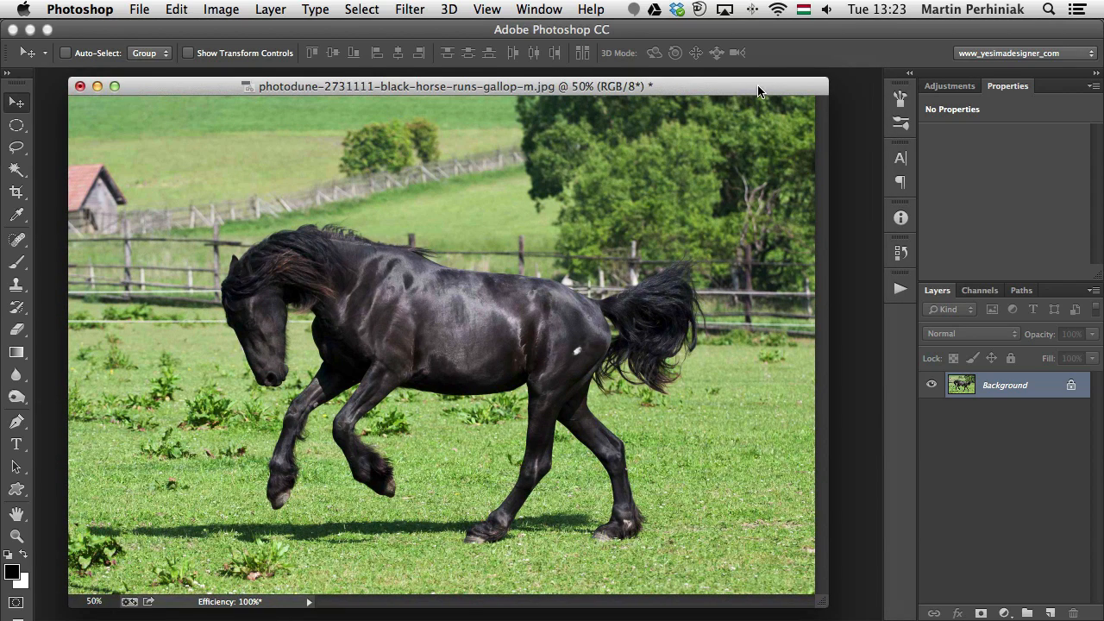
pyautogui.moveTo(754, 93)
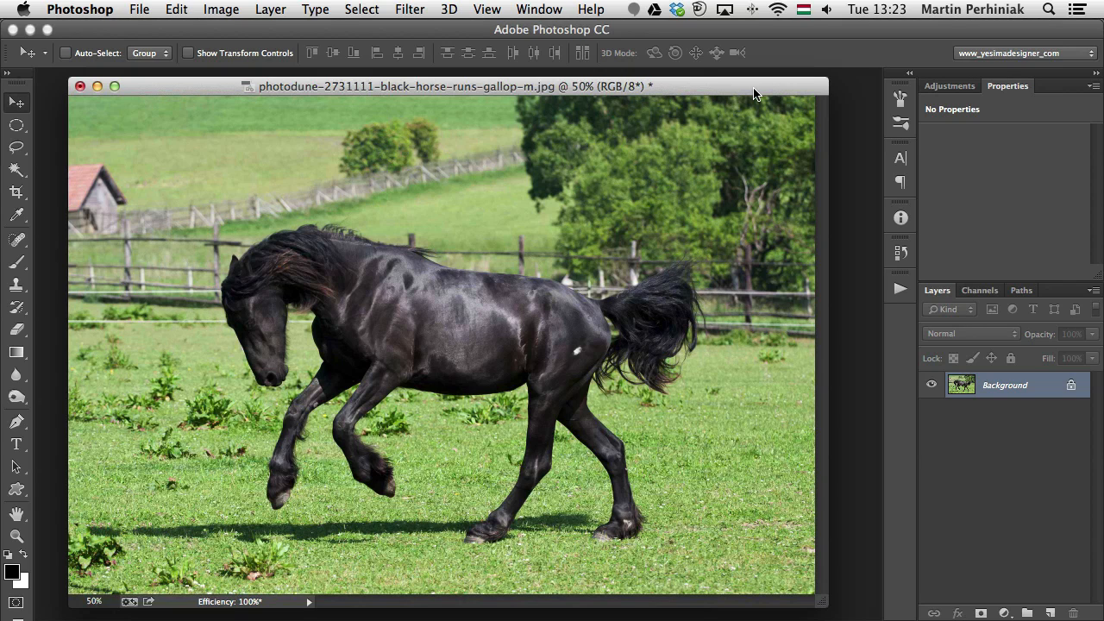
pyautogui.moveTo(252, 601)
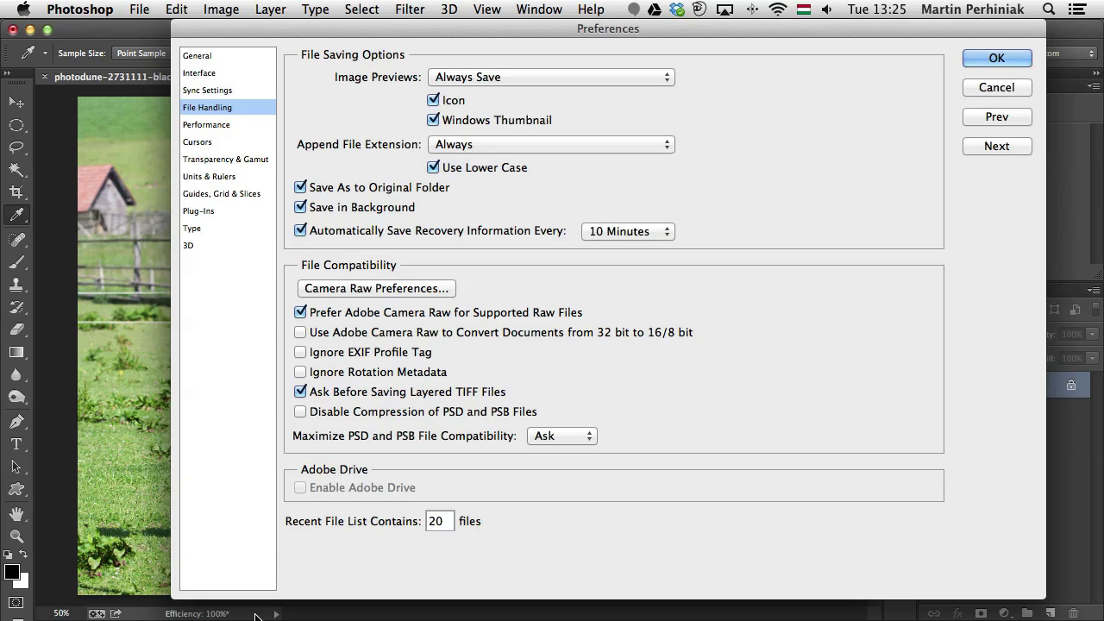
pyautogui.moveTo(237, 577)
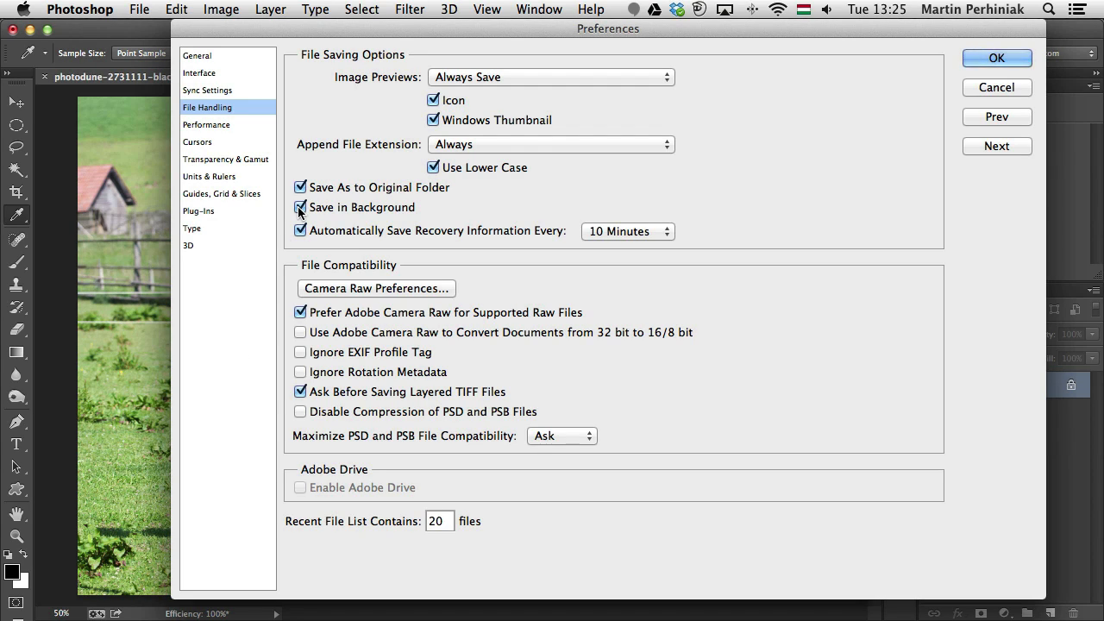
pyautogui.moveTo(300, 207)
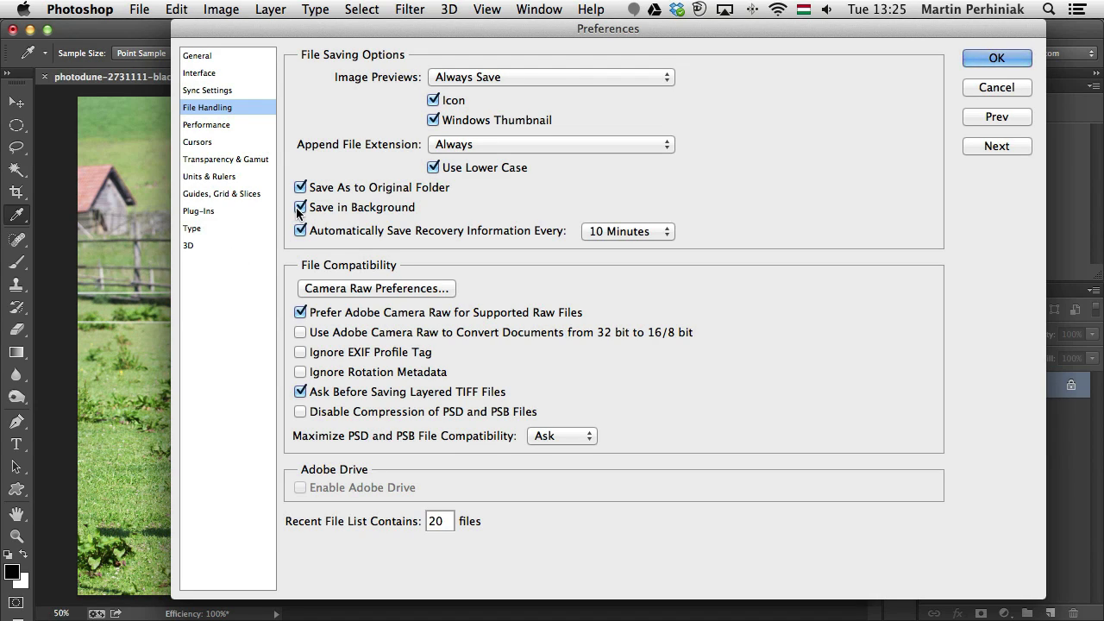
pyautogui.click(299, 207)
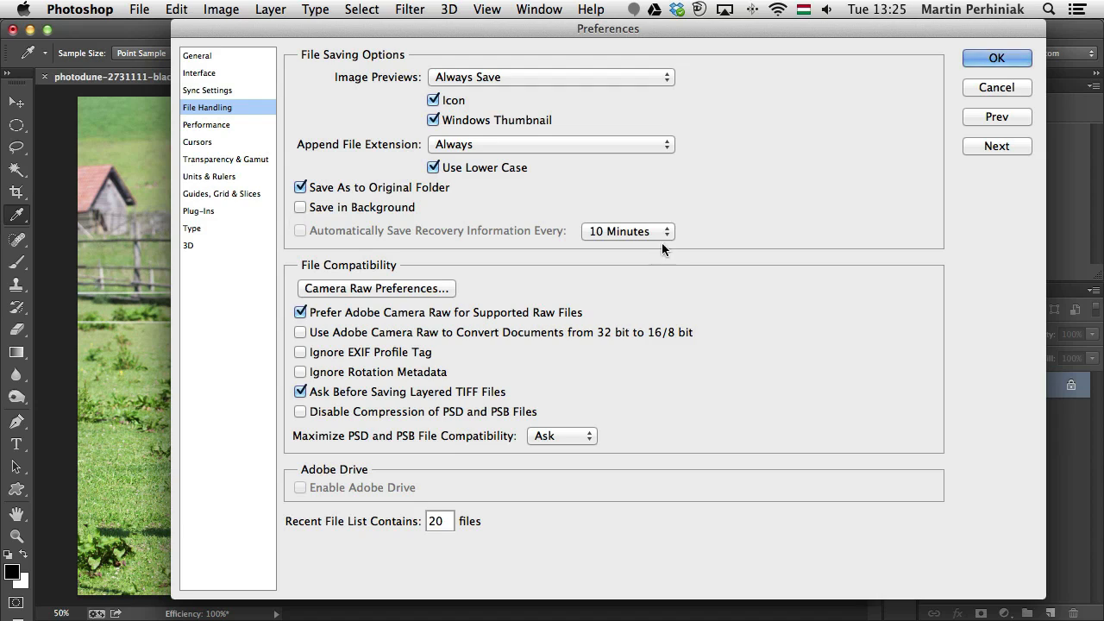
pyautogui.moveTo(470, 240)
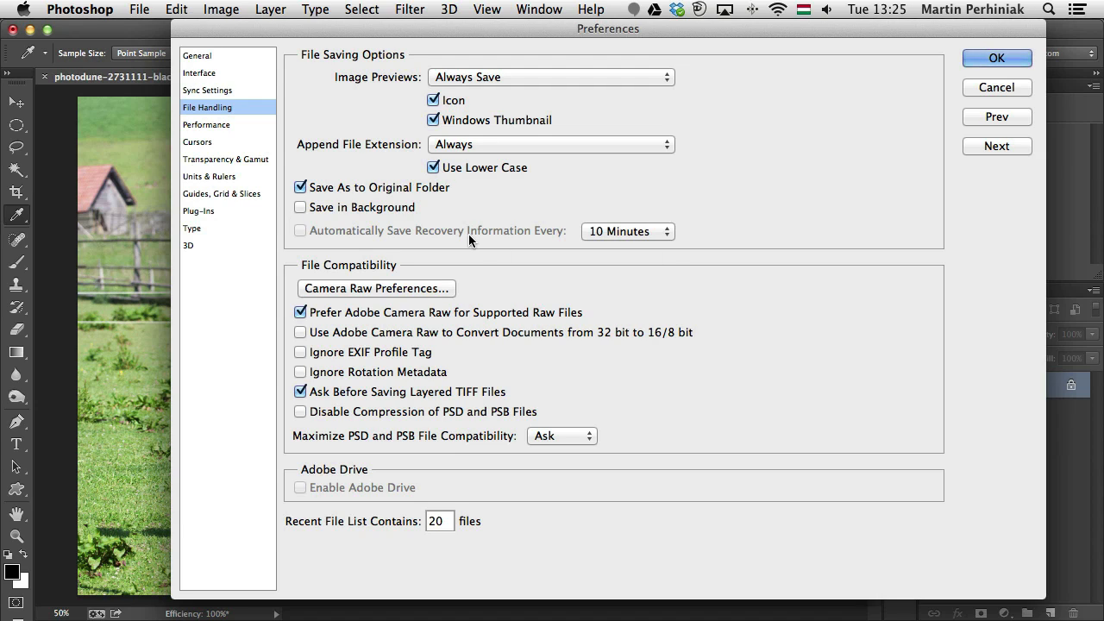
pyautogui.click(299, 206)
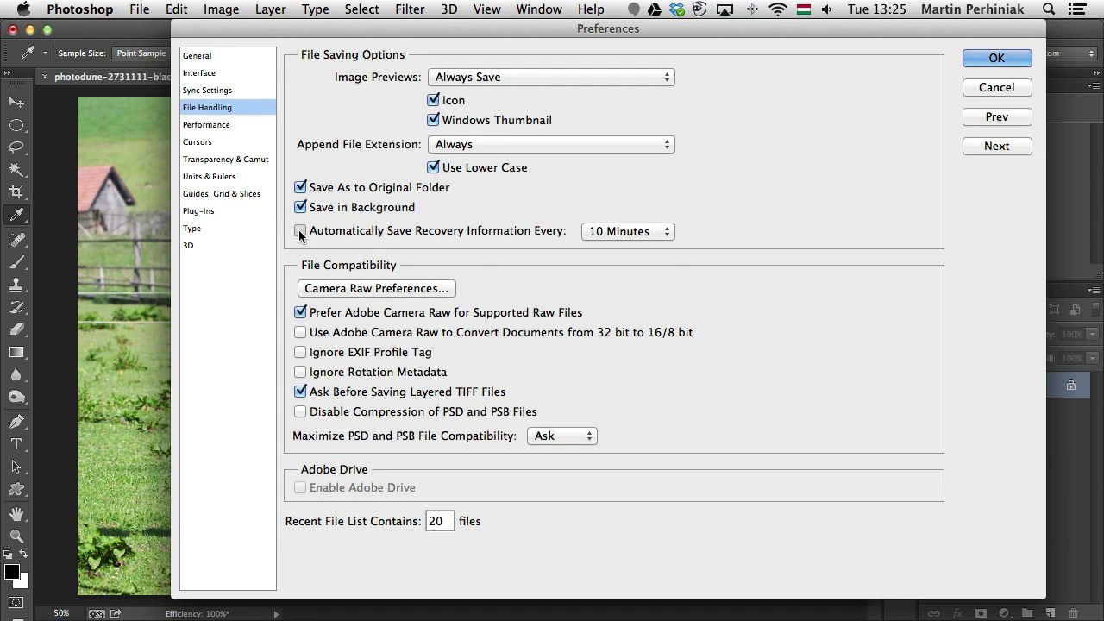
pyautogui.click(300, 230)
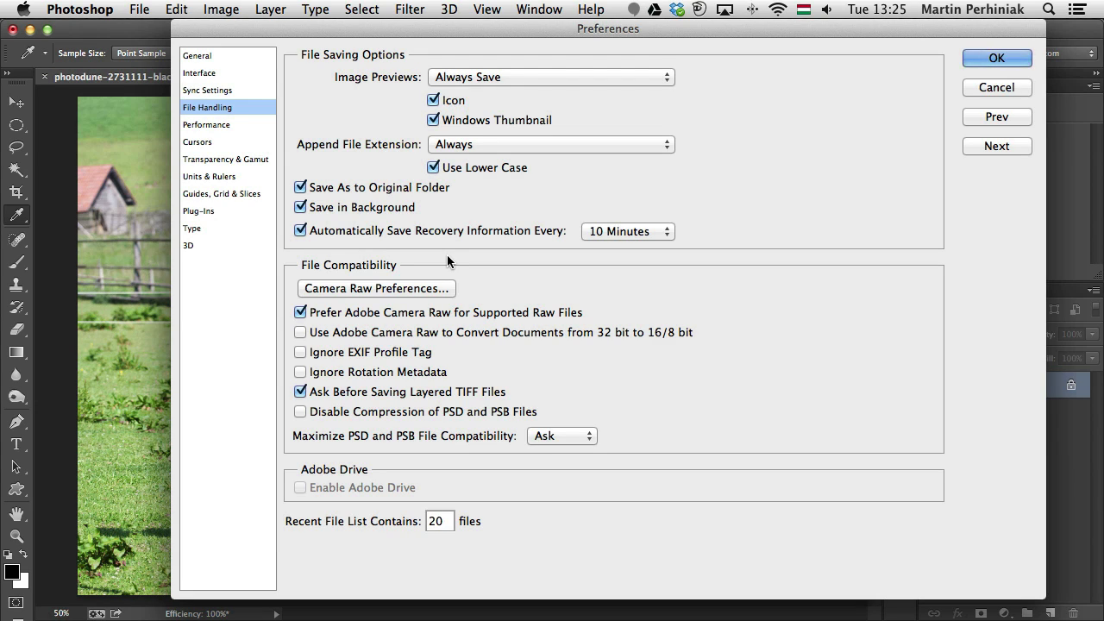
pyautogui.moveTo(530, 237)
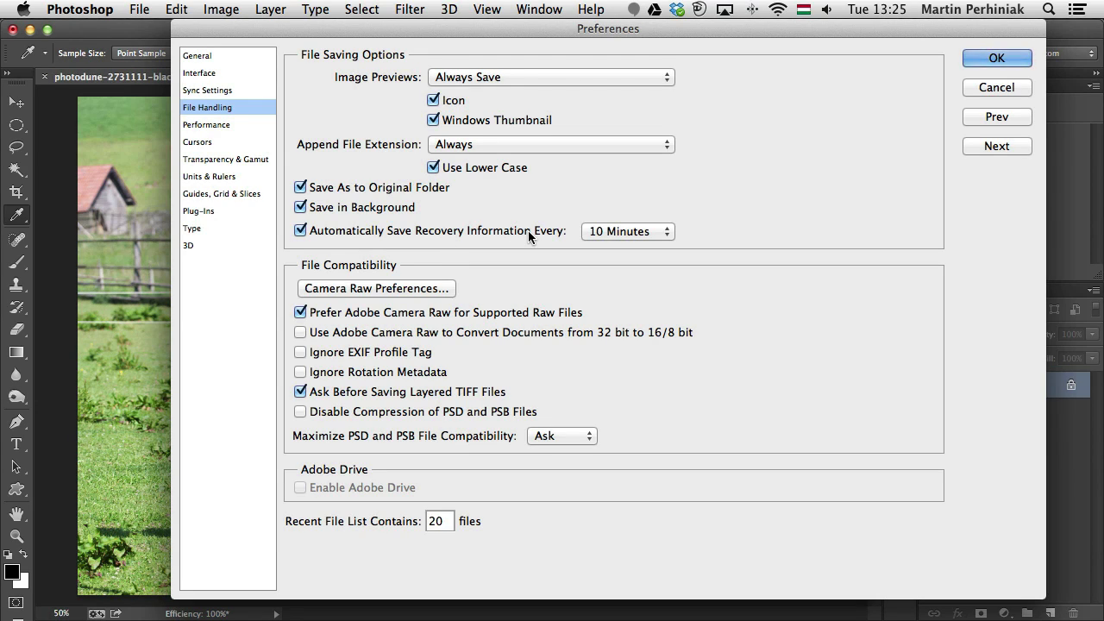
pyautogui.moveTo(529, 230)
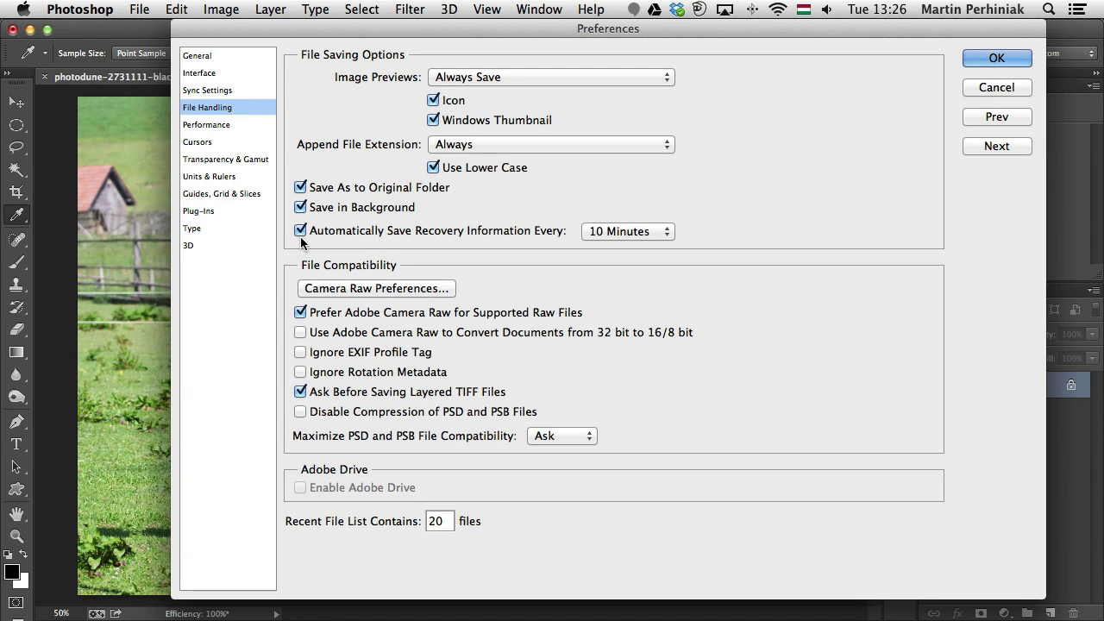
# Step: Show the recovery-save interval choices, from 5 minutes to 1 hour, with 10 minutes selected
pyautogui.click(627, 231)
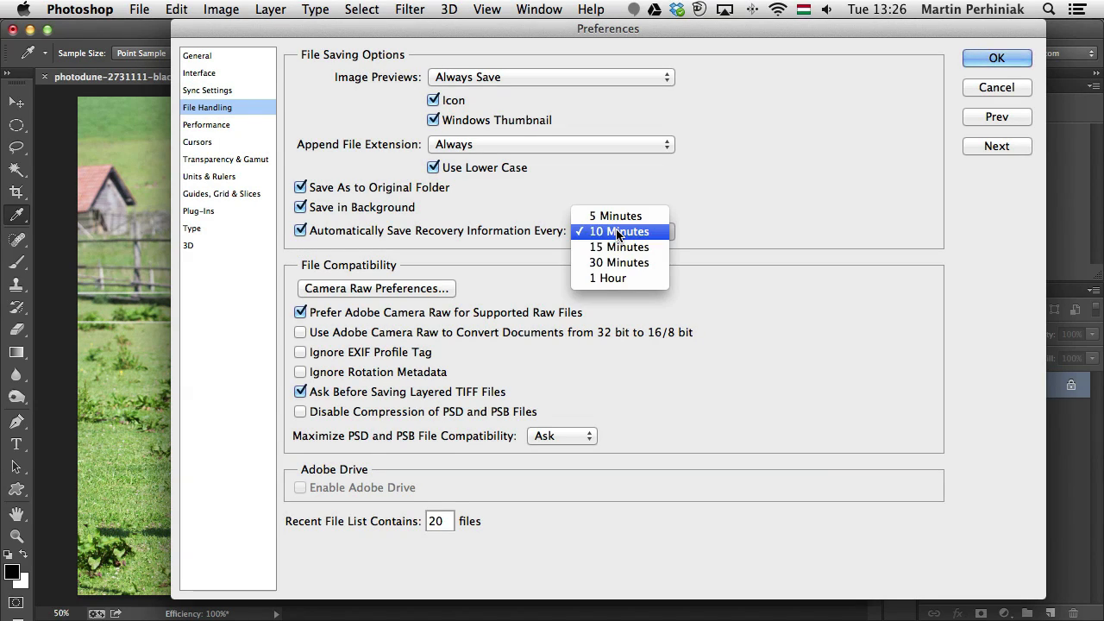
pyautogui.moveTo(618, 278)
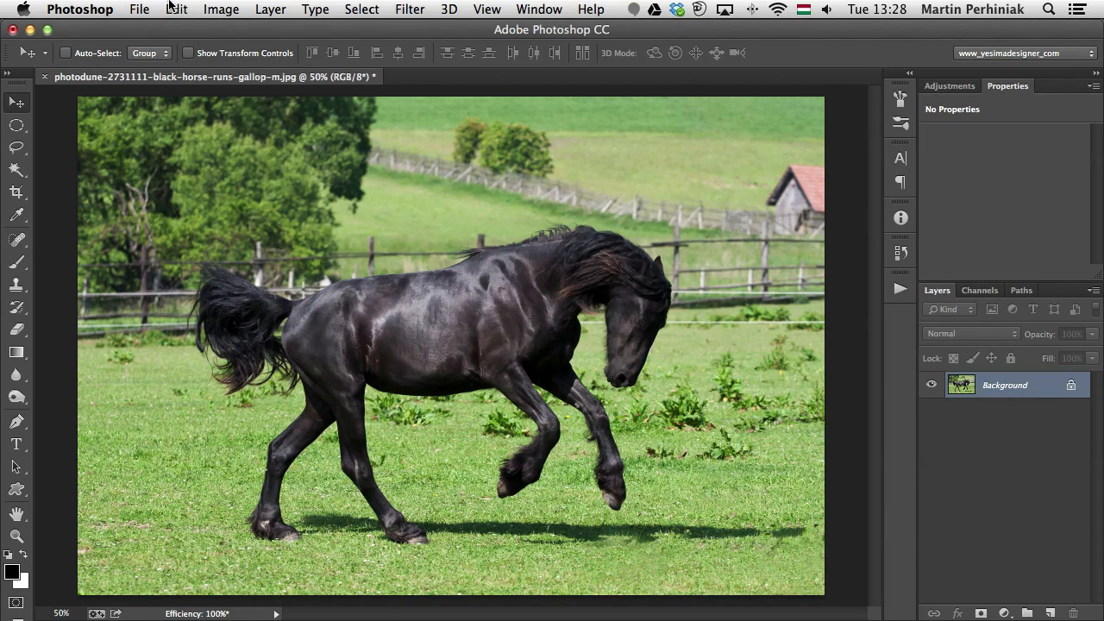
pyautogui.click(176, 10)
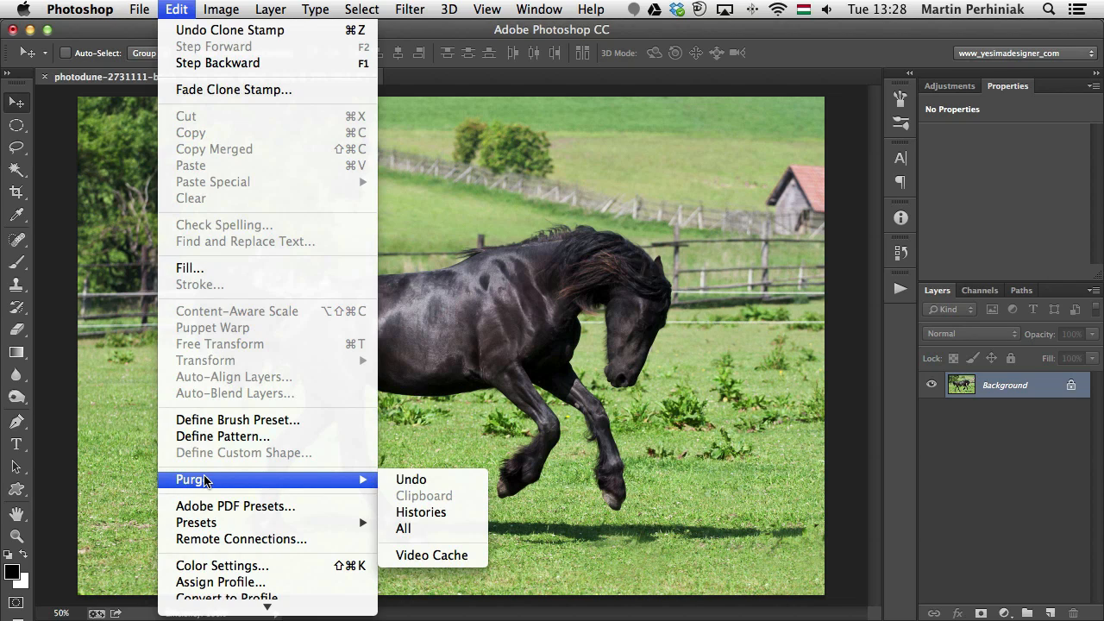
pyautogui.moveTo(971, 169)
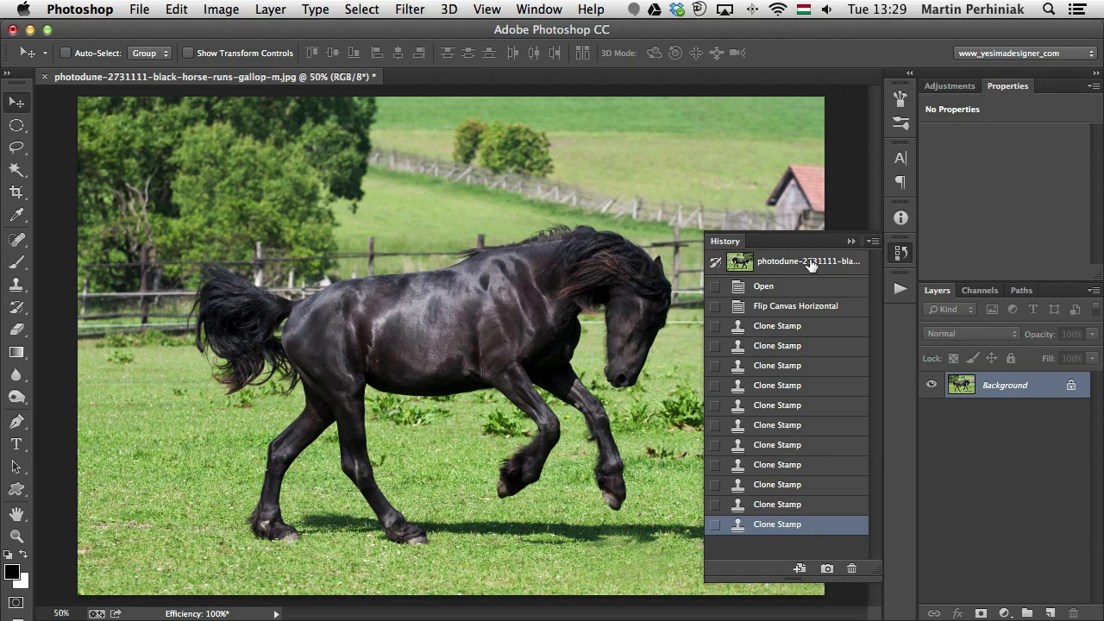
pyautogui.moveTo(763, 345)
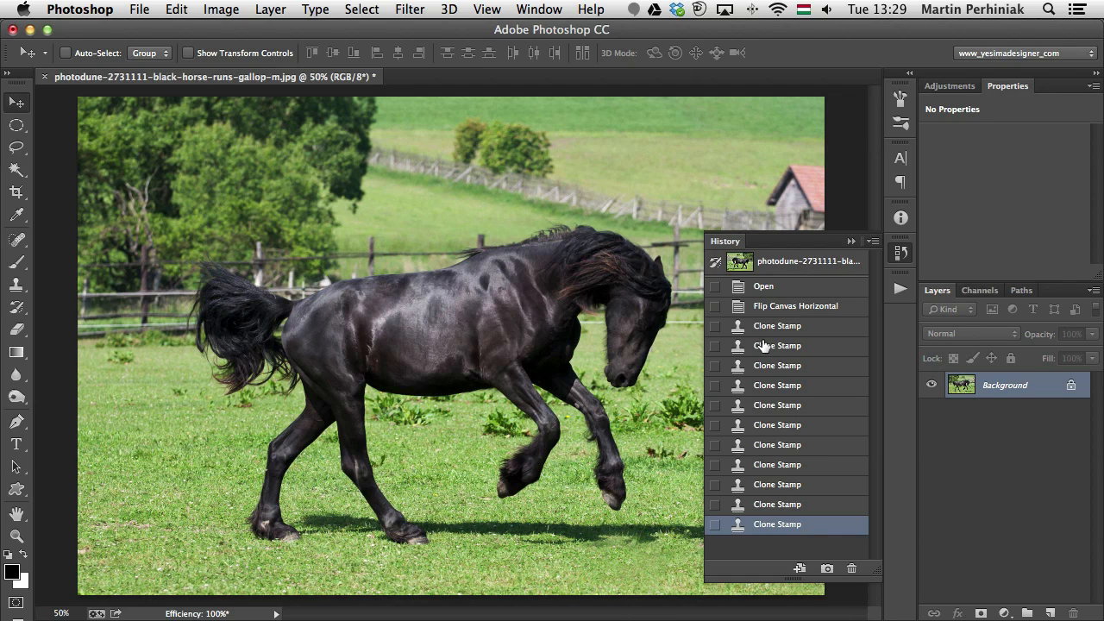
pyautogui.click(807, 262)
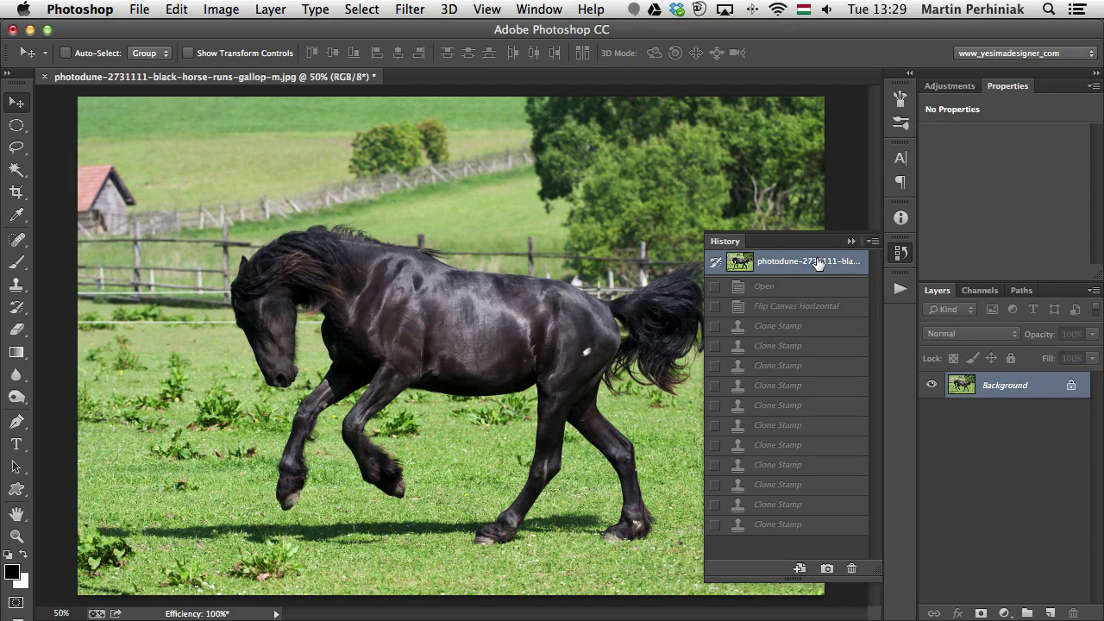
pyautogui.click(777, 524)
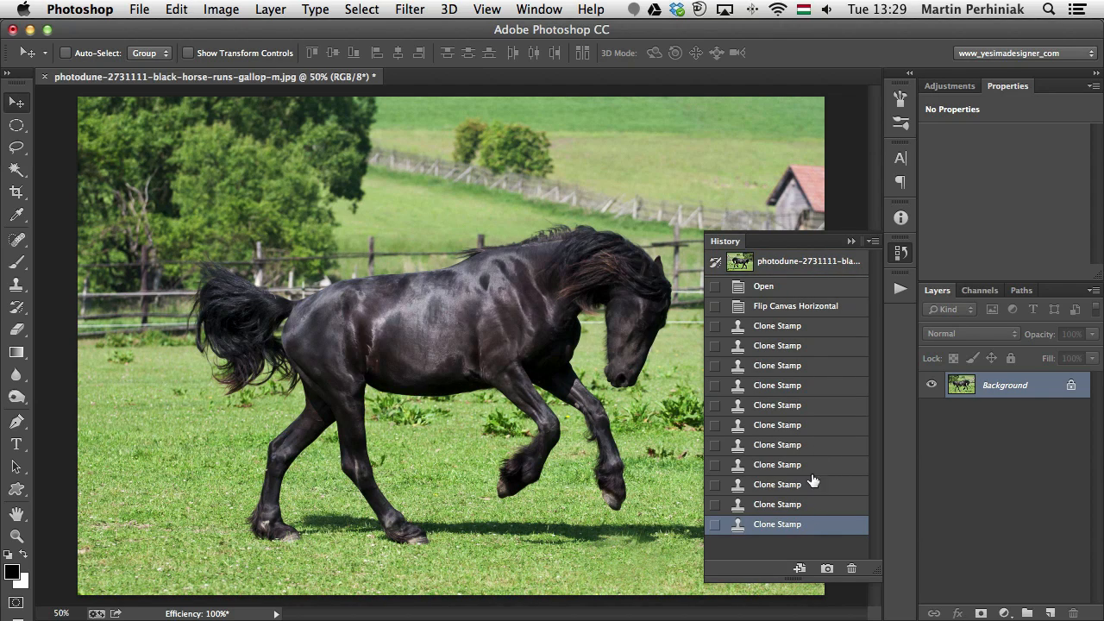
pyautogui.moveTo(826, 404)
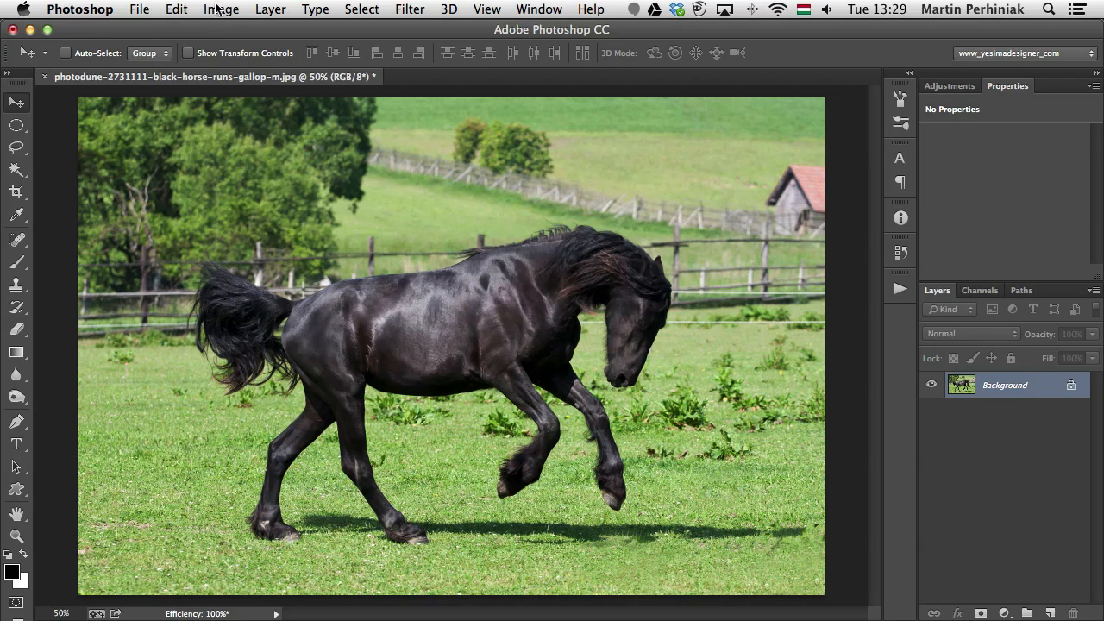
# Step: Dismiss Purge, draw an elliptical selection over the horse's head, then deselect it
pyautogui.click(176, 9)
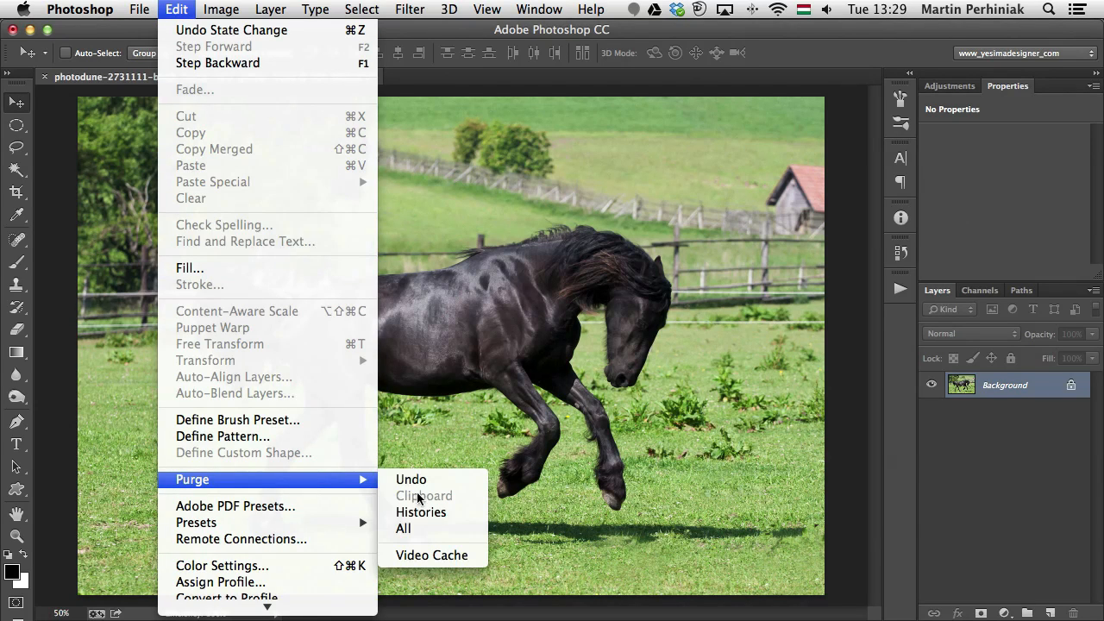
pyautogui.moveTo(421, 511)
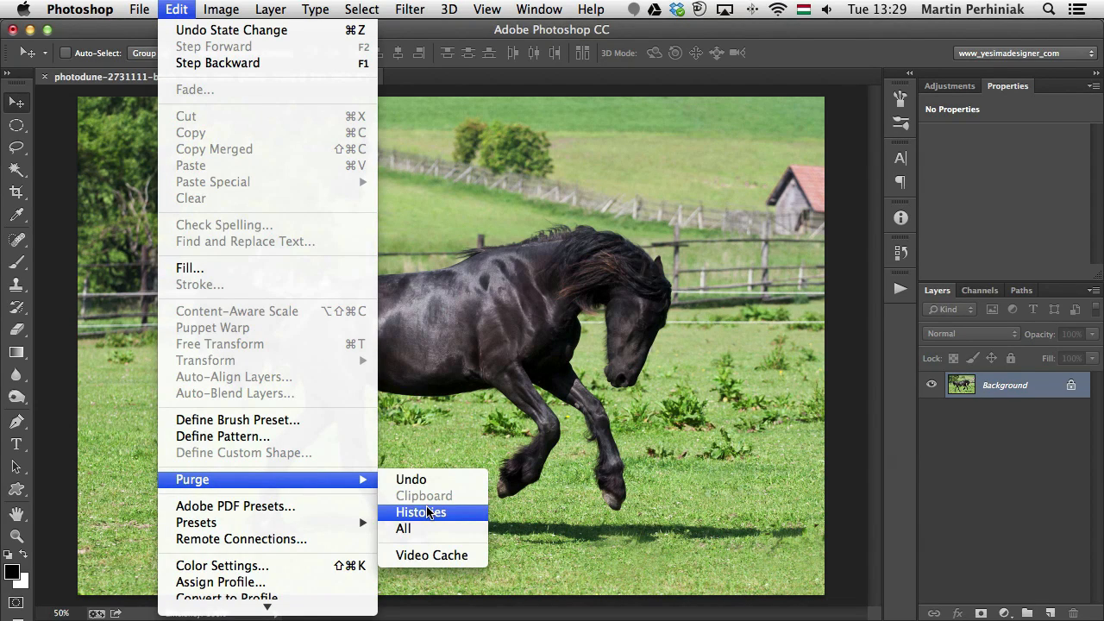
pyautogui.moveTo(403, 528)
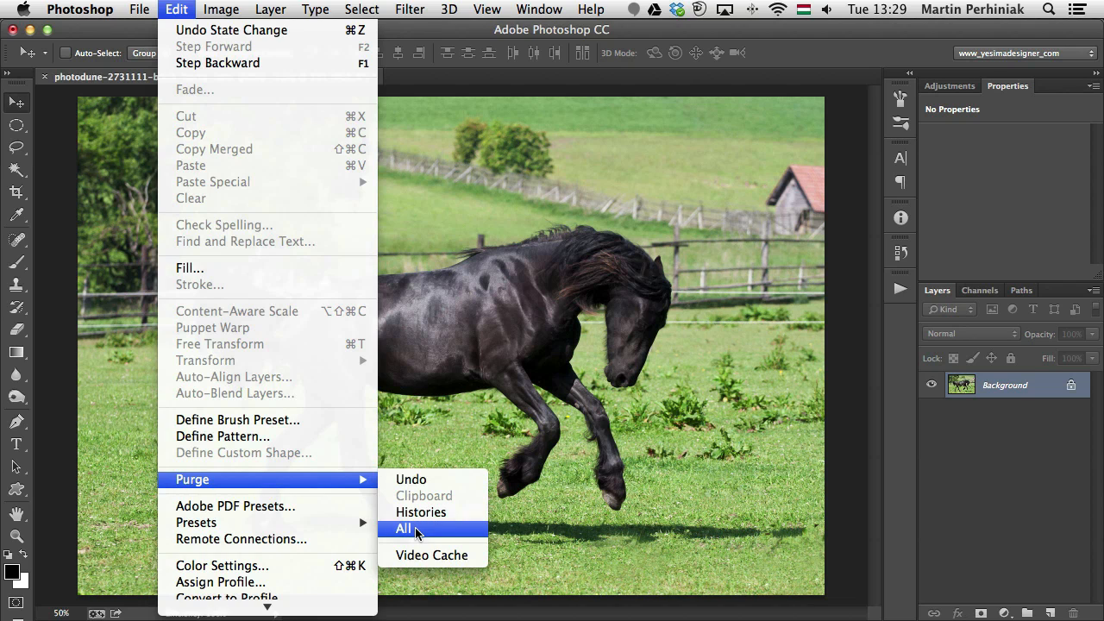
pyautogui.click(405, 528)
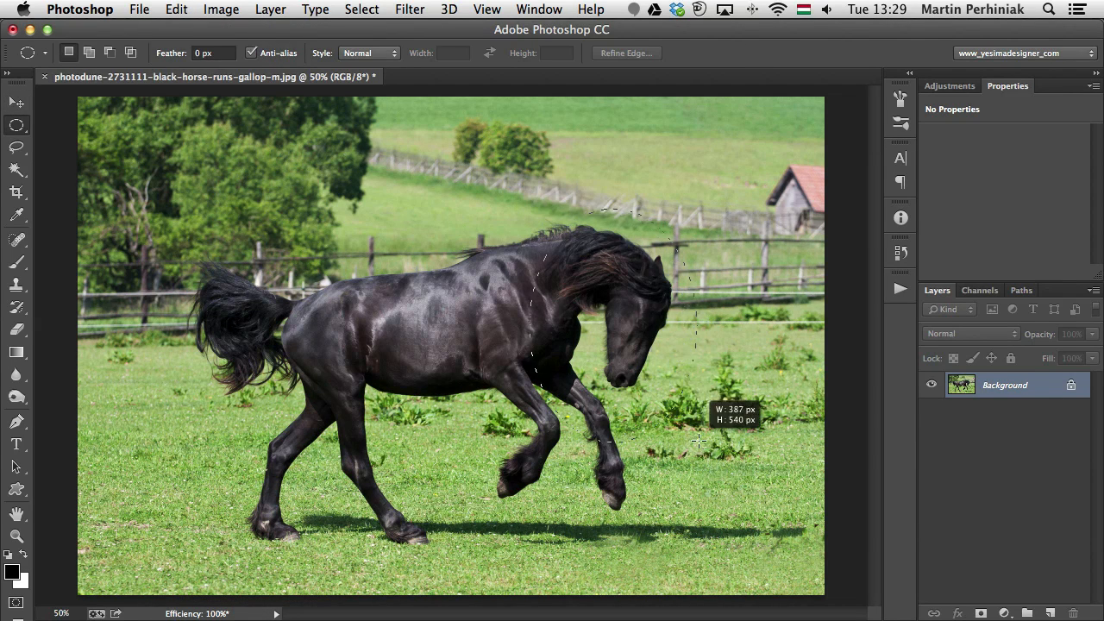
pyautogui.moveTo(532, 207); pyautogui.dragTo(699, 440)
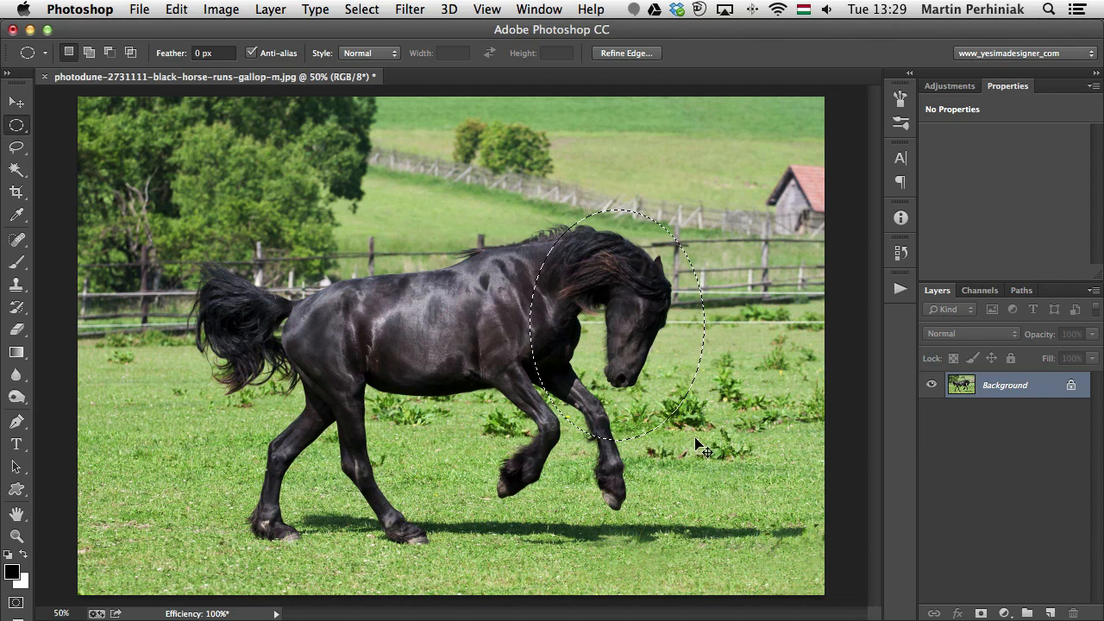
pyautogui.press('cmd+d')
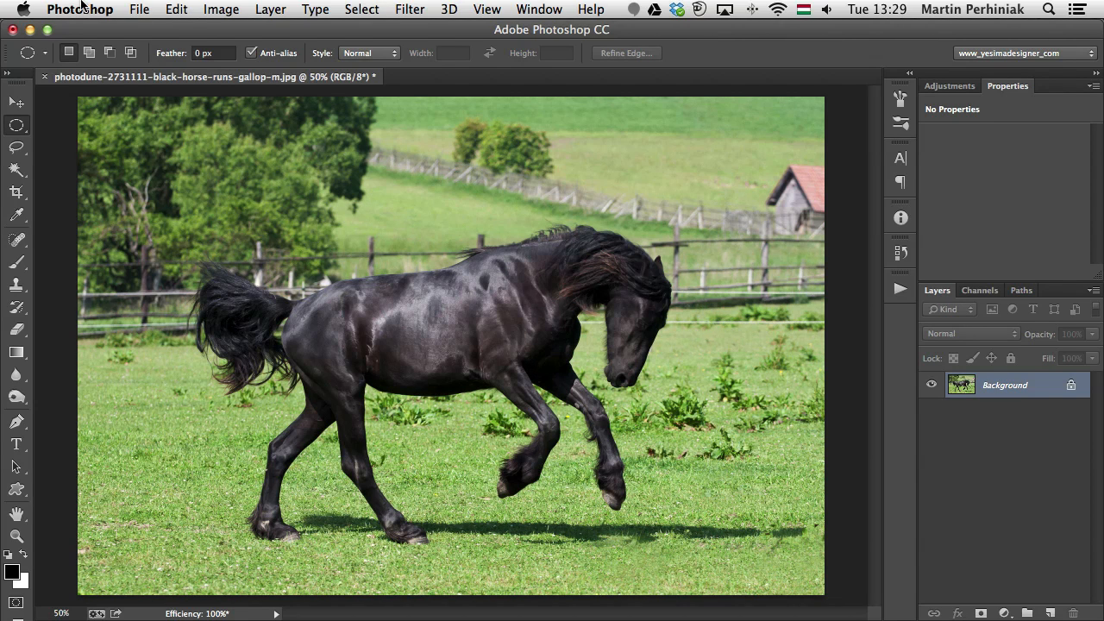
pyautogui.click(176, 9)
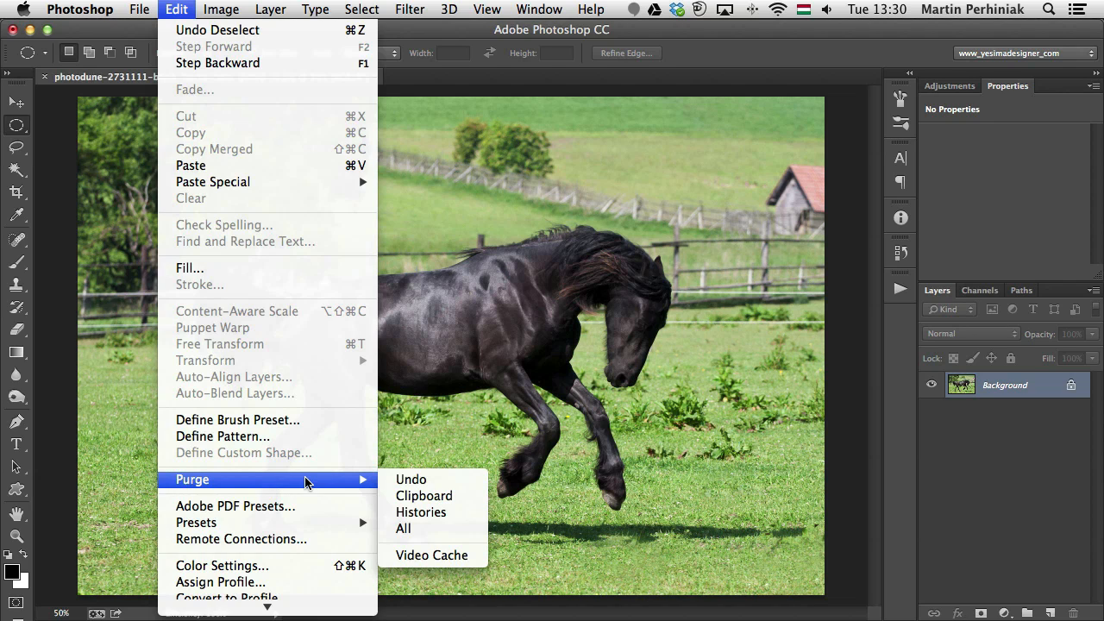
pyautogui.moveTo(421, 512)
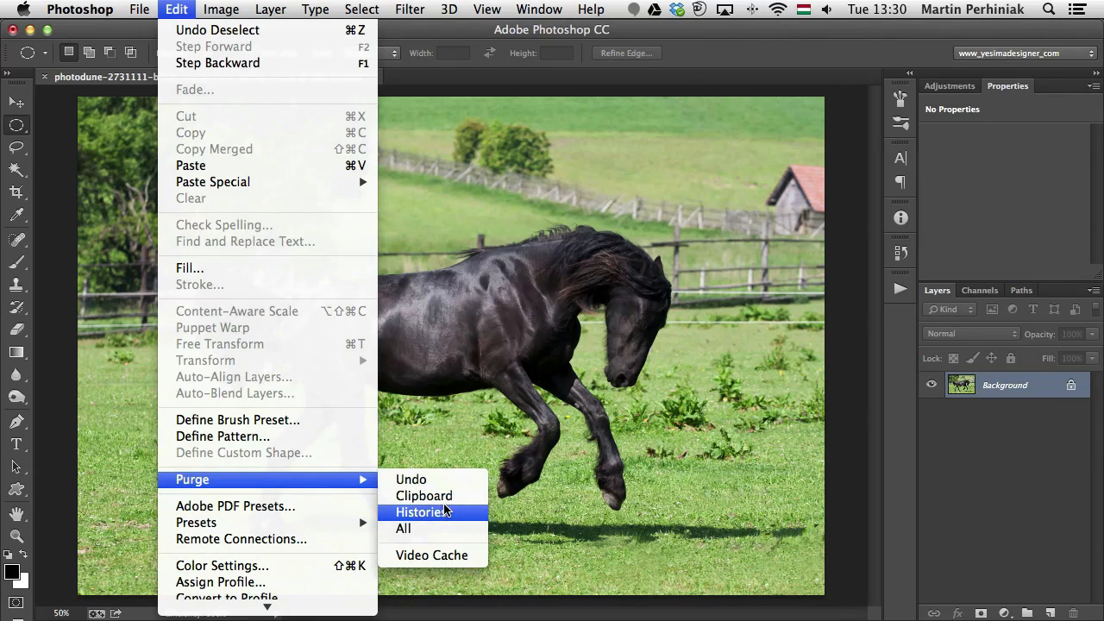
pyautogui.moveTo(457, 496)
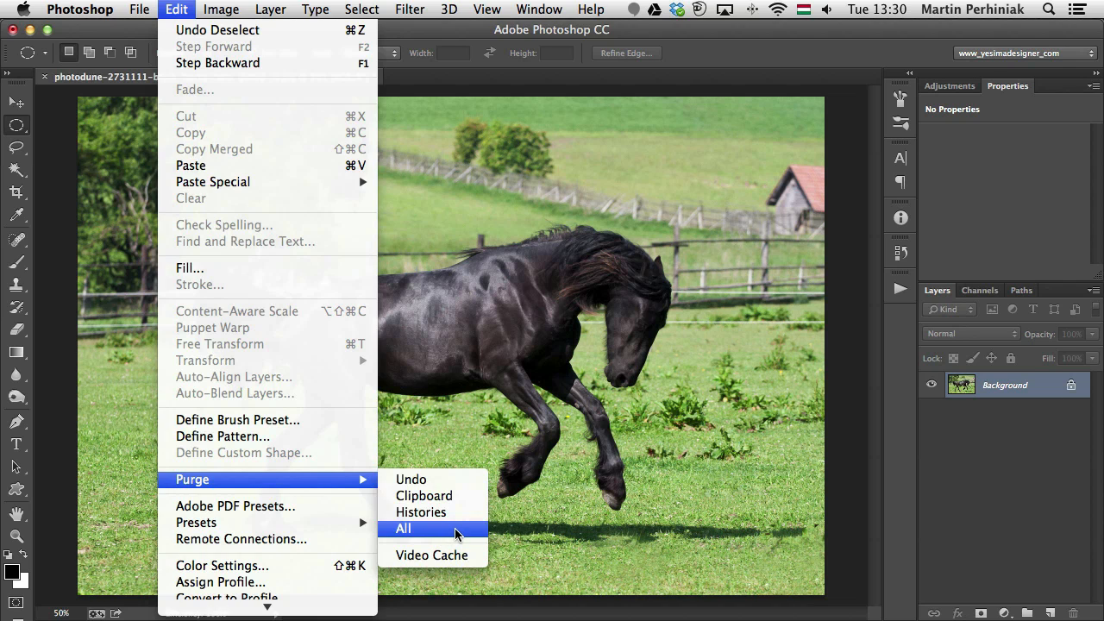
# Step: Choose Edit > Purge > All to clear undo, clipboard and history memory
pyautogui.click(403, 528)
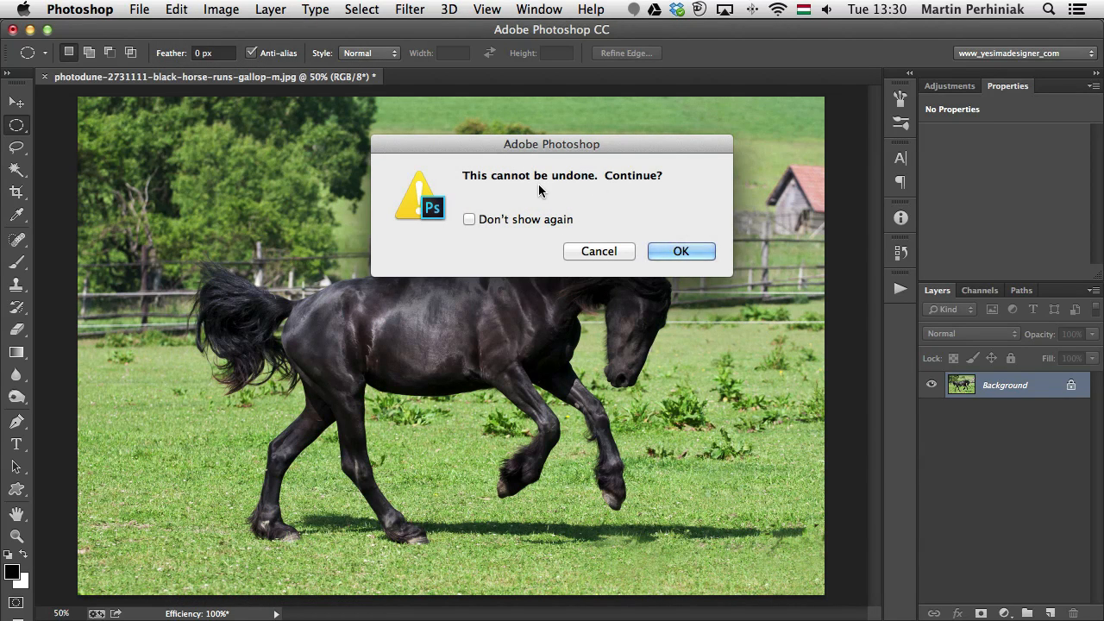
pyautogui.moveTo(671, 278)
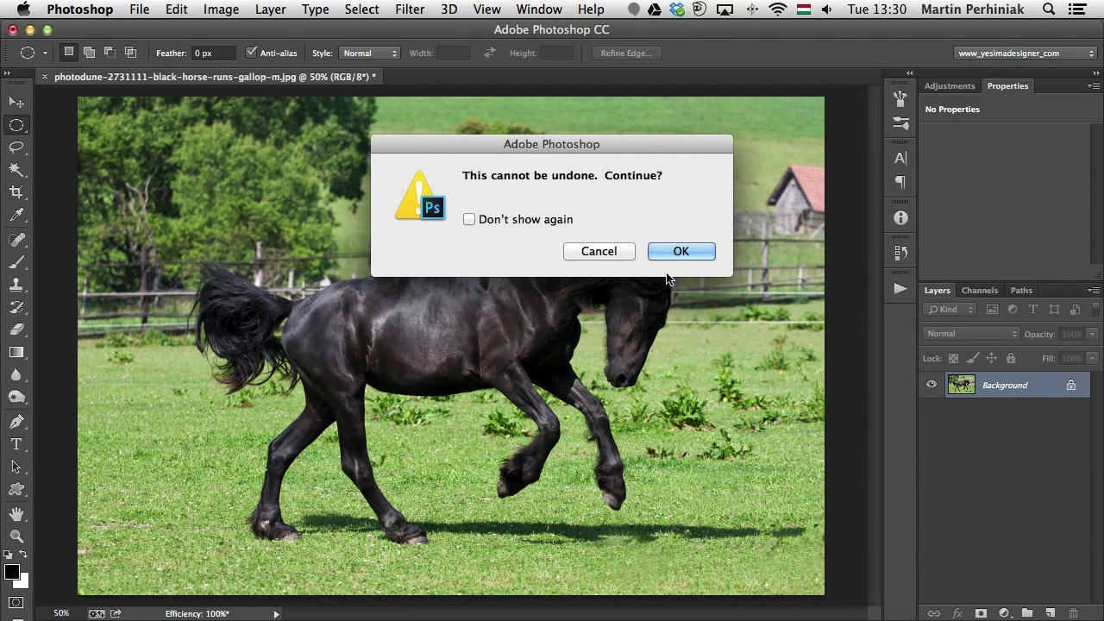
# Step: Confirm the cannot-be-undone purge warning and switch to the Move tool
pyautogui.click(680, 251)
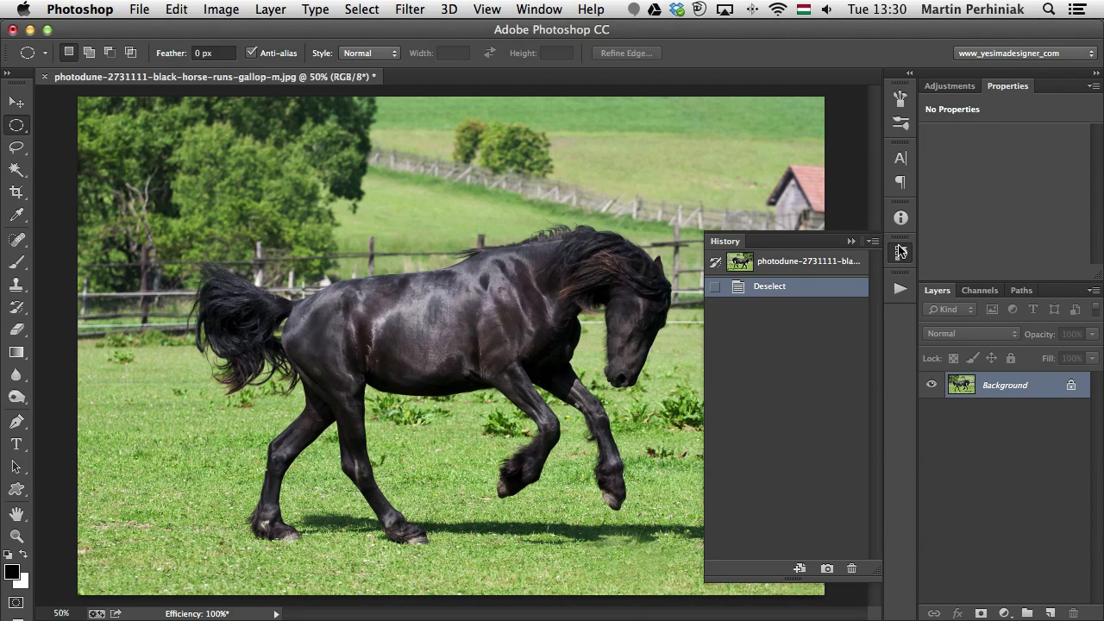
pyautogui.moveTo(776, 299)
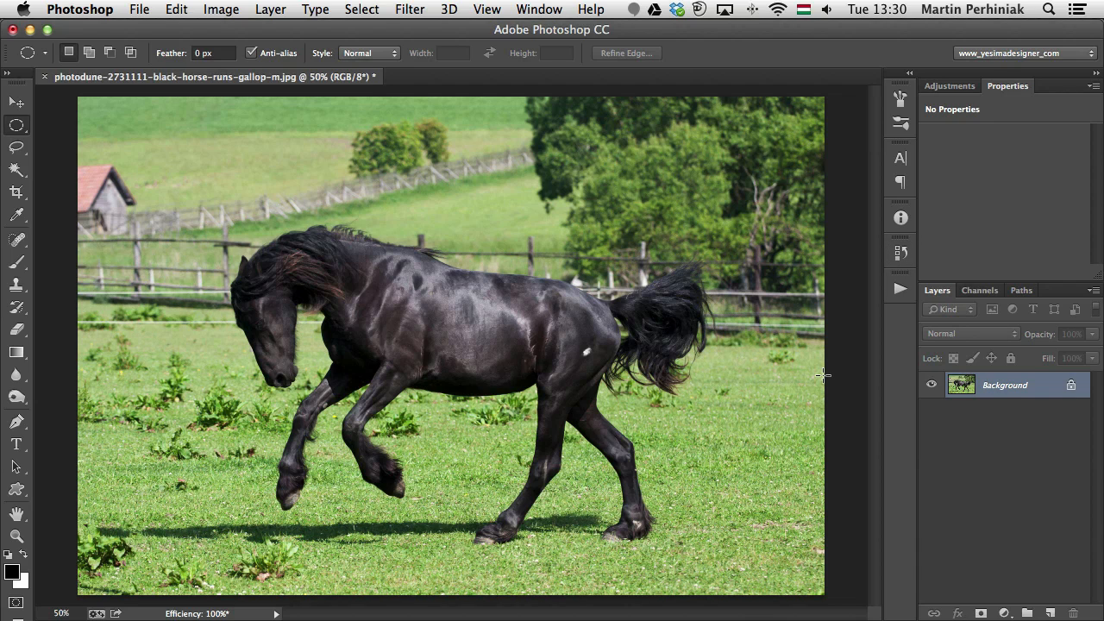
pyautogui.click(16, 102)
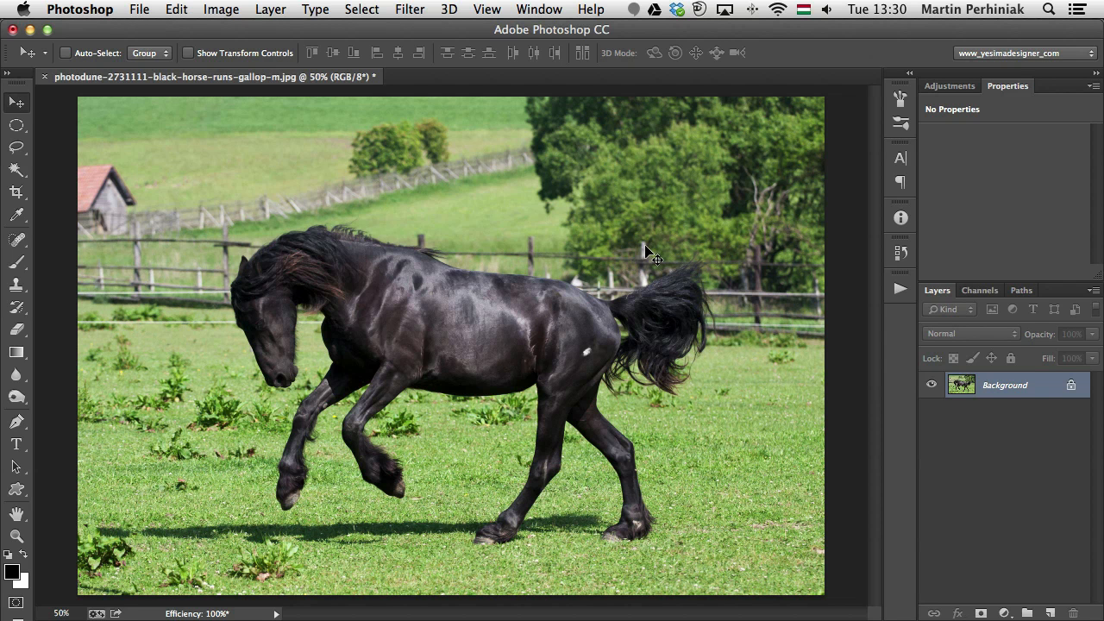
pyautogui.moveTo(888, 285)
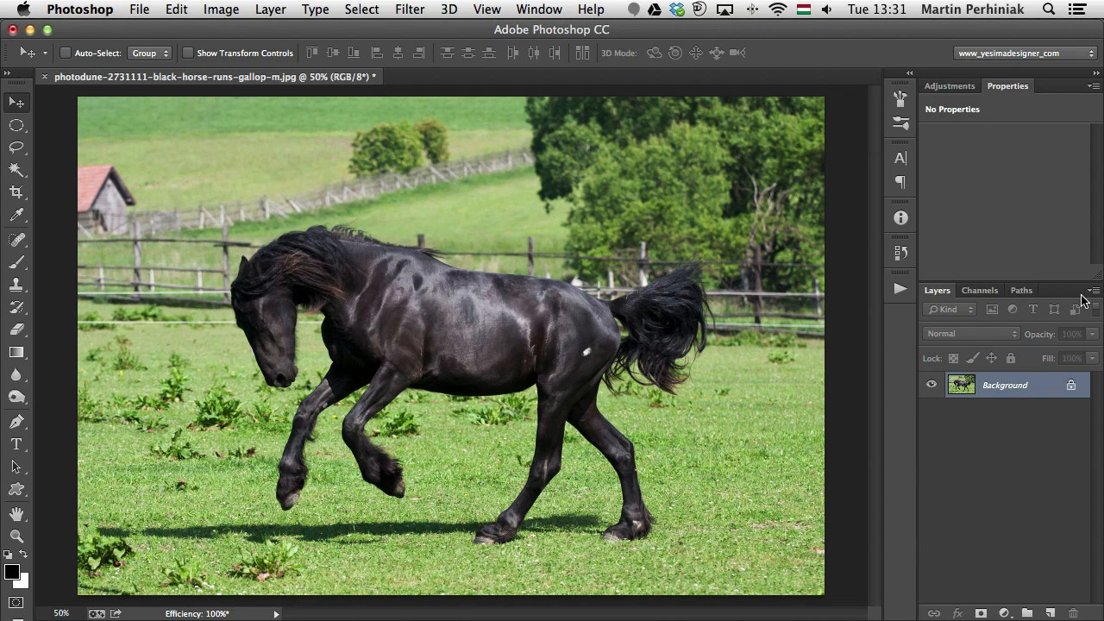
# Step: Set Layers panel thumbnail size to None, then restore the Background layer preview
pyautogui.click(1093, 290)
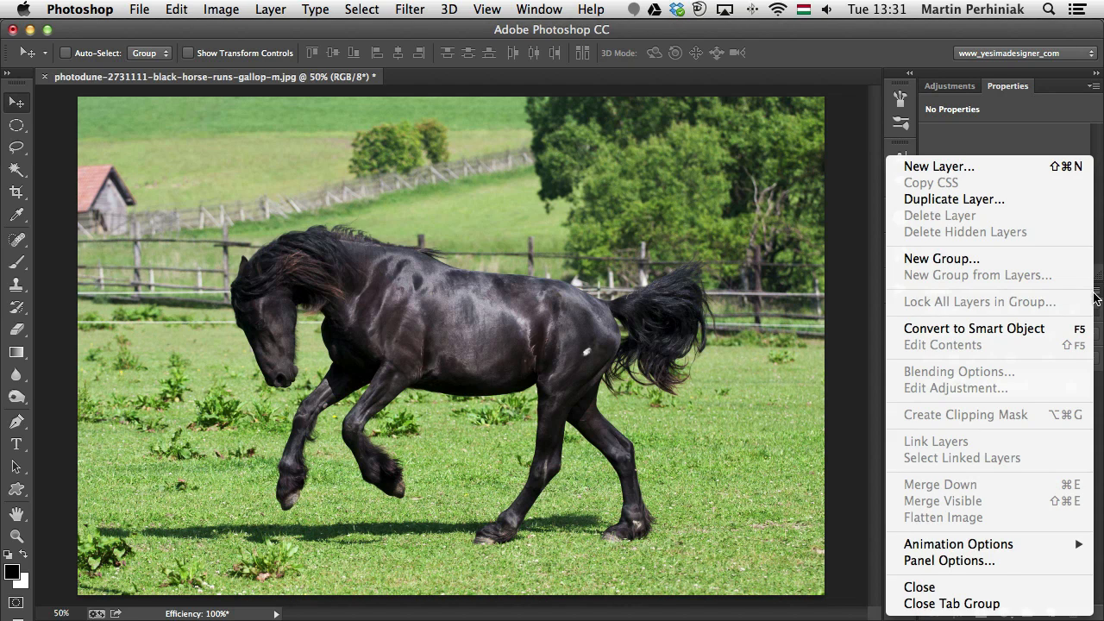
pyautogui.click(948, 560)
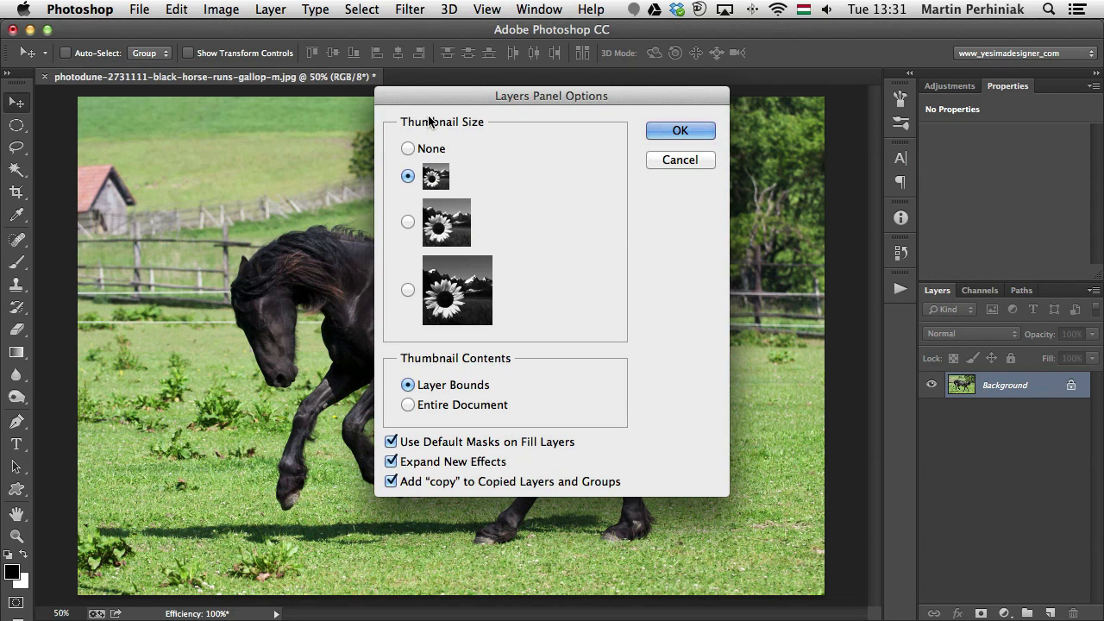
pyautogui.click(407, 149)
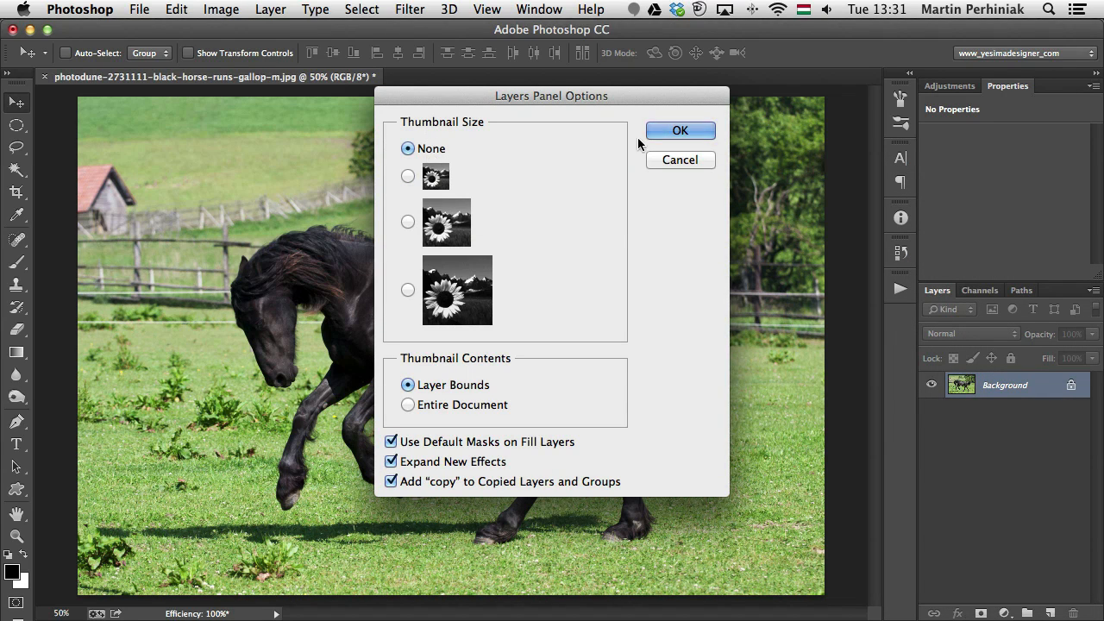
pyautogui.click(679, 130)
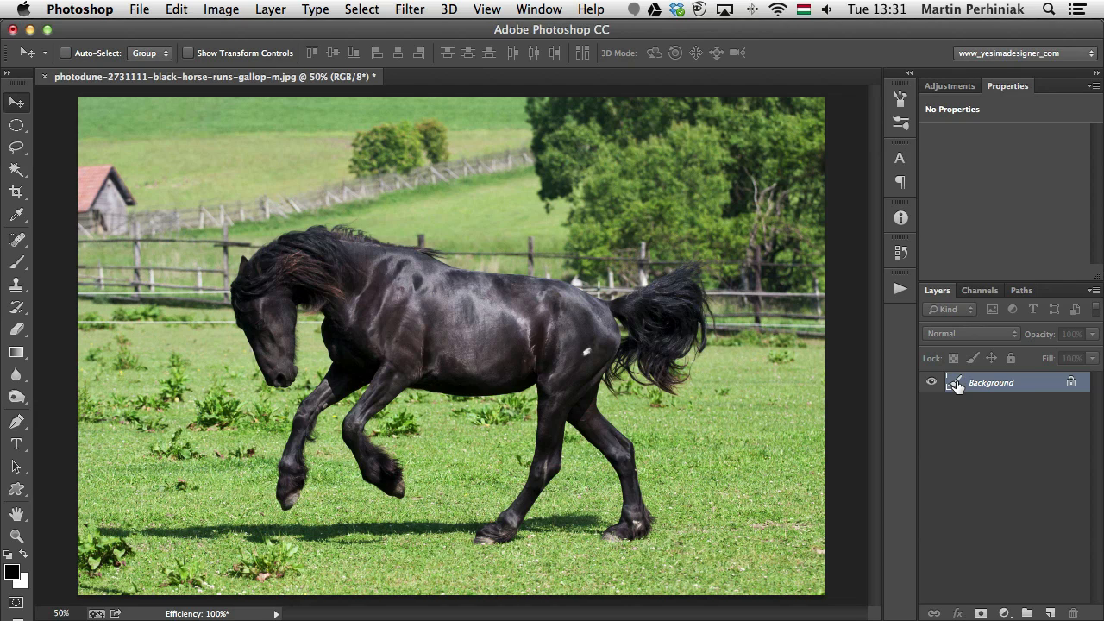
pyautogui.moveTo(971, 396)
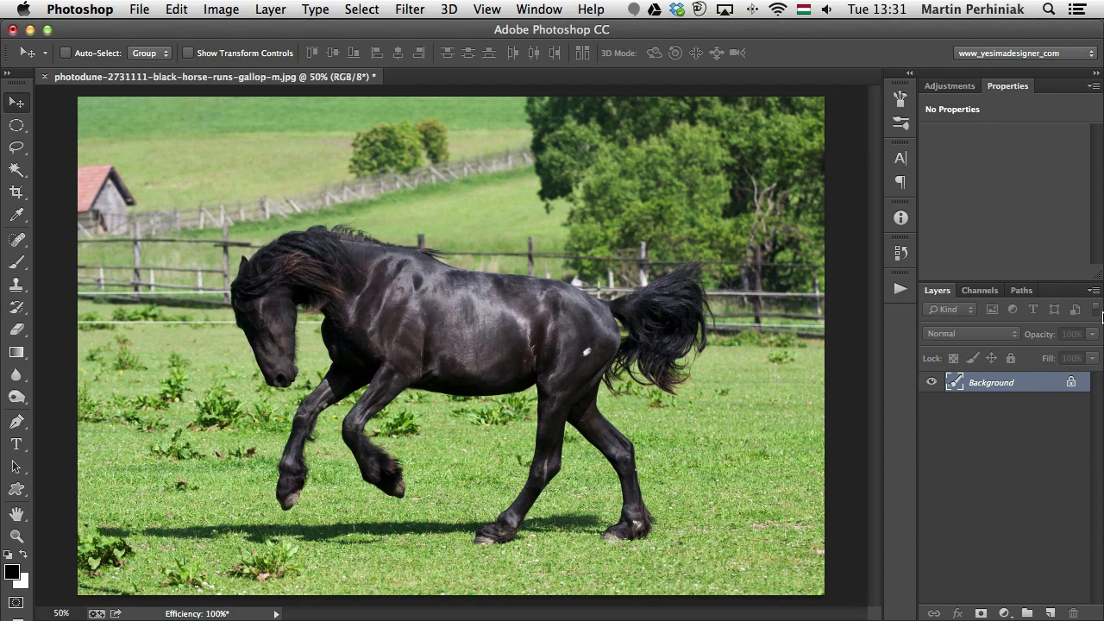
pyautogui.moveTo(1040, 311)
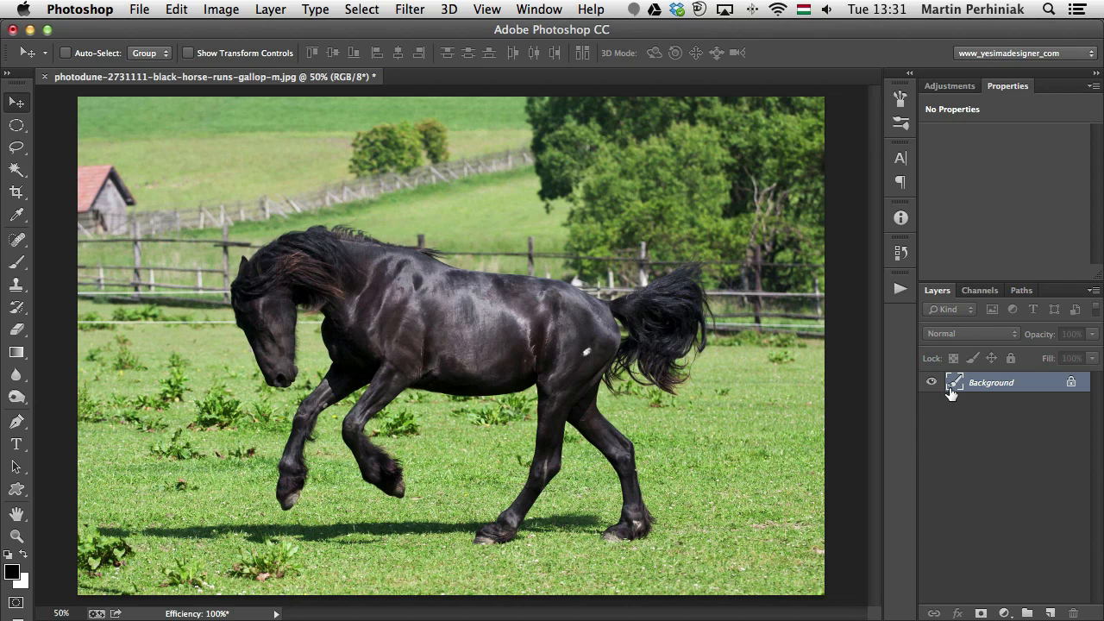
pyautogui.click(1004, 382)
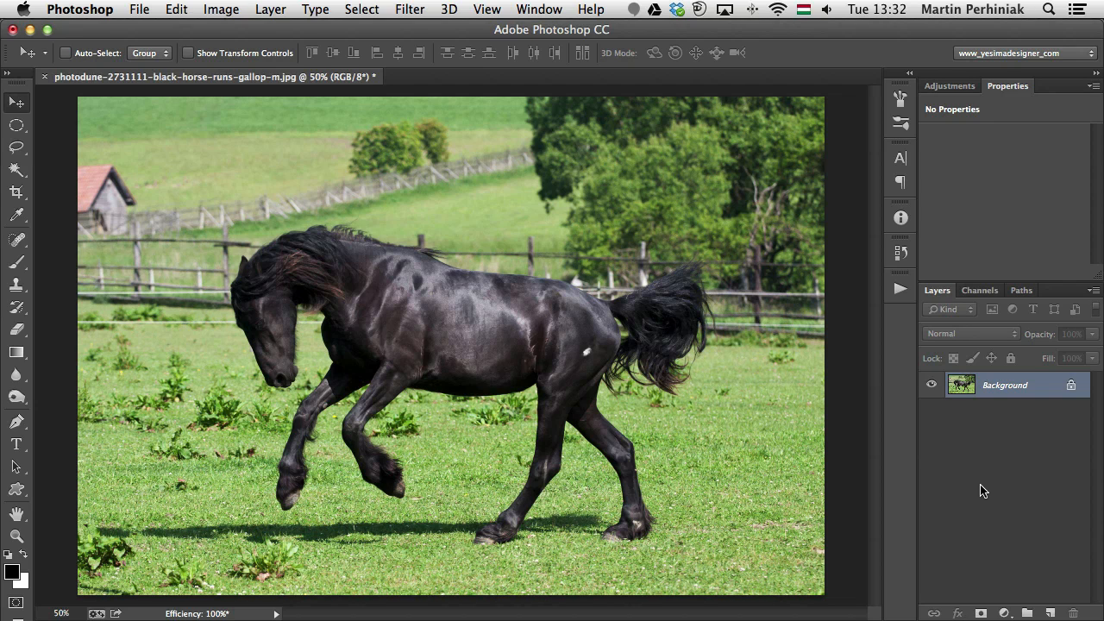
pyautogui.moveTo(278, 614)
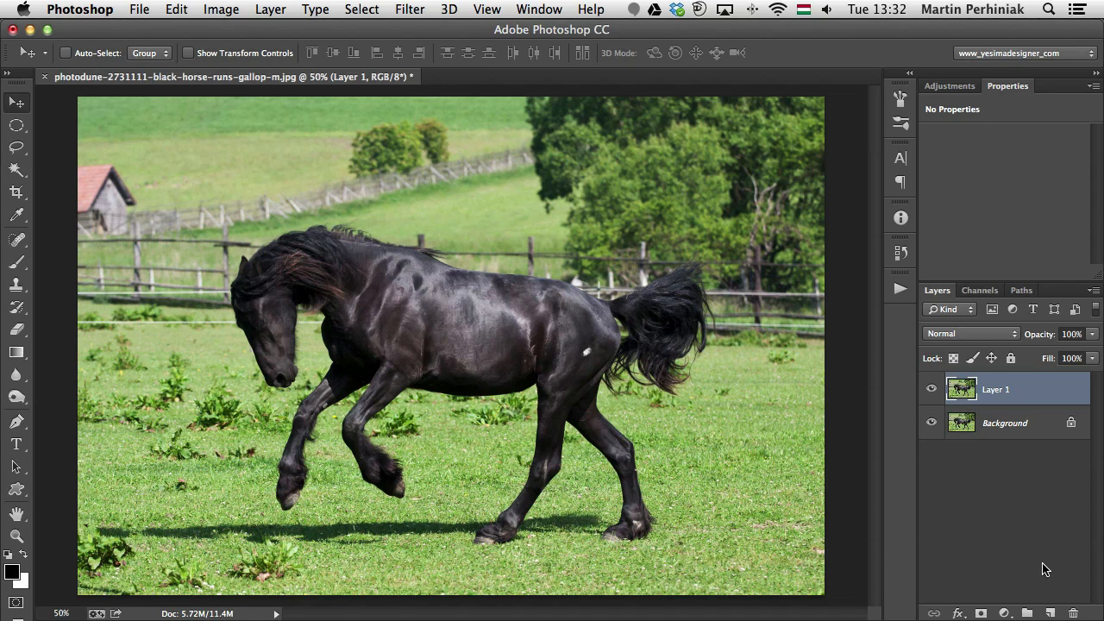
pyautogui.press('cmd+j')
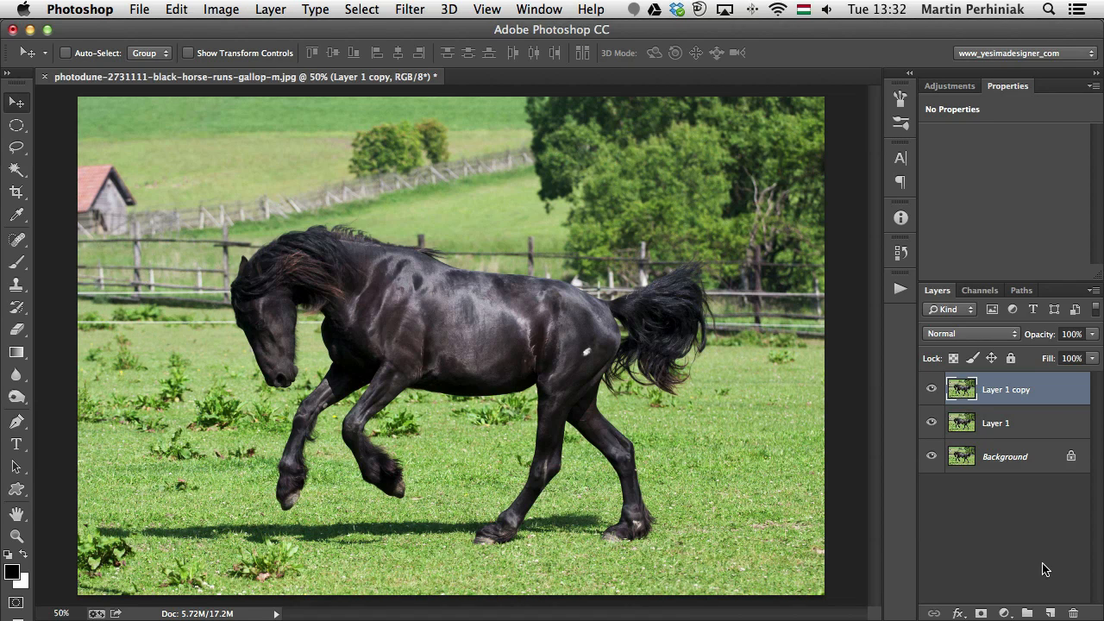
pyautogui.moveTo(207, 599)
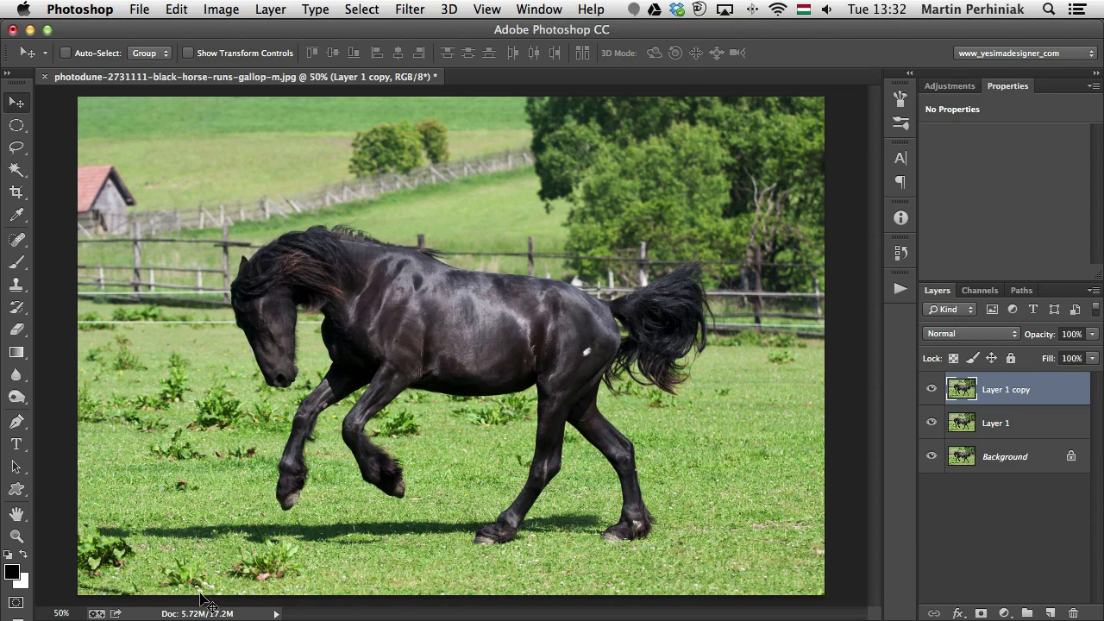
pyautogui.moveTo(196, 612)
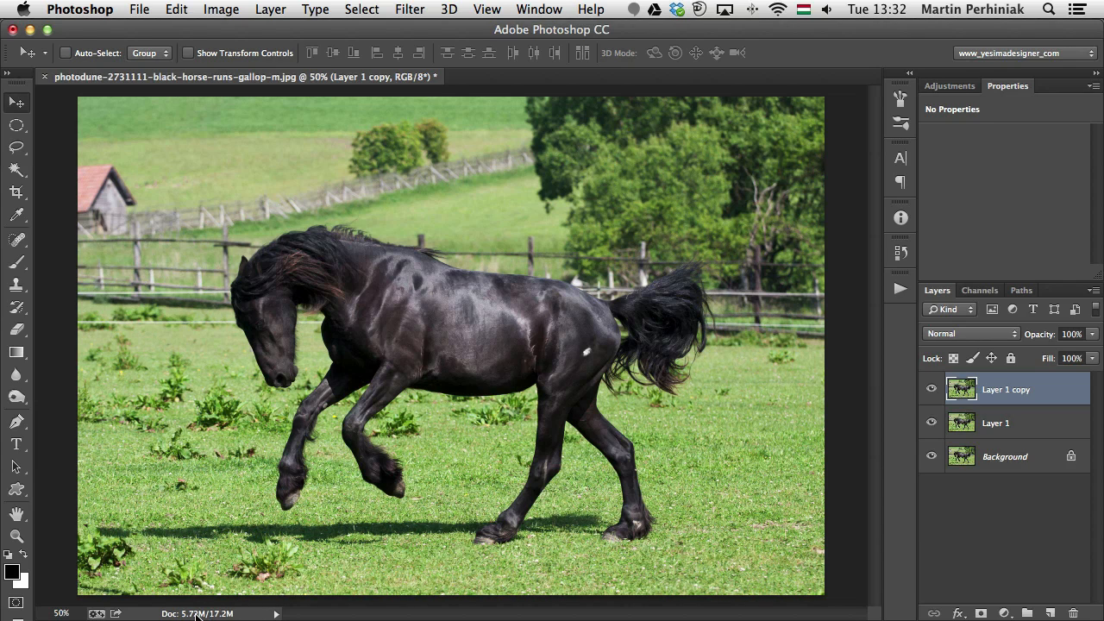
pyautogui.moveTo(244, 593)
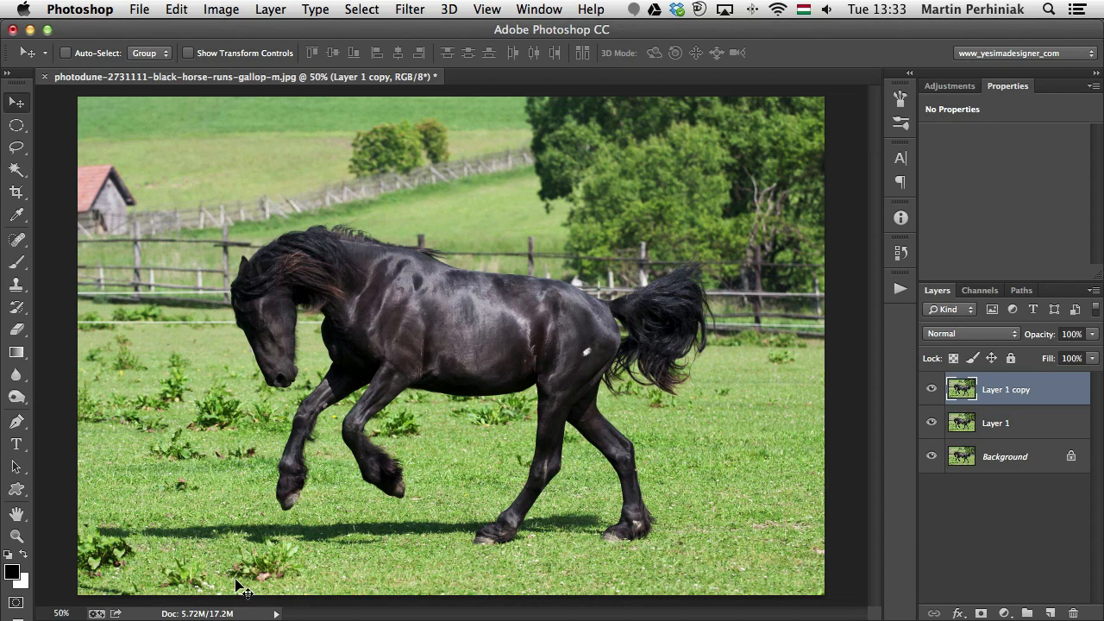
pyautogui.moveTo(271, 556)
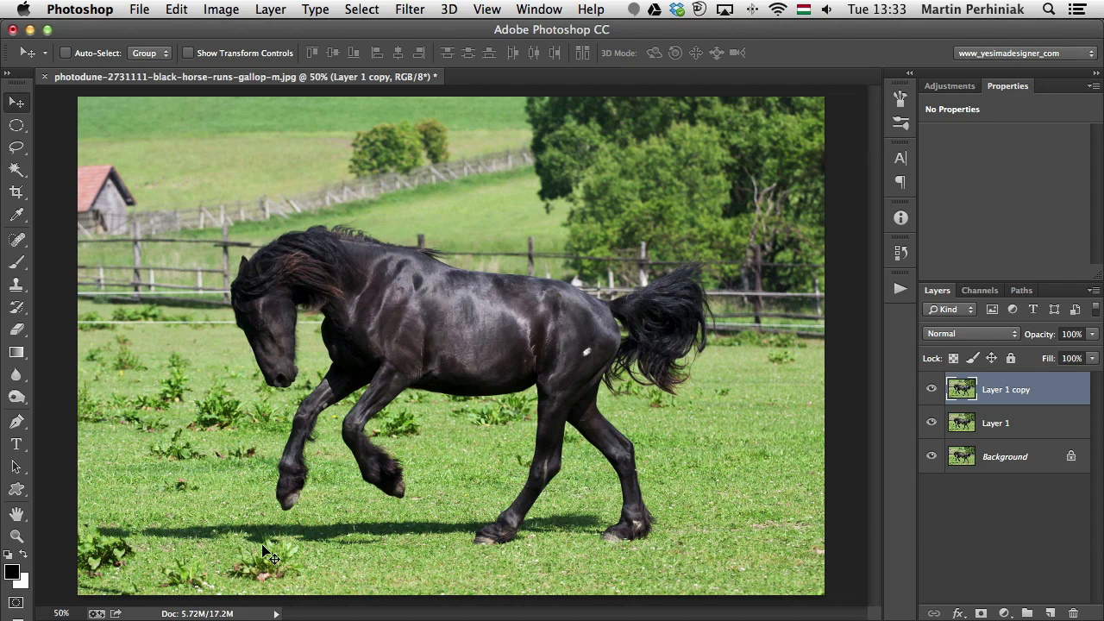
pyautogui.click(1095, 308)
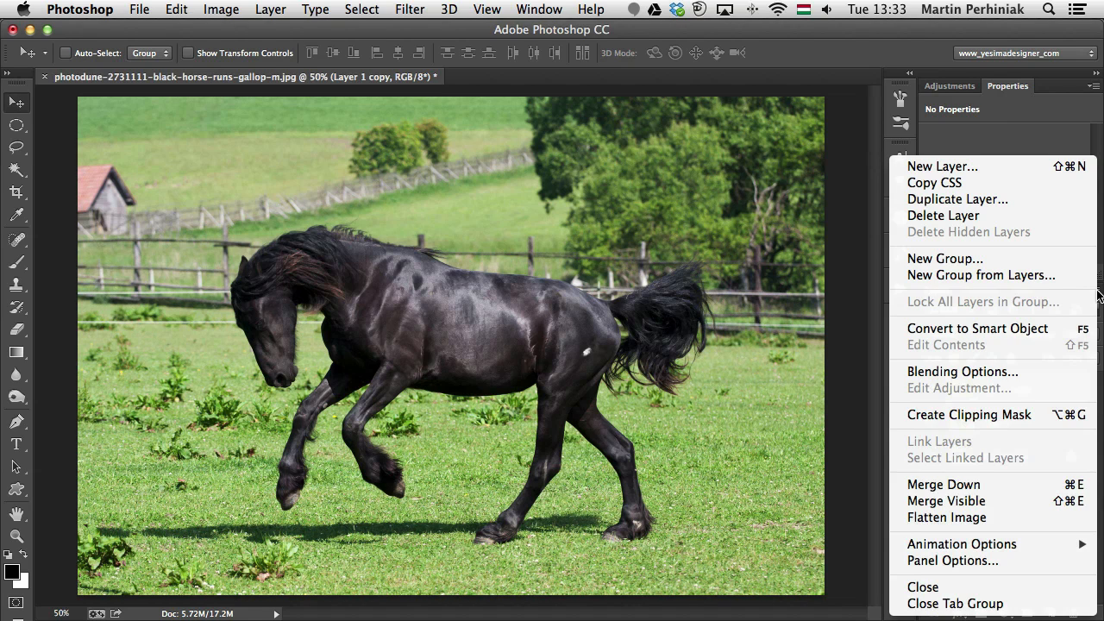
pyautogui.moveTo(834, 461)
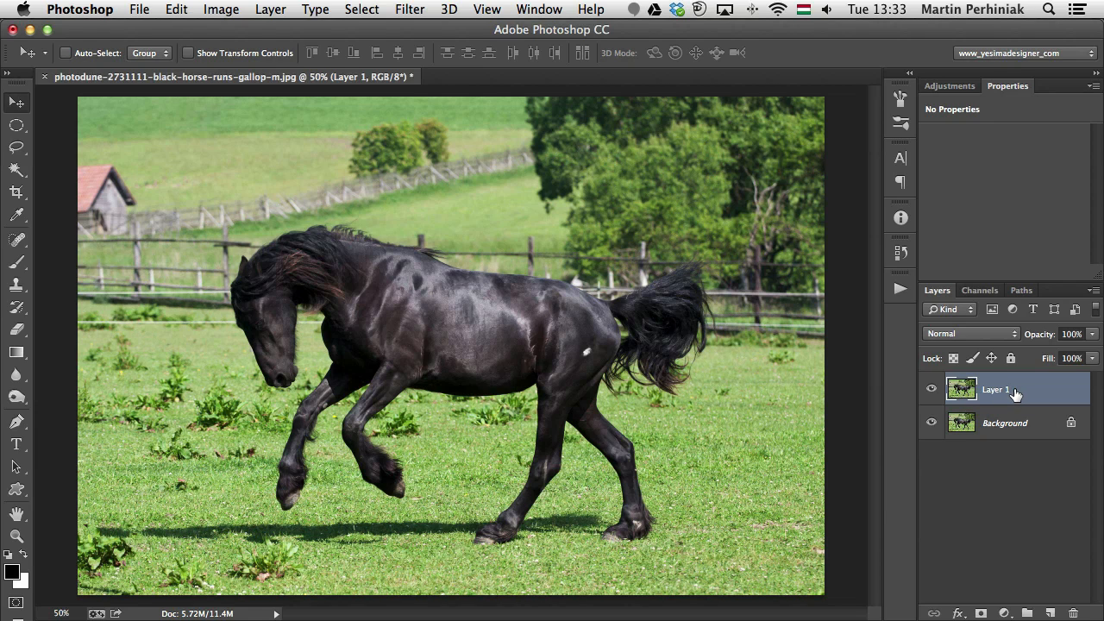
# Step: Try Image adjustments on Layer 1, compare by toggling its visibility, then show adjustment choices
pyautogui.click(221, 9)
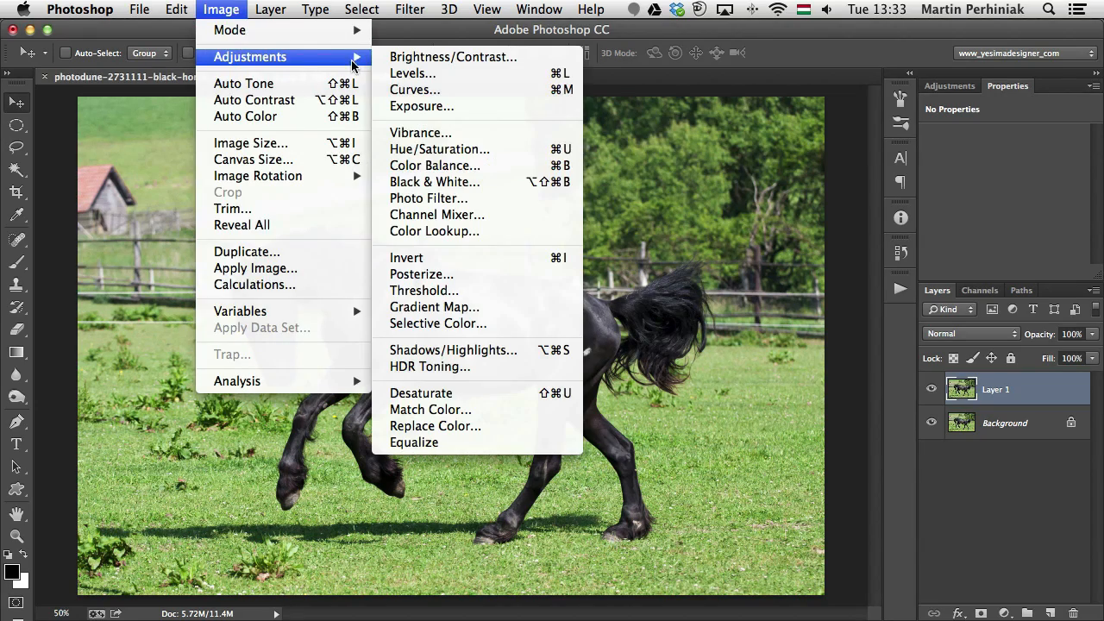
pyautogui.moveTo(421, 394)
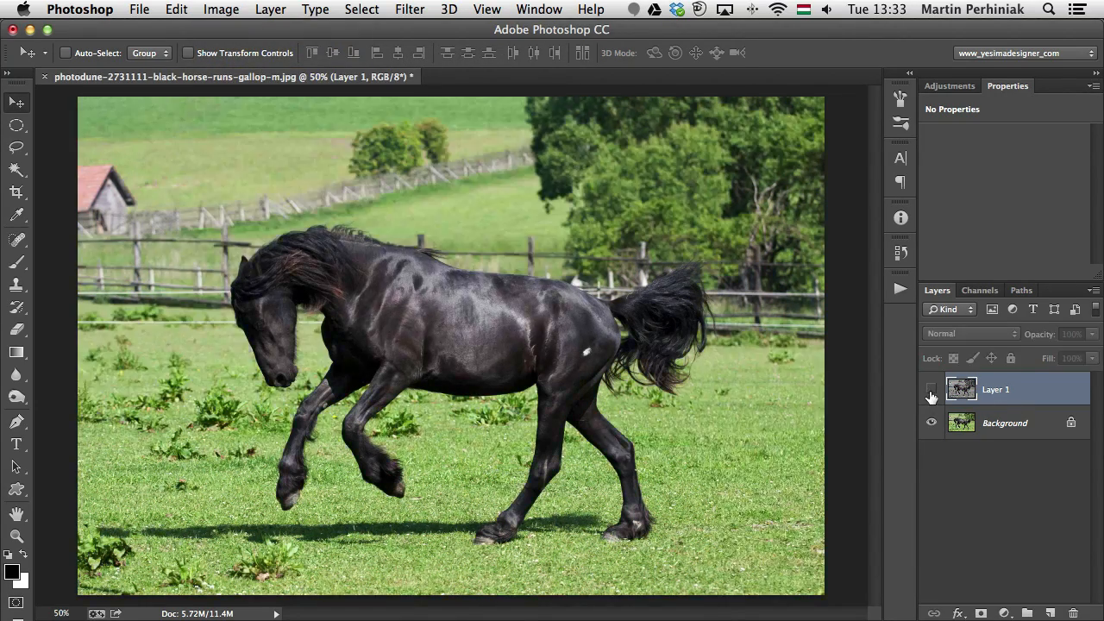
pyautogui.click(930, 389)
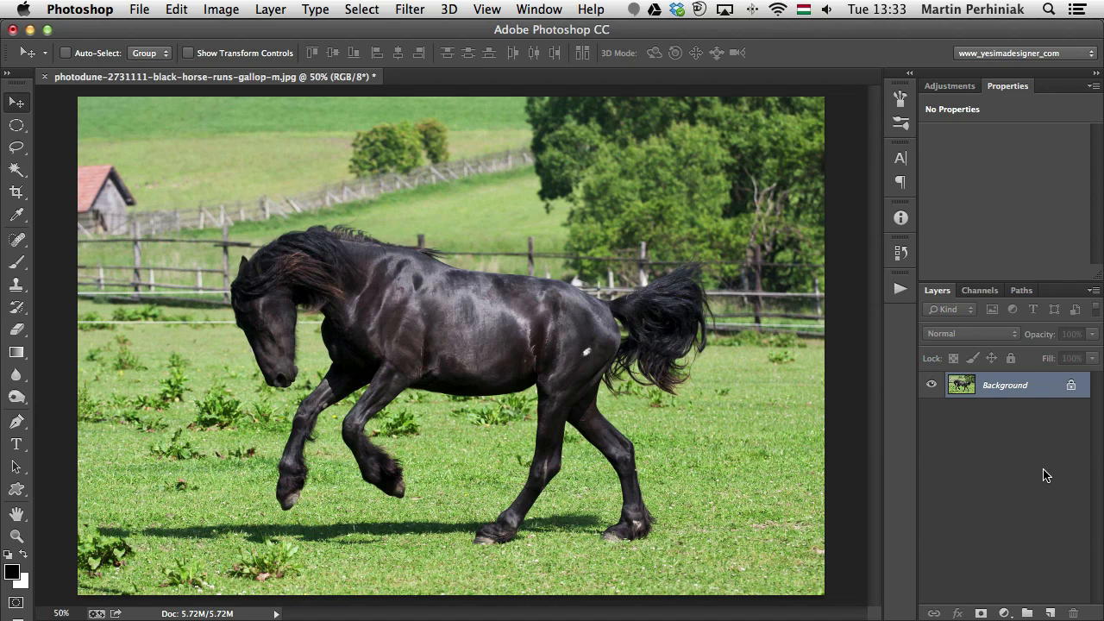
pyautogui.click(948, 85)
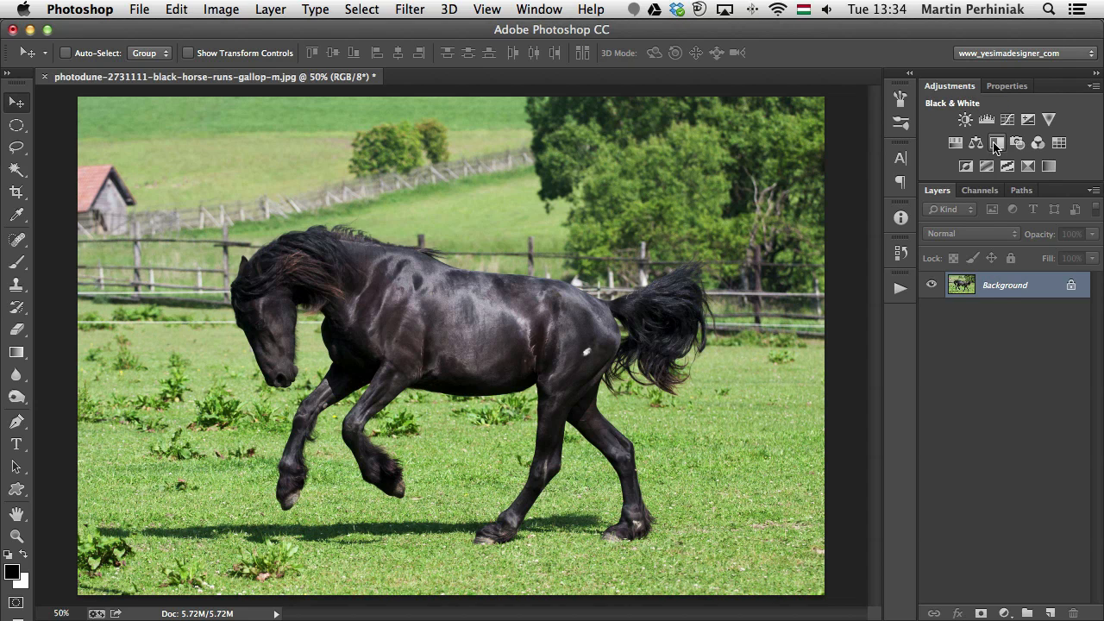
# Step: Add a default Black & White adjustment layer and toggle it off and on to compare
pyautogui.click(998, 143)
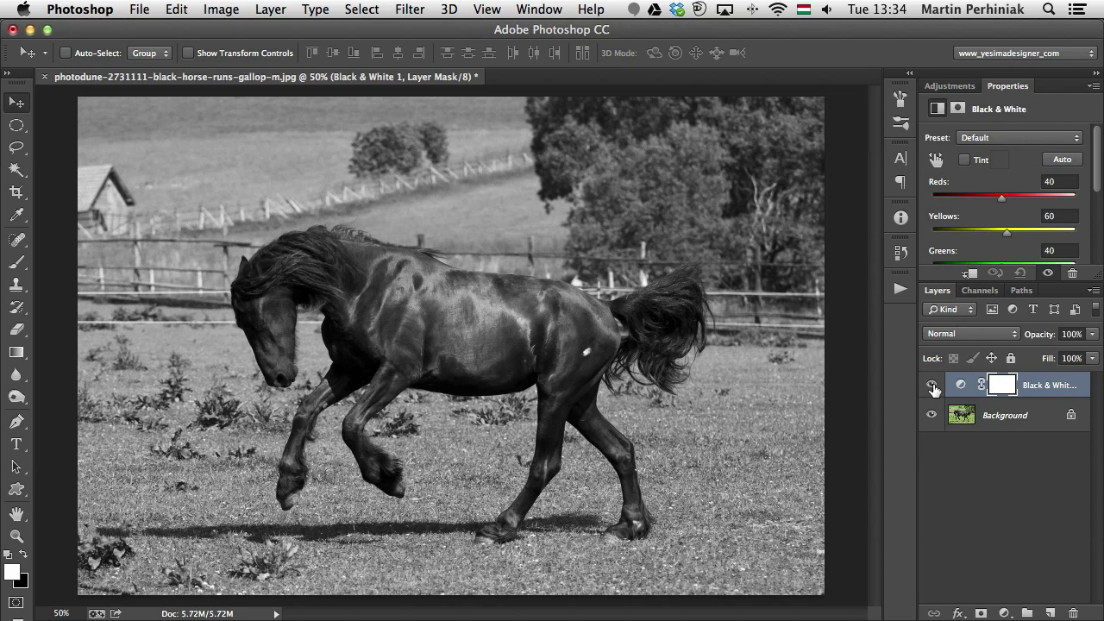
pyautogui.click(931, 384)
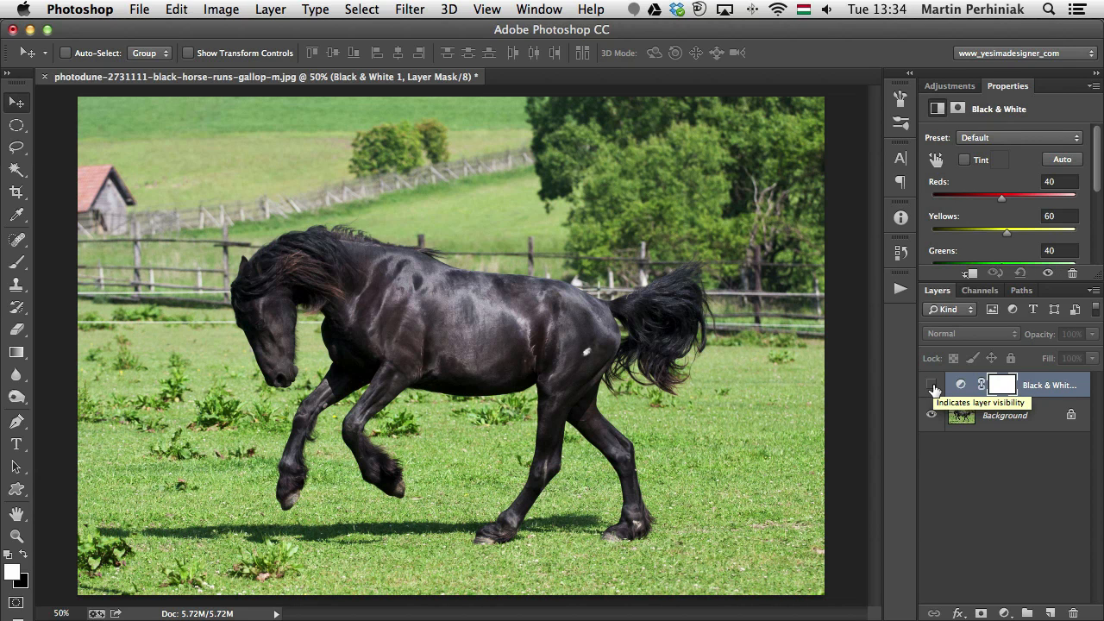
pyautogui.click(931, 385)
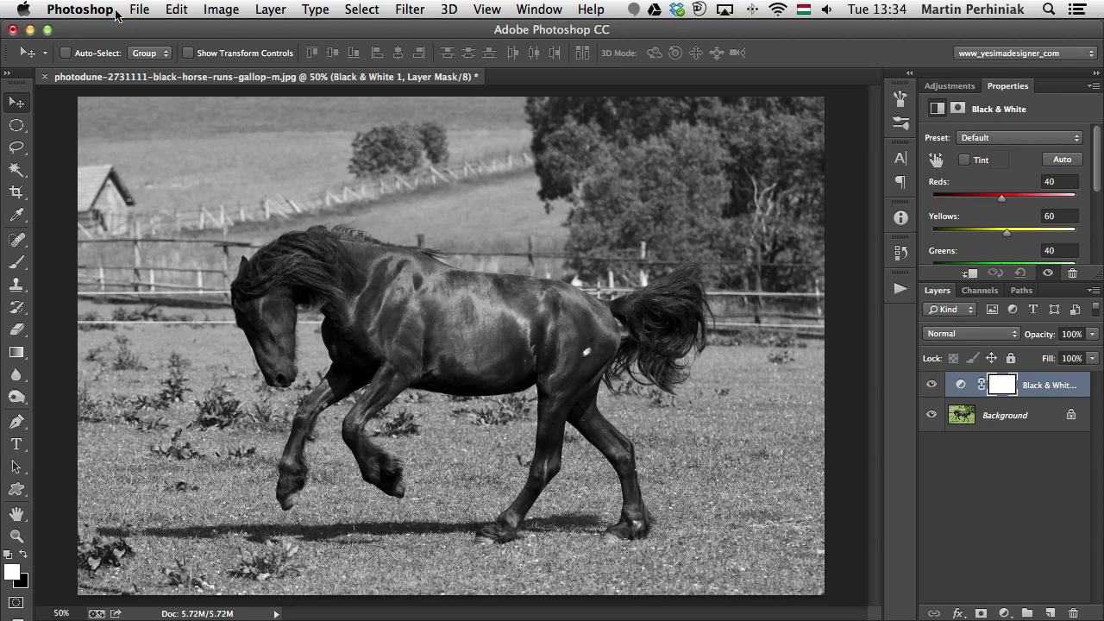
pyautogui.click(138, 9)
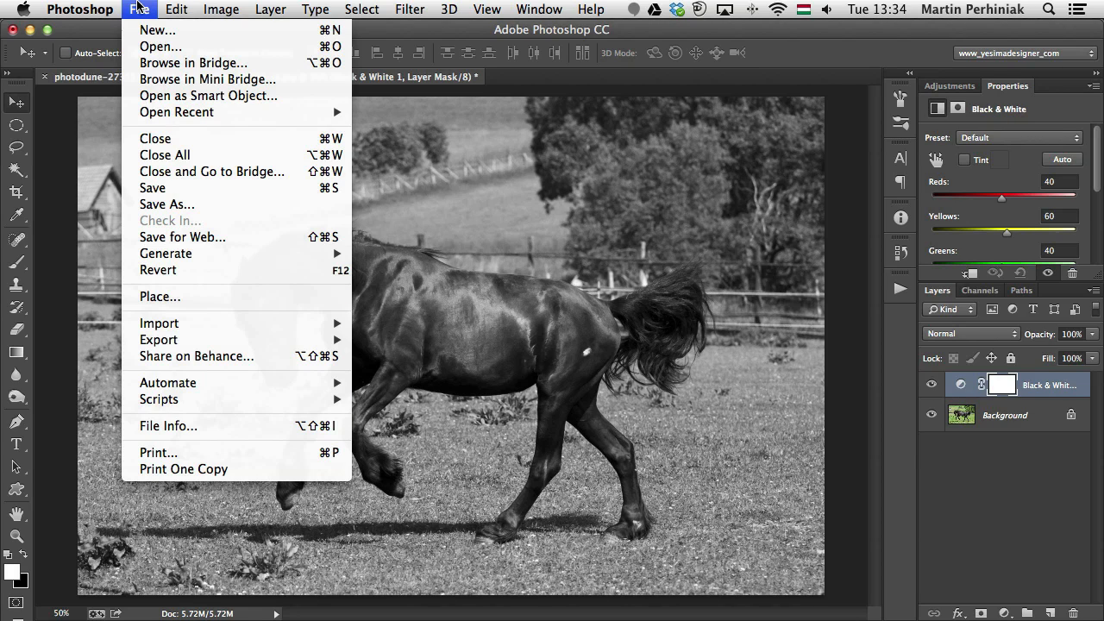
pyautogui.moveTo(159, 399)
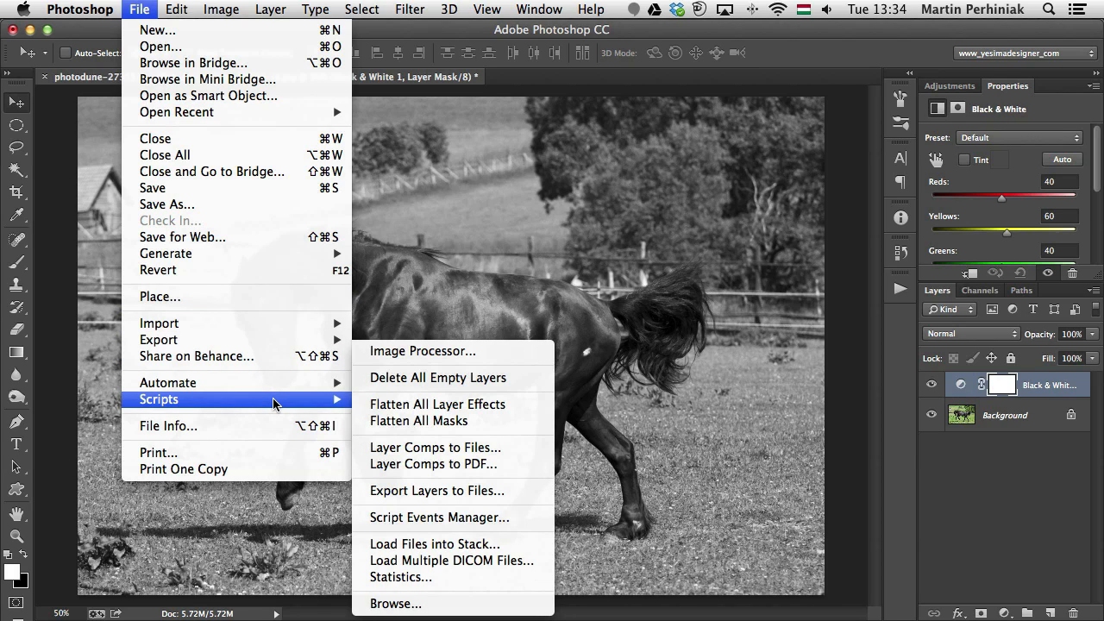
pyautogui.moveTo(384, 377)
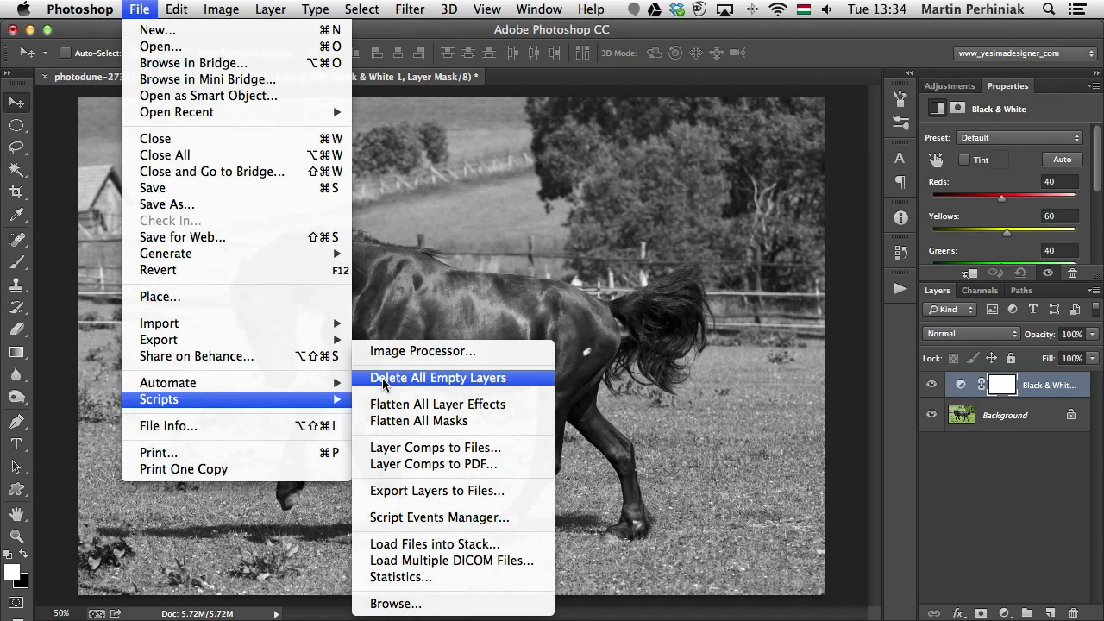
pyautogui.moveTo(392, 412)
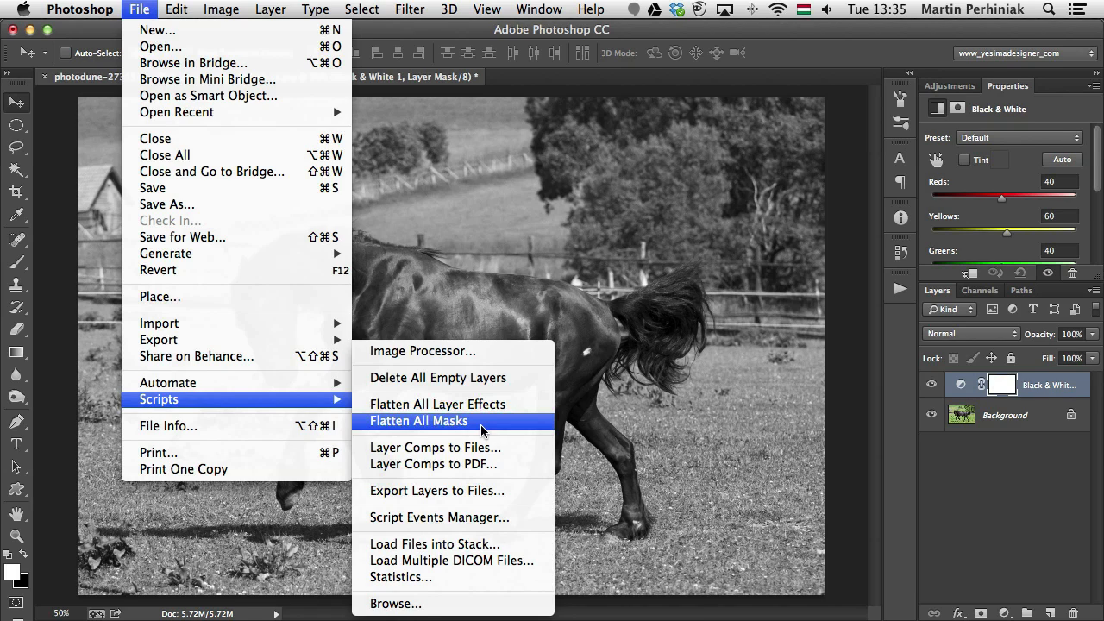
pyautogui.moveTo(480, 431)
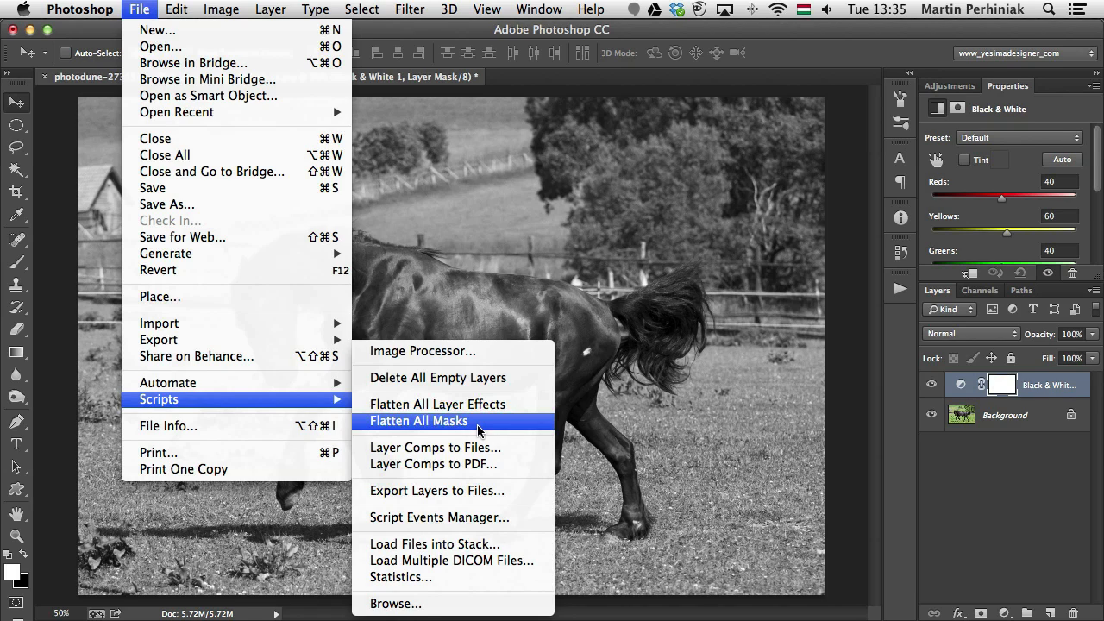
pyautogui.moveTo(523, 377)
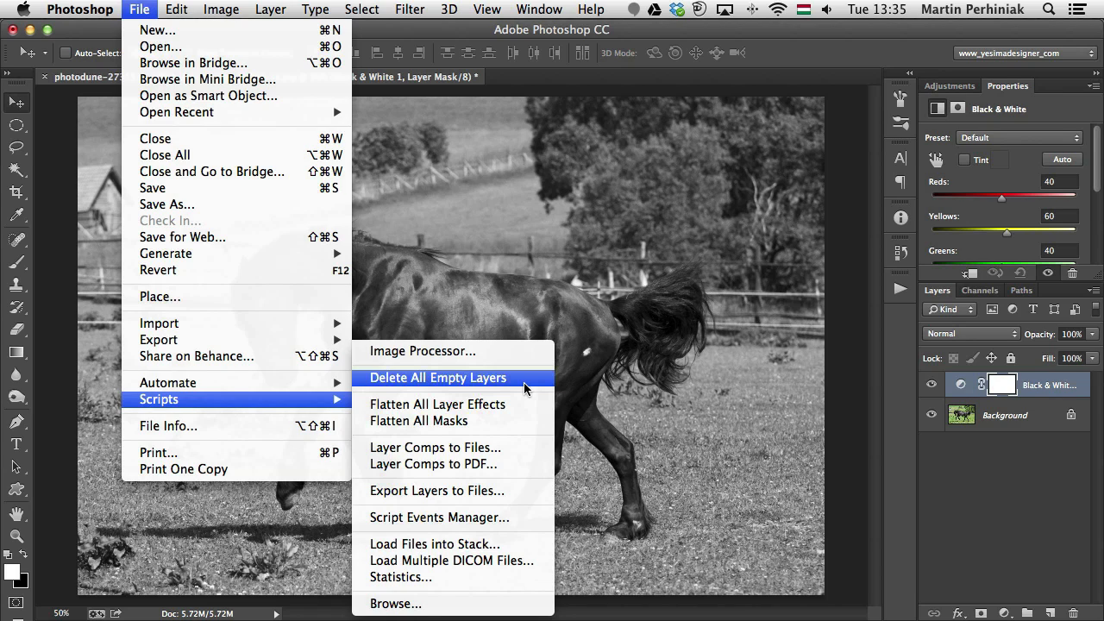
pyautogui.moveTo(437, 404)
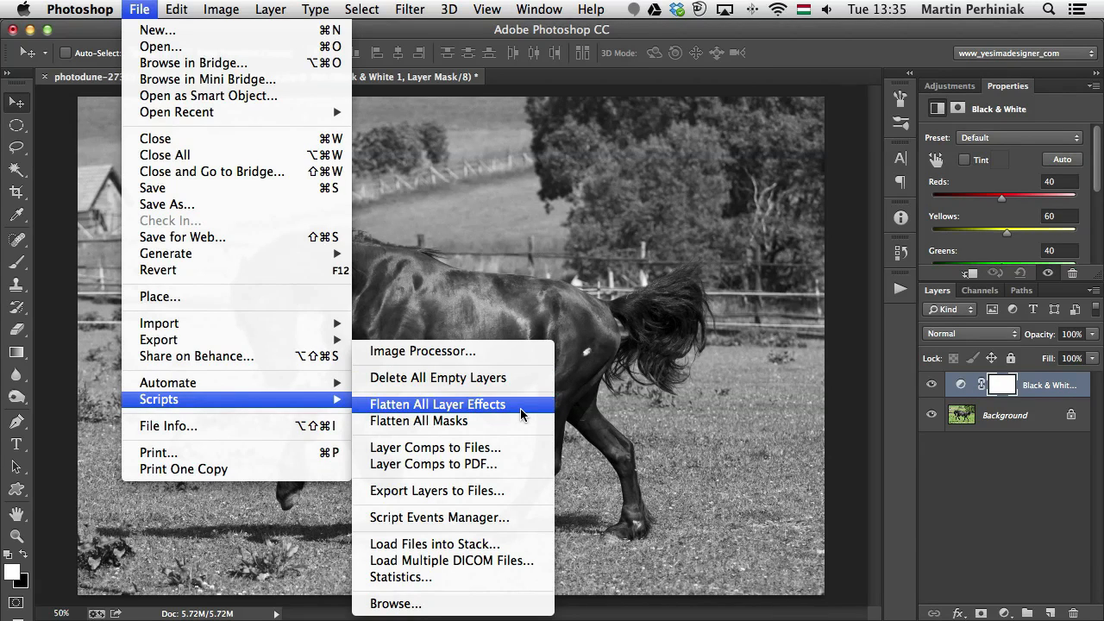
pyautogui.moveTo(419, 421)
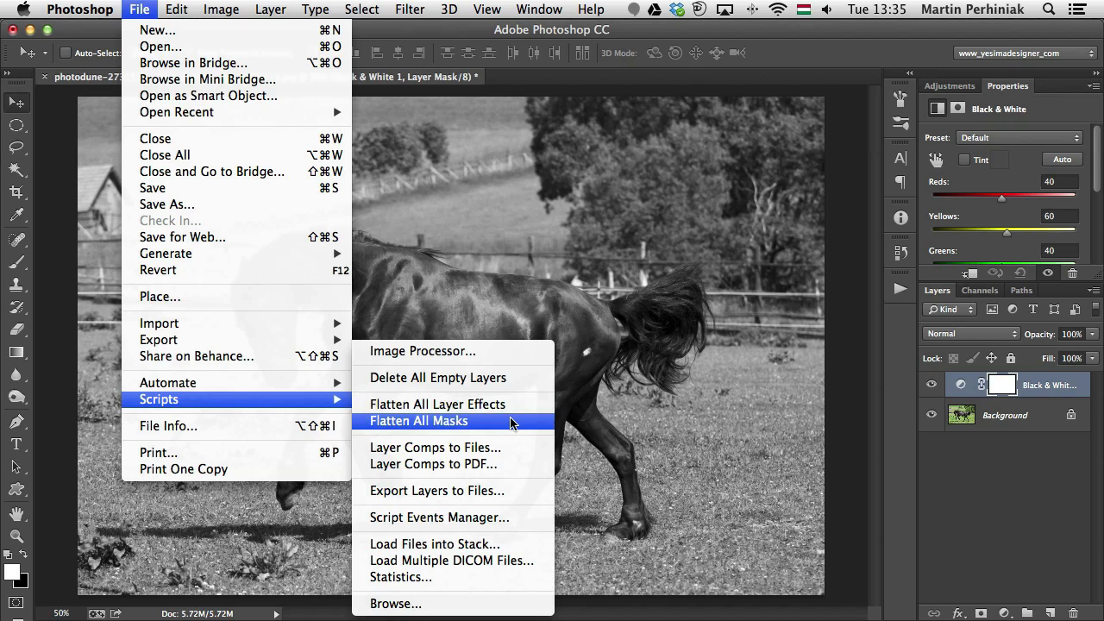
pyautogui.moveTo(507, 429)
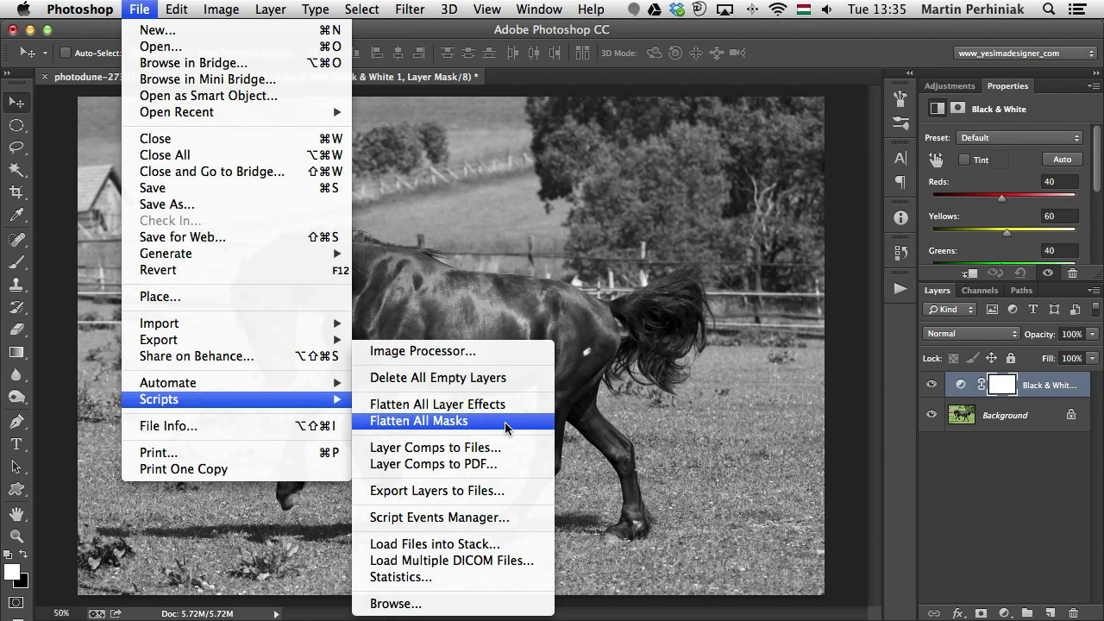
pyautogui.moveTo(504, 378)
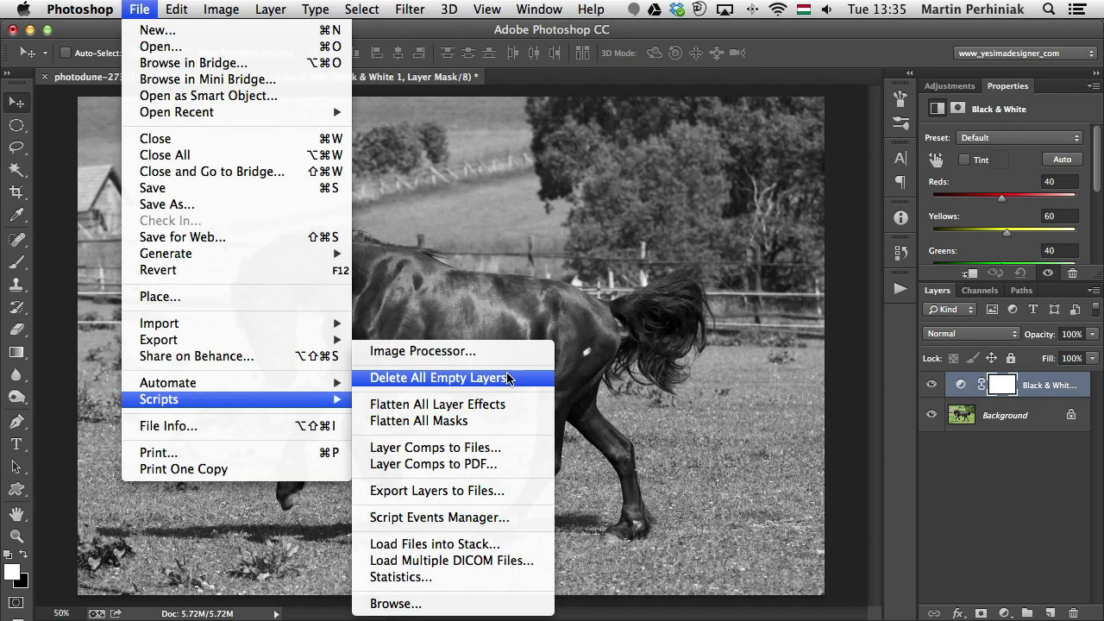
pyautogui.moveTo(535, 386)
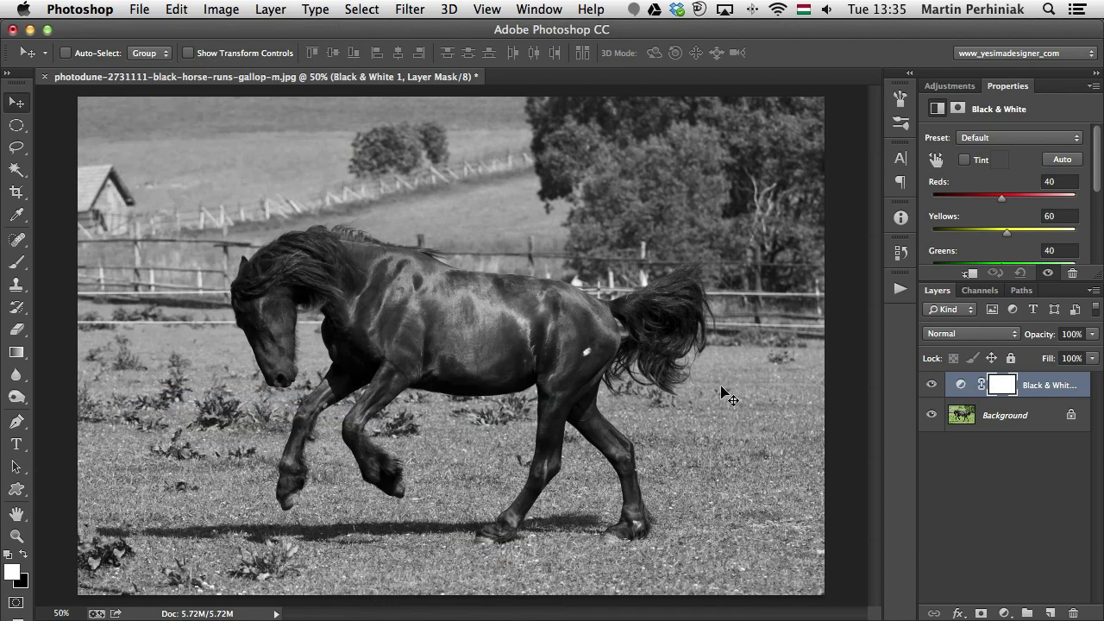
pyautogui.moveTo(772, 405)
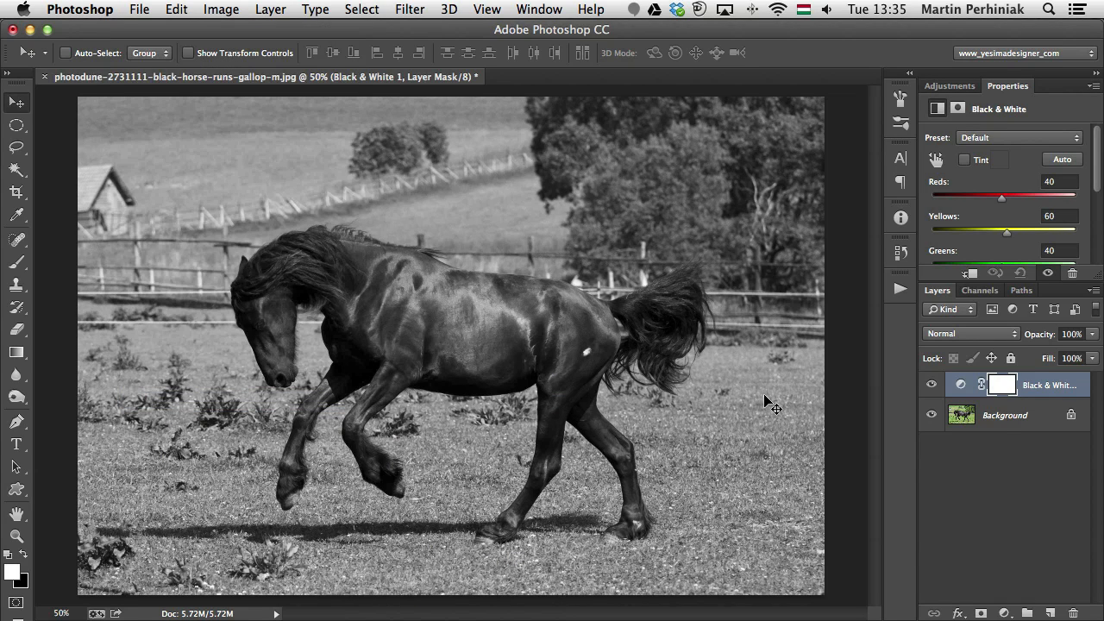